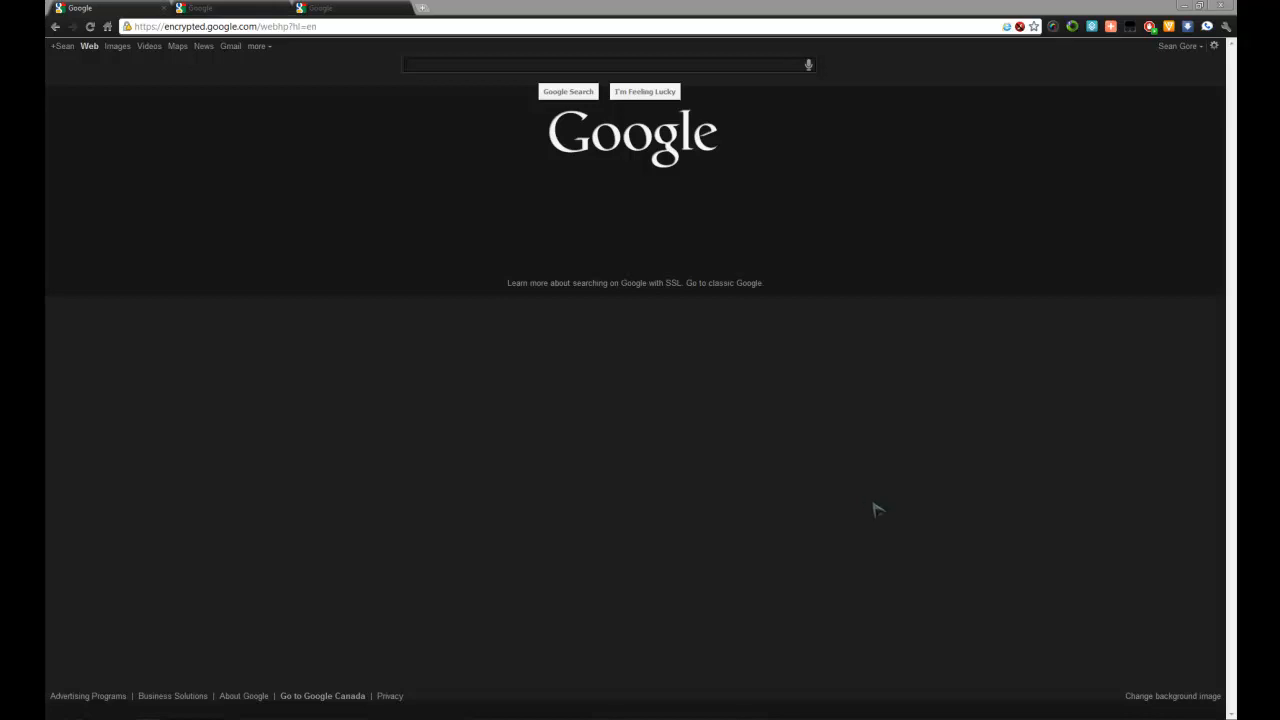
mouse_move(880, 508)
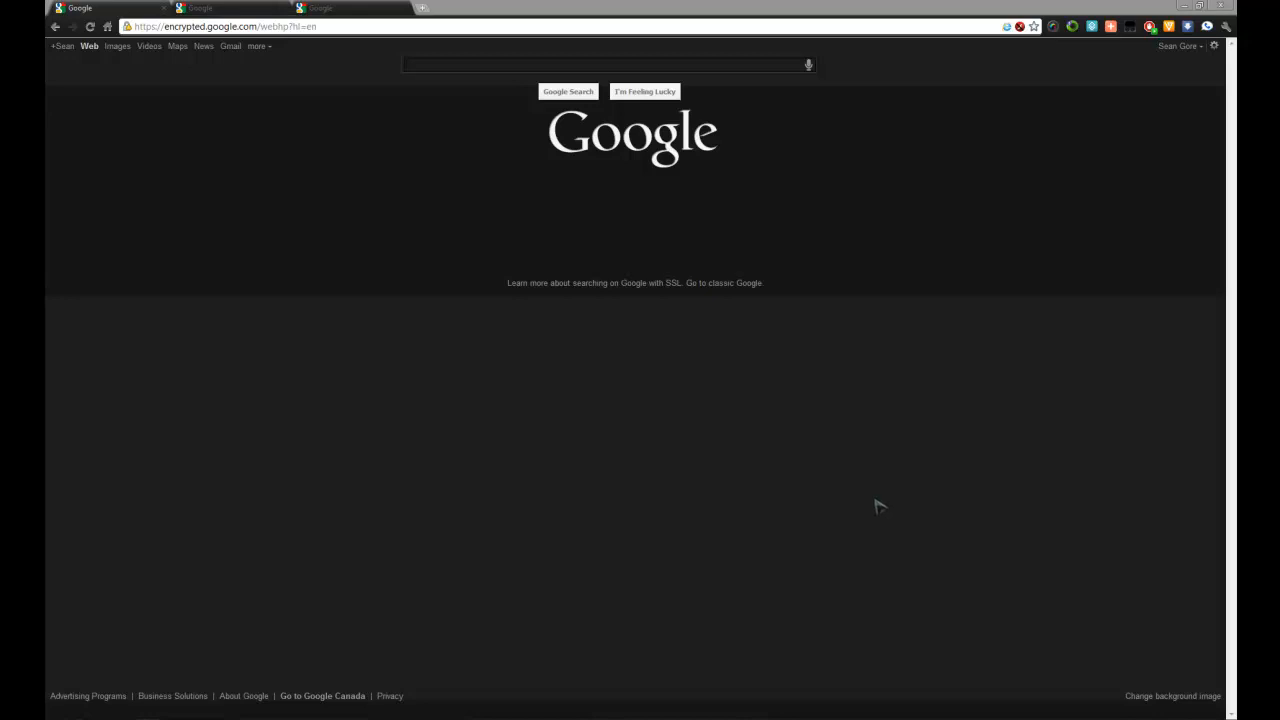
mouse_move(898, 500)
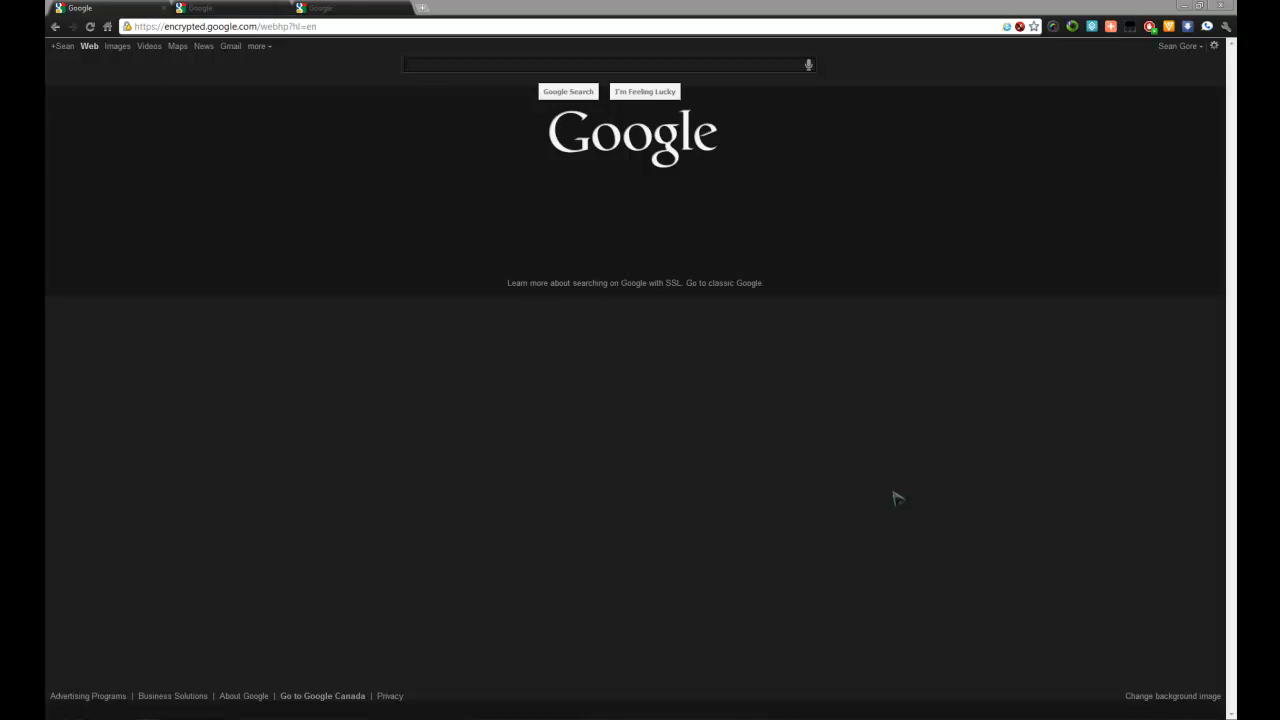
mouse_move(892, 492)
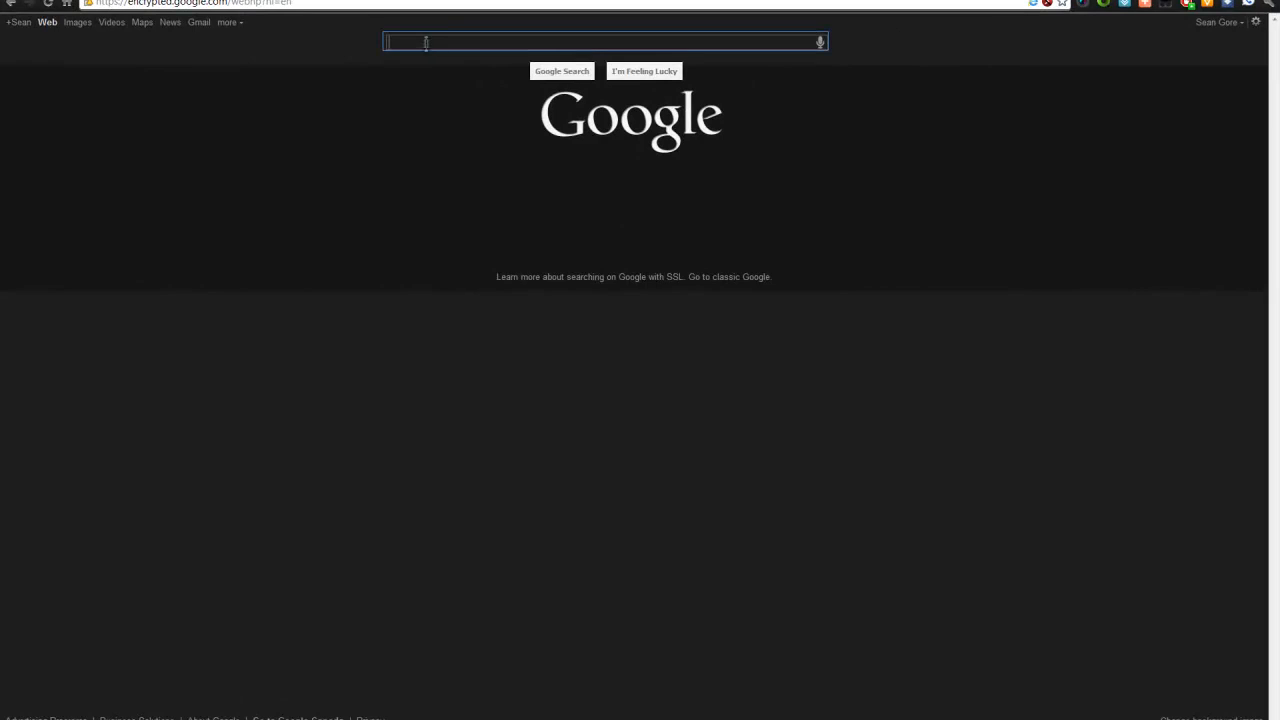
Search Google for joomla and browse the joomla.org home page announcing Joomla 1.7.
text(joomla forums)
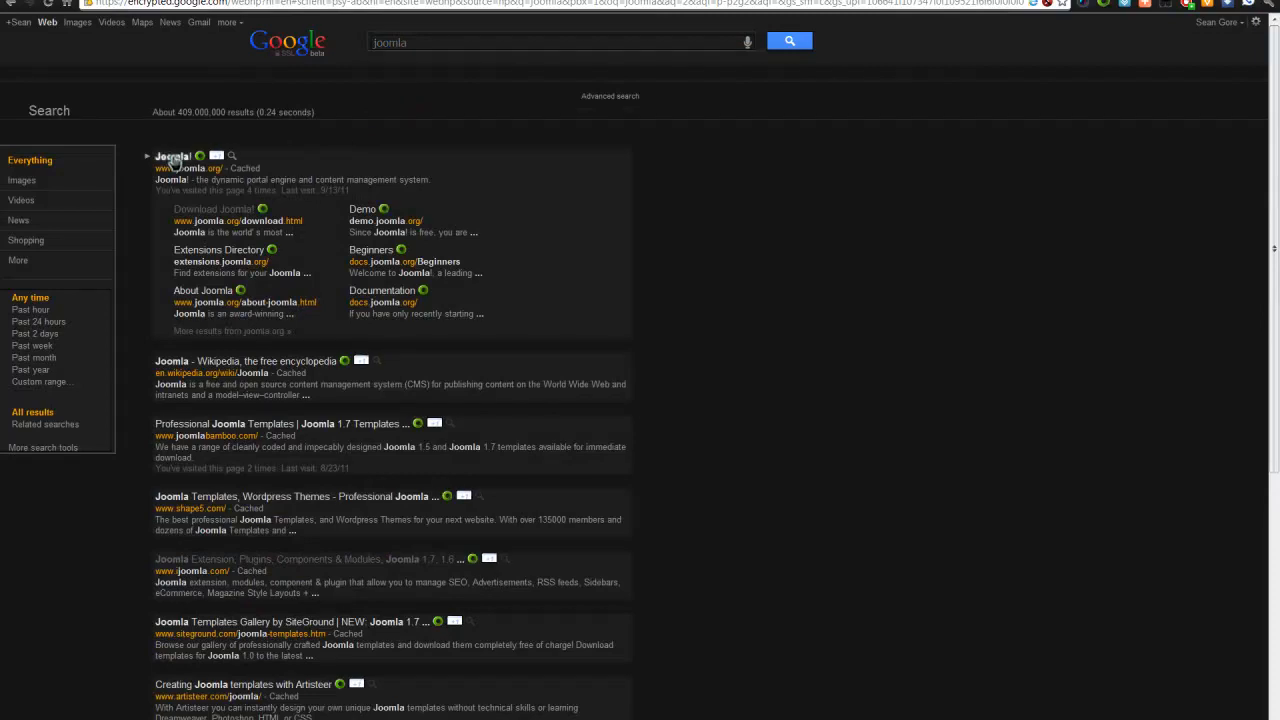
click(172, 156)
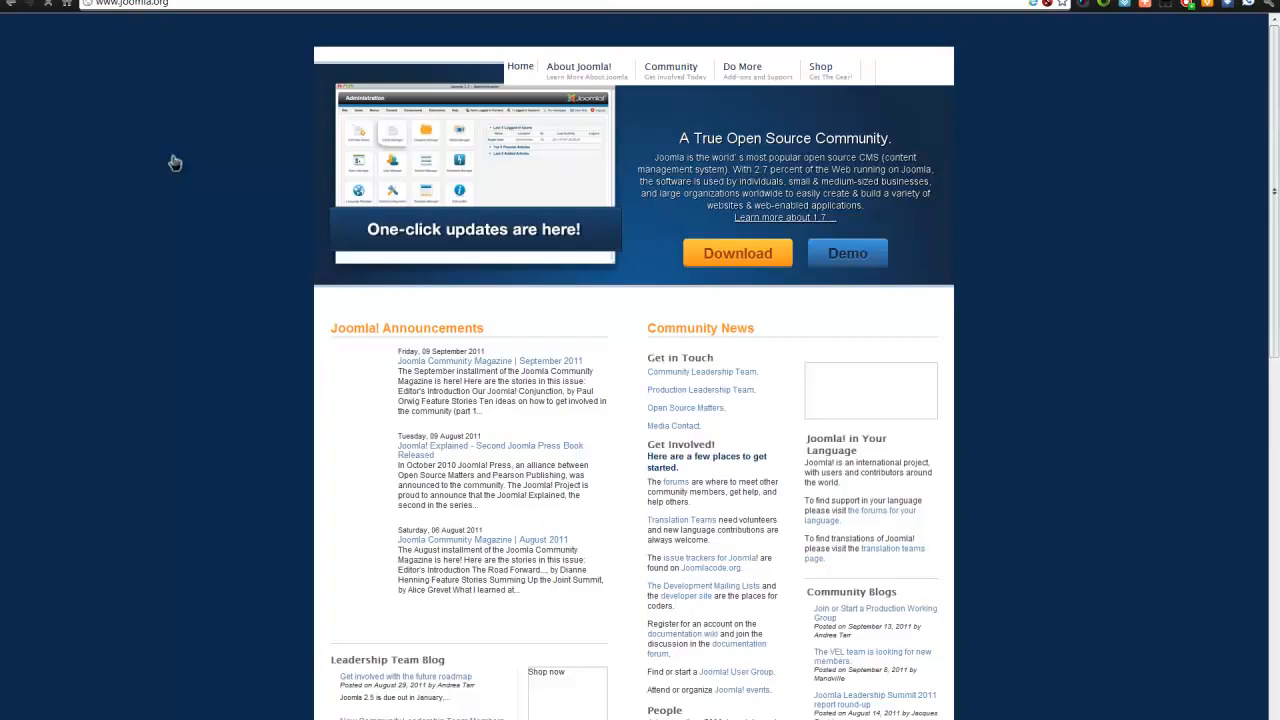
scroll(down, 3)
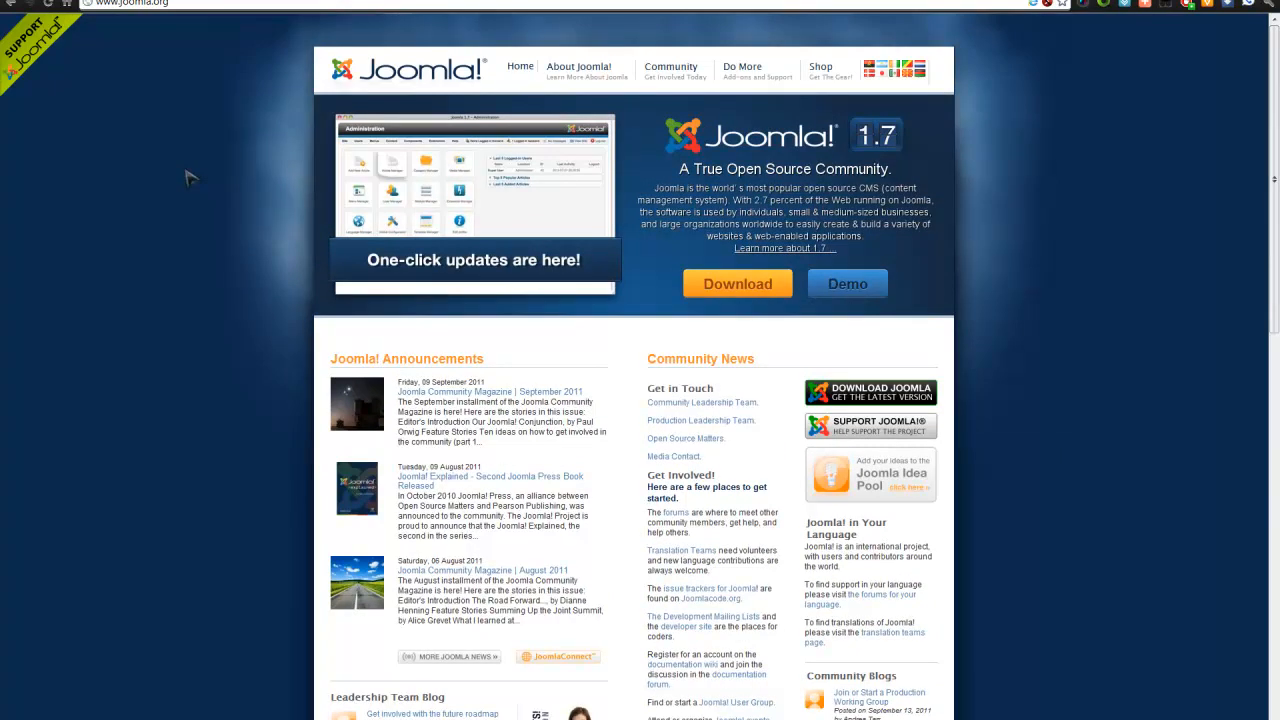
mouse_move(788, 248)
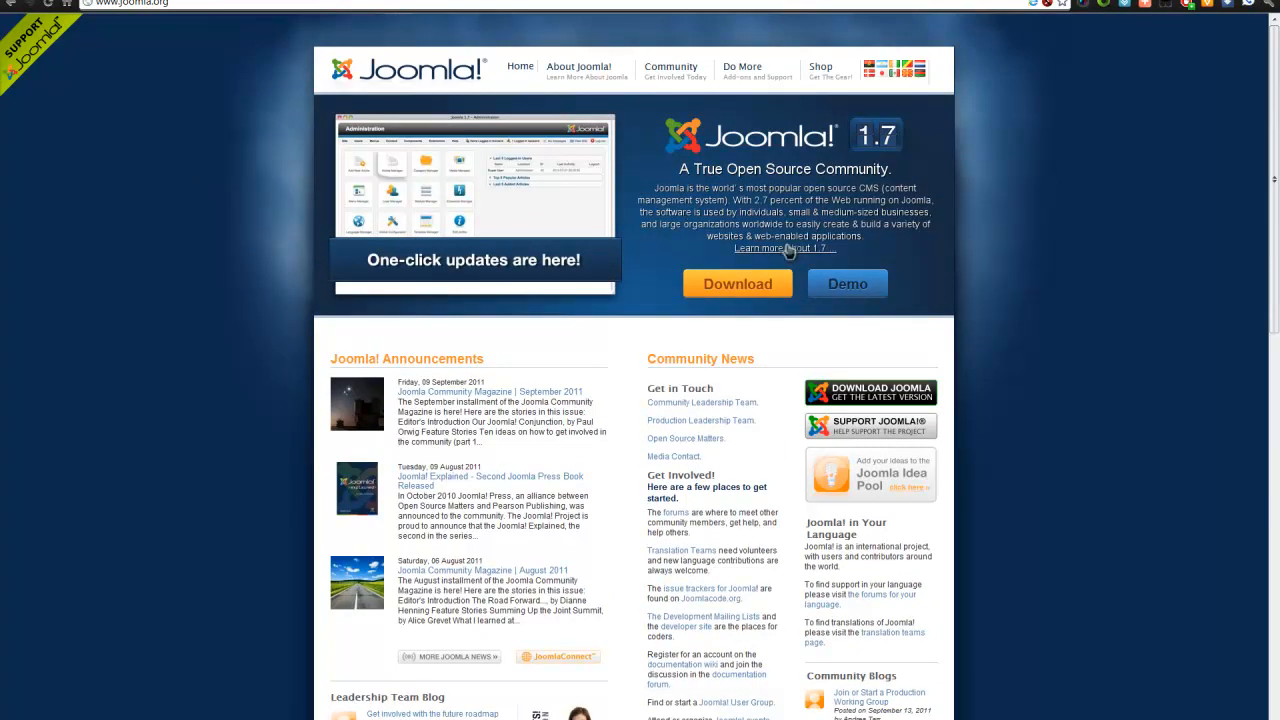
scroll(down, 3)
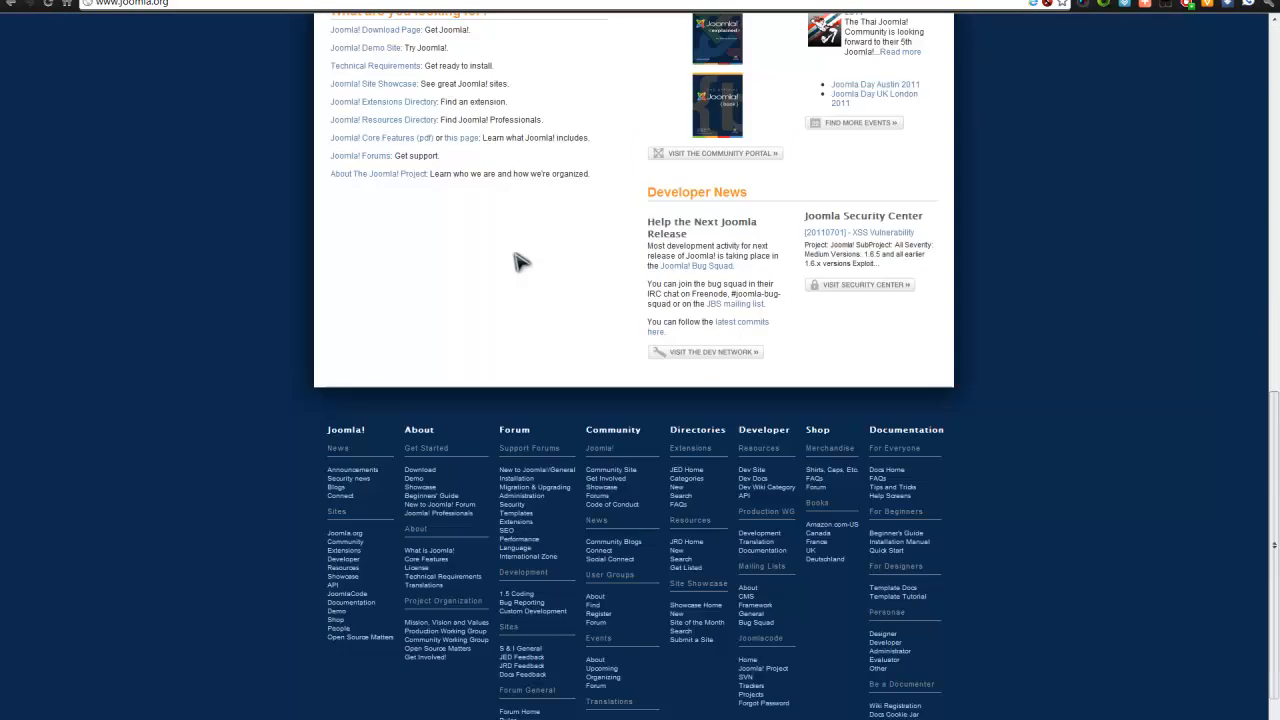
scroll(up, 3)
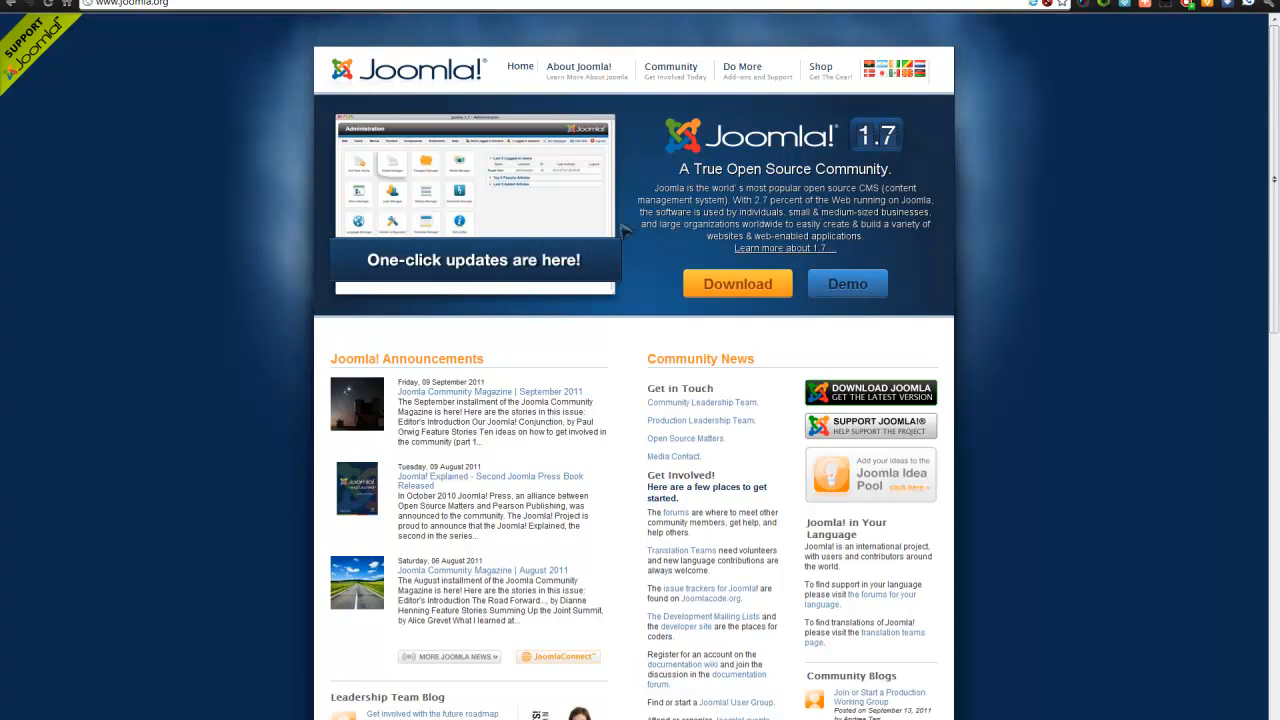
mouse_move(748, 252)
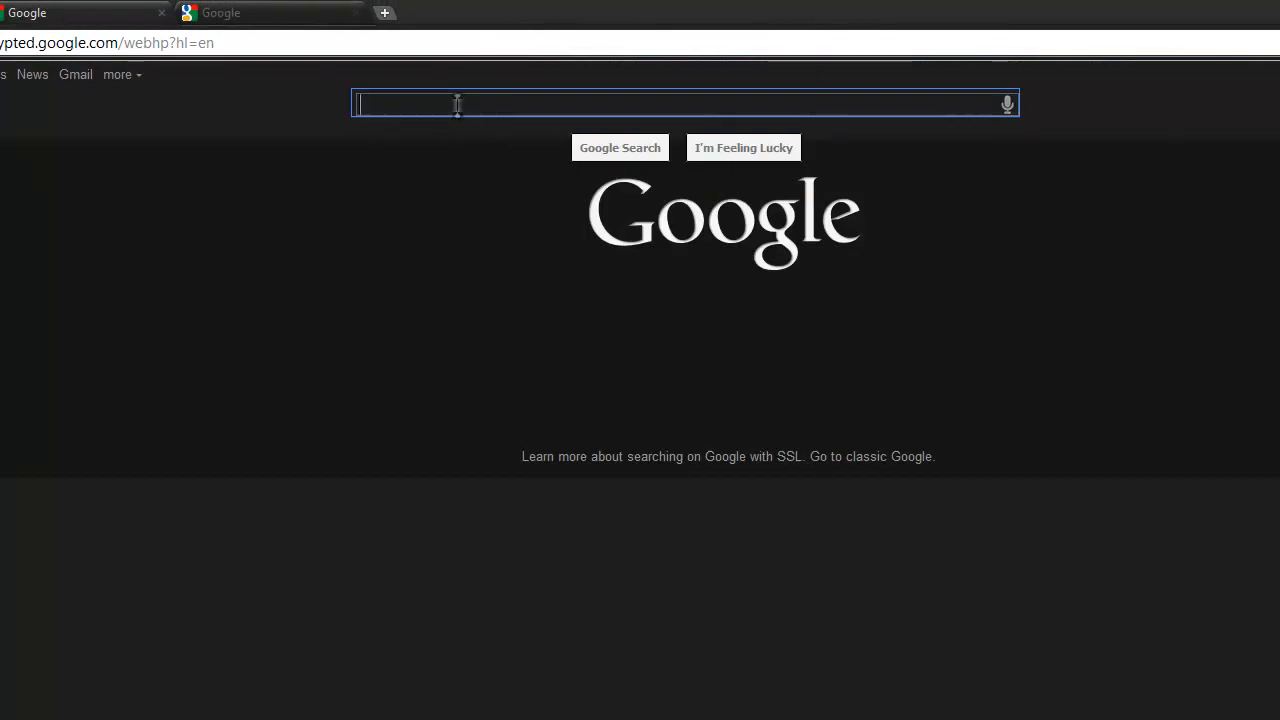
Search Google for content management system and read through the Wikipedia article on it.
text(content management system)
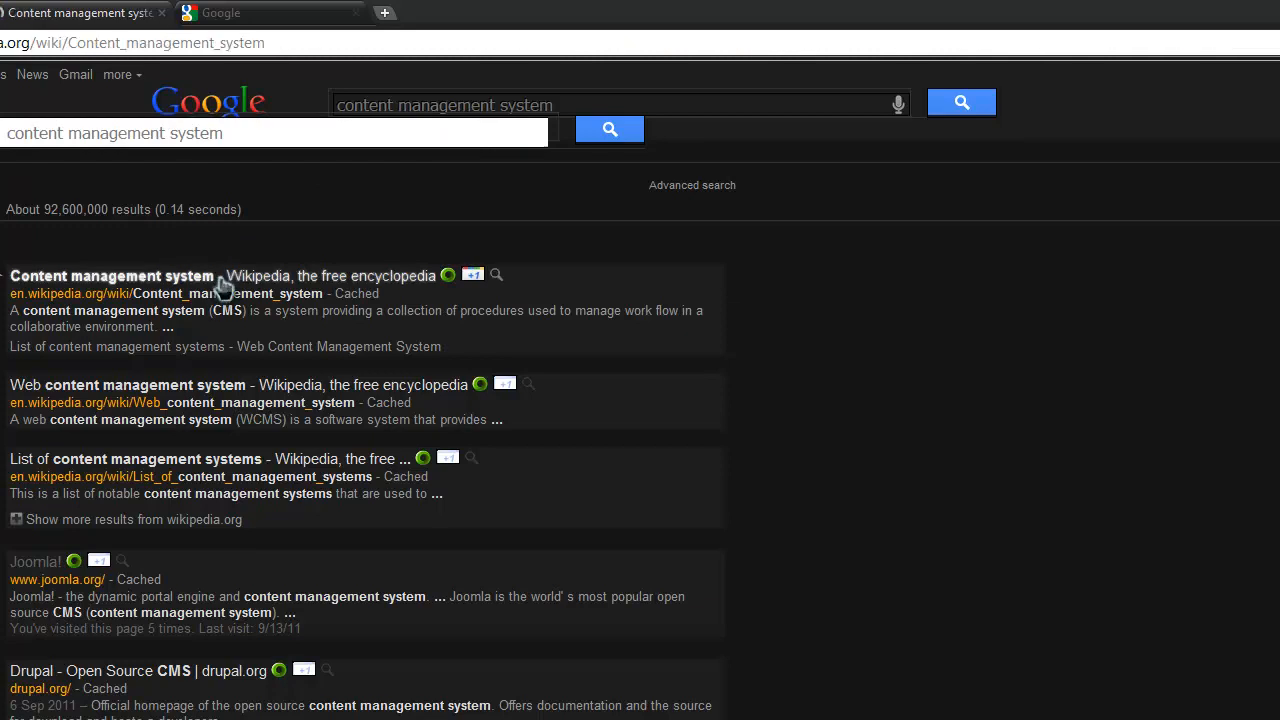
click(112, 276)
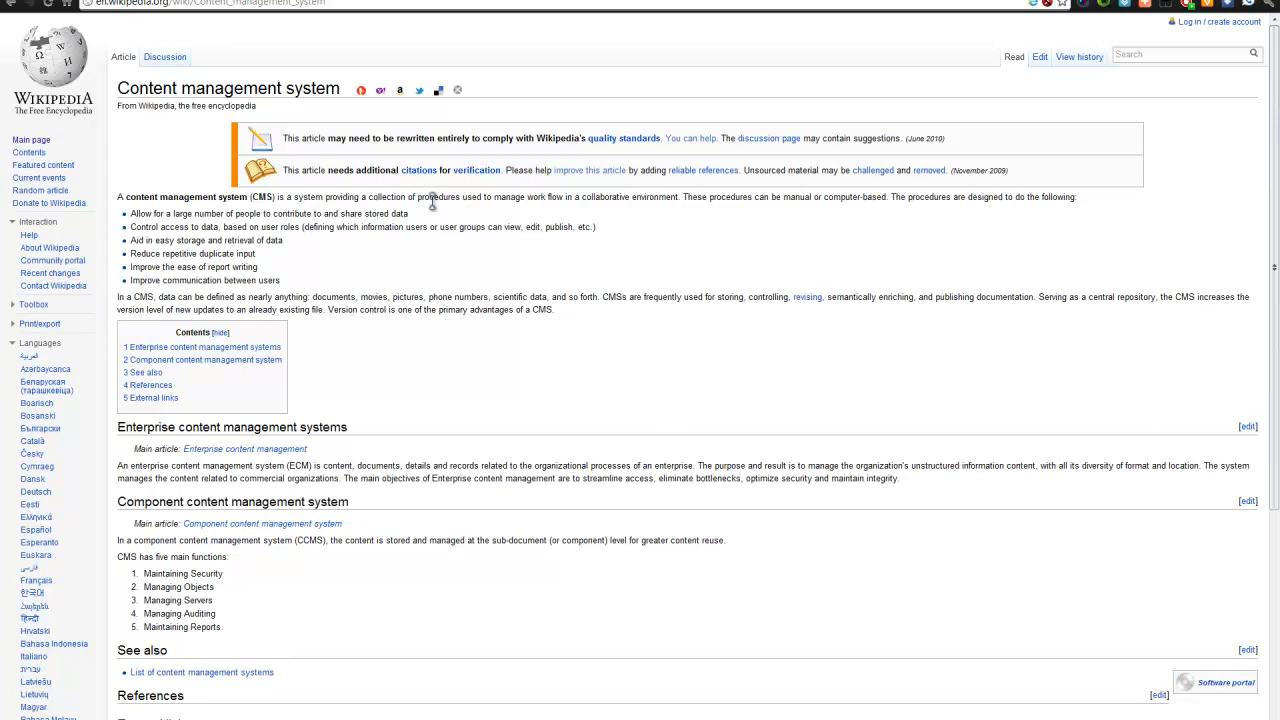
mouse_move(436, 200)
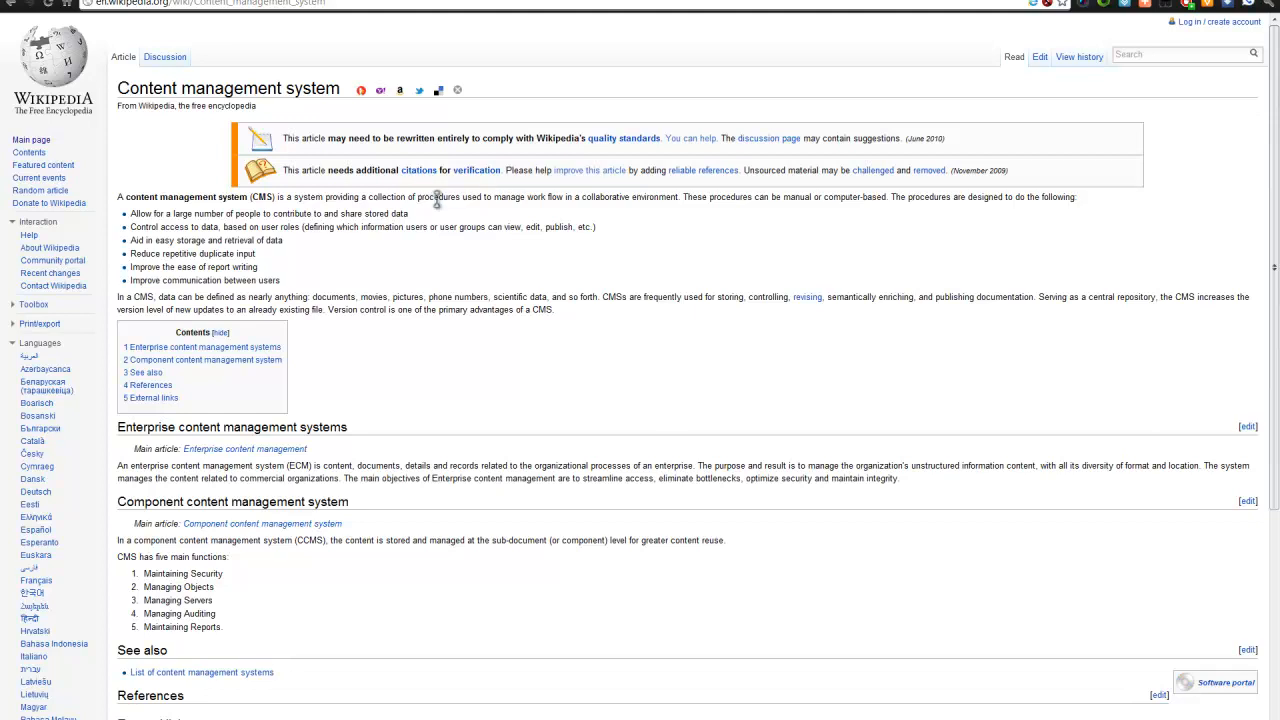
scroll(down, 3)
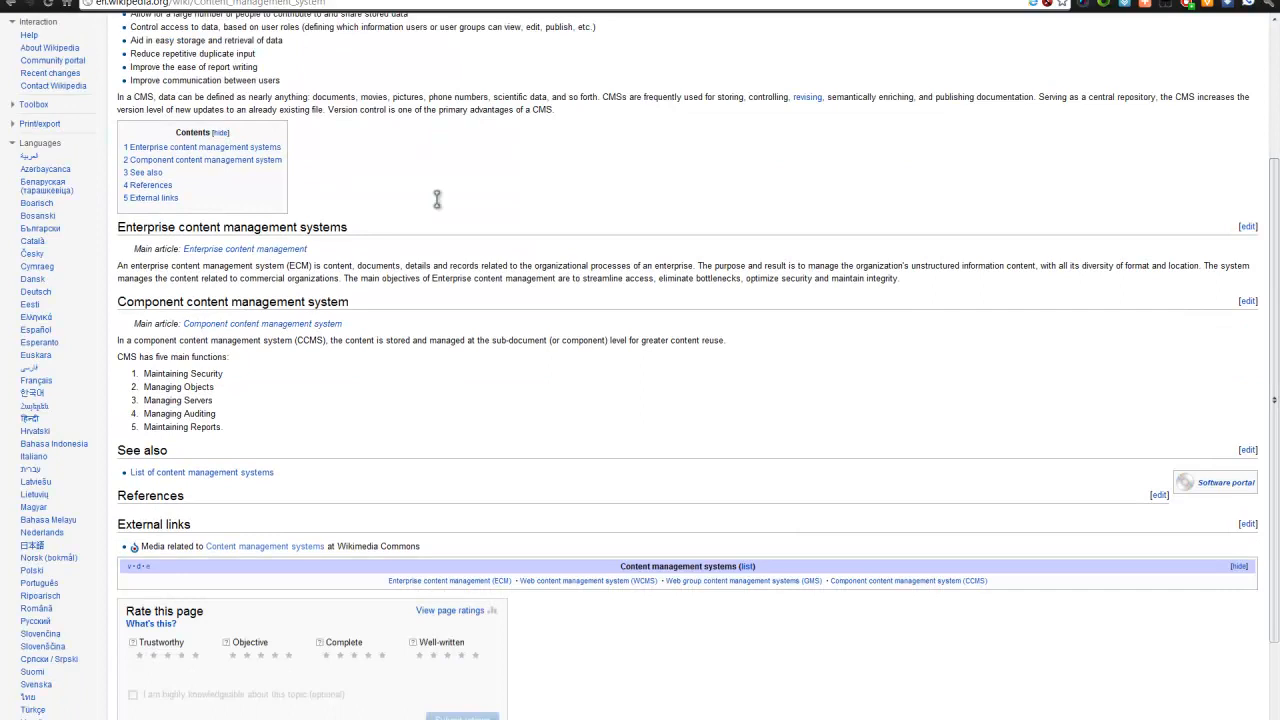
scroll(up, 3)
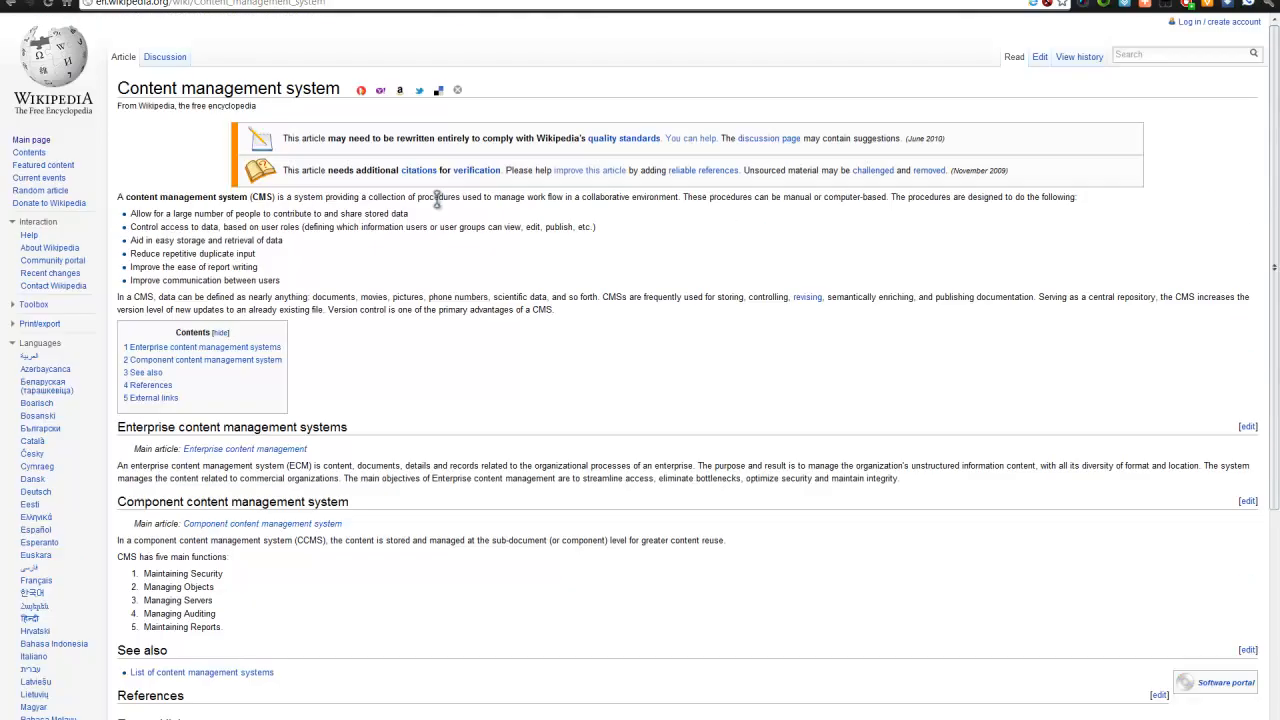
mouse_move(640, 360)
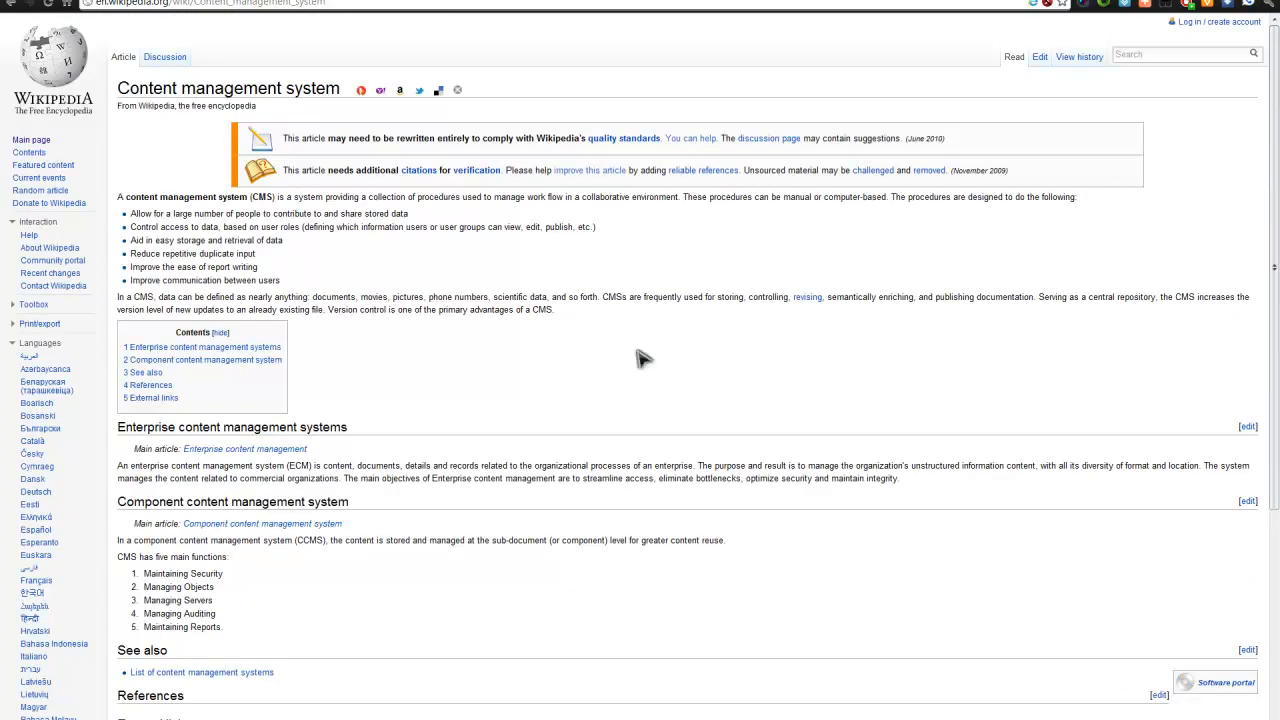
mouse_move(628, 340)
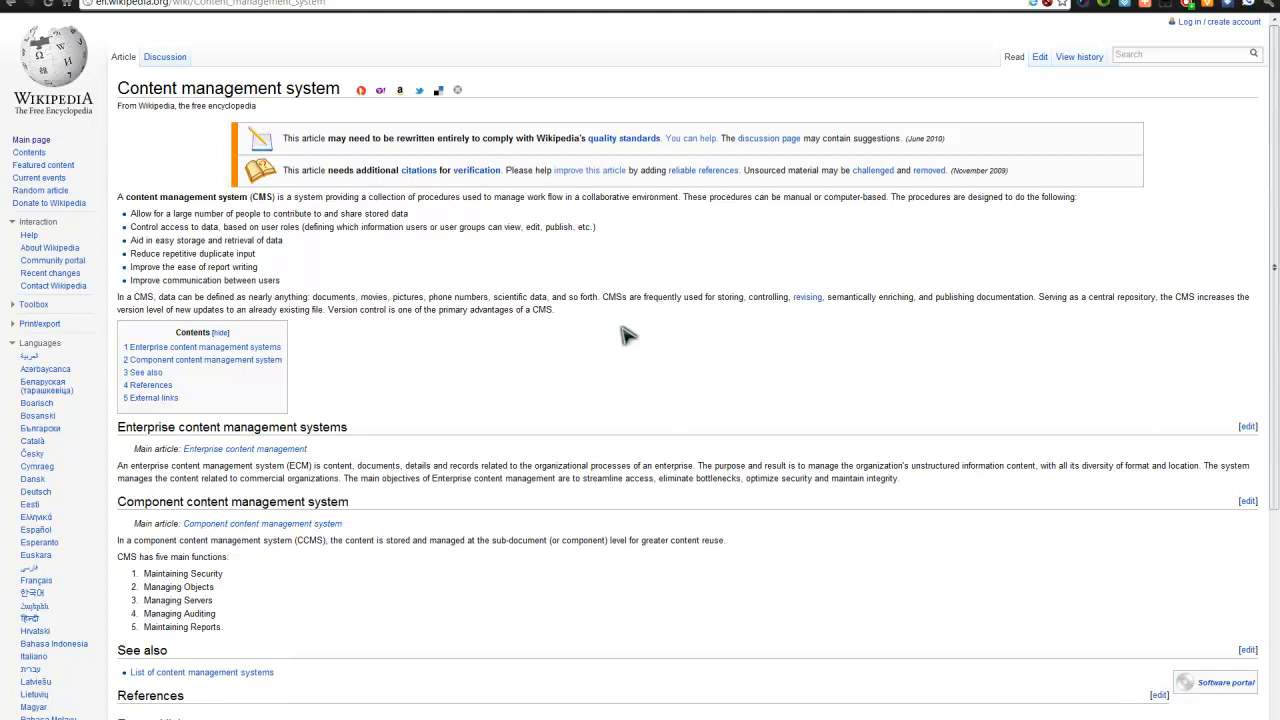
mouse_move(628, 334)
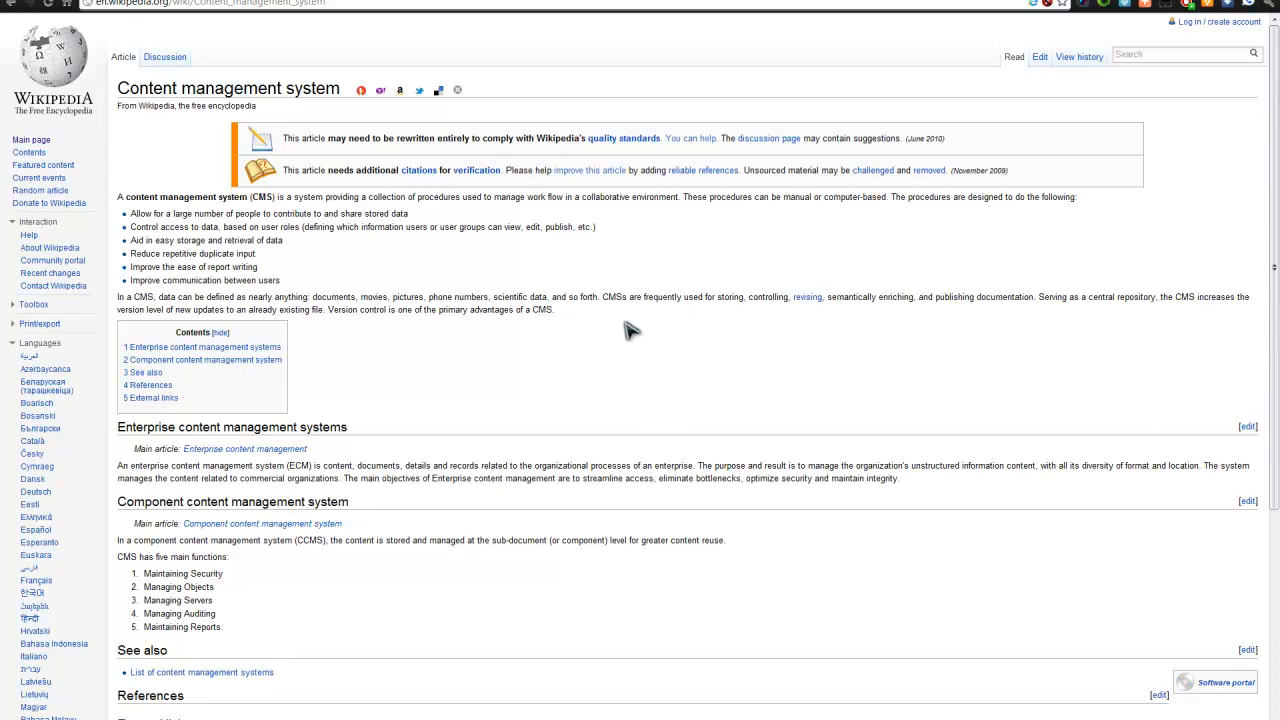
scroll(down, 3)
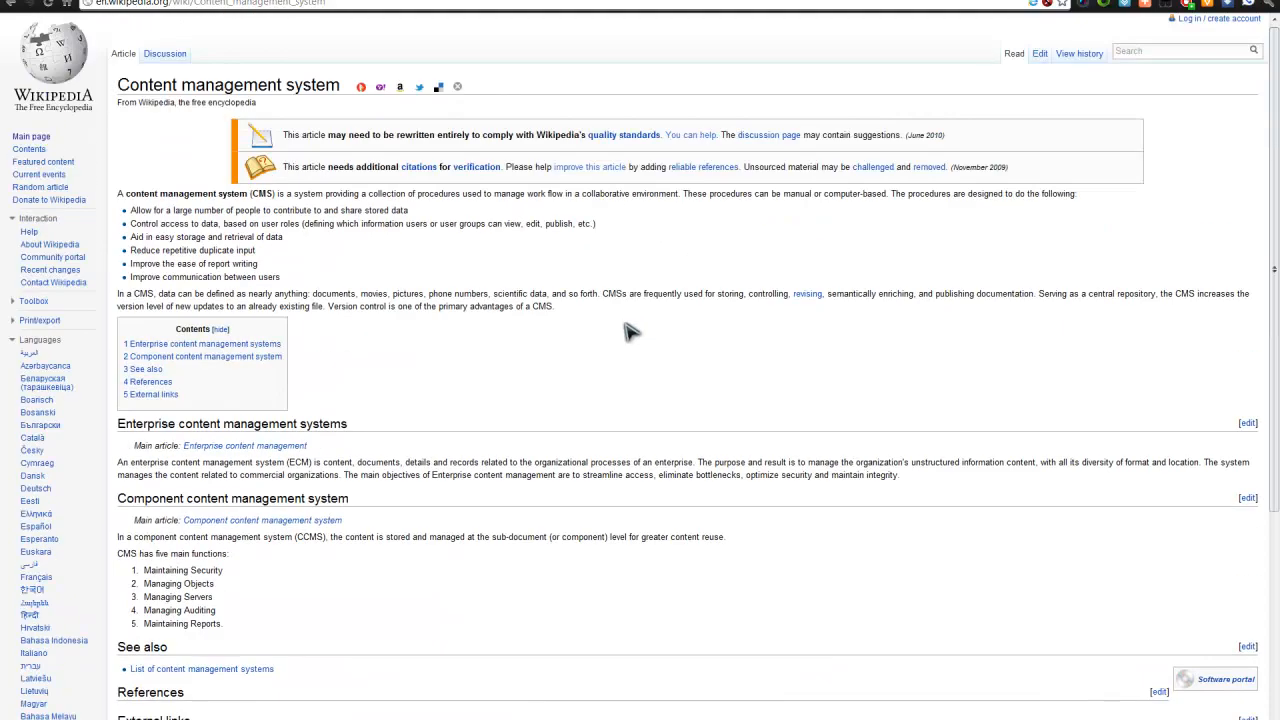
mouse_move(644, 324)
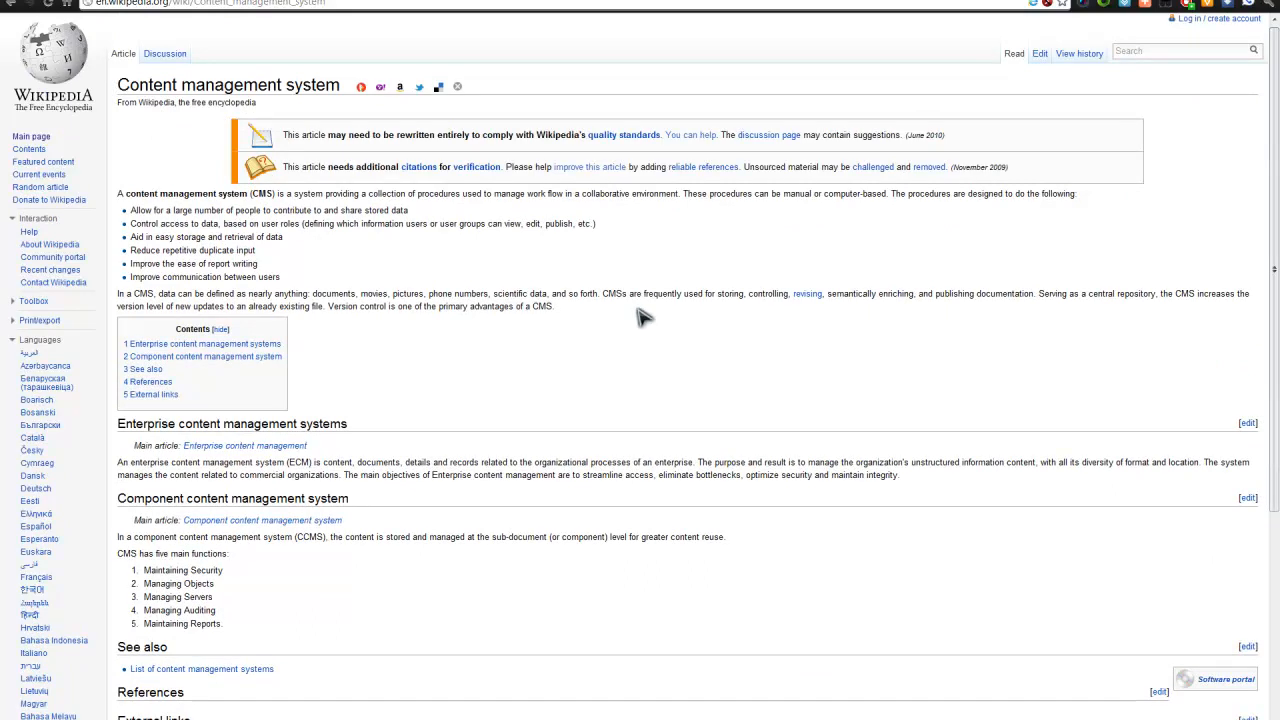
scroll(down, 3)
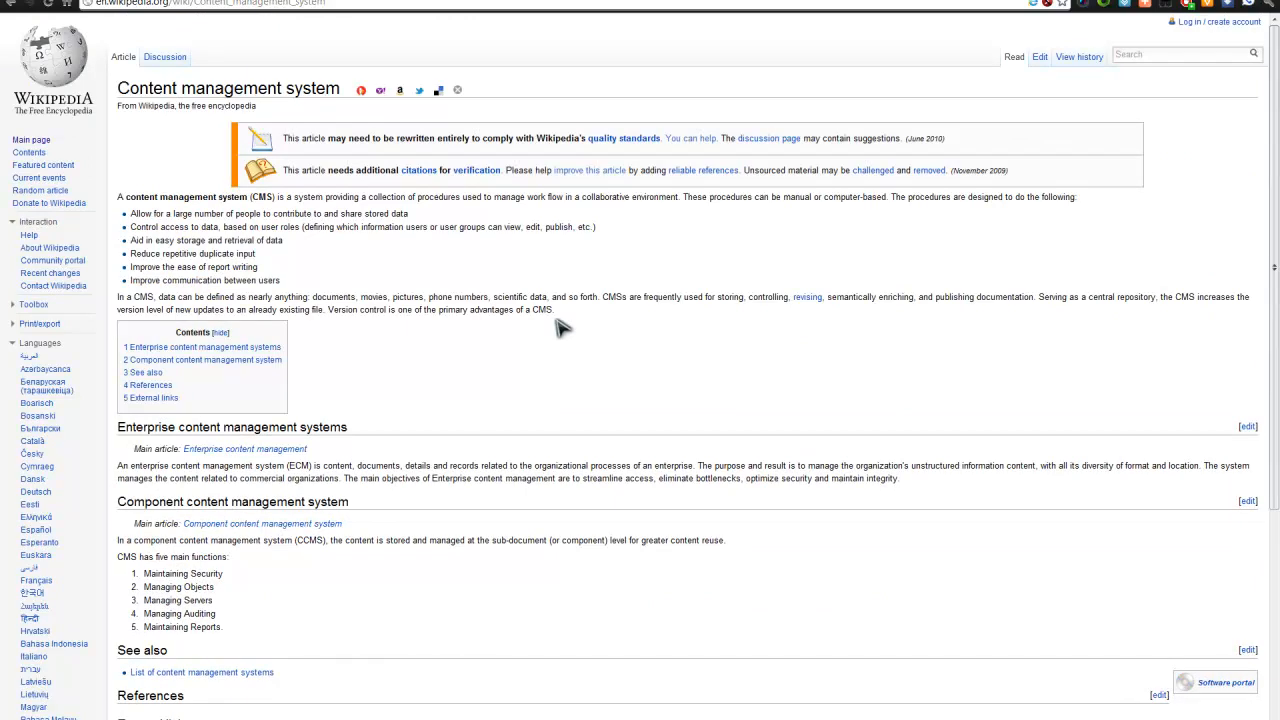
mouse_move(570, 326)
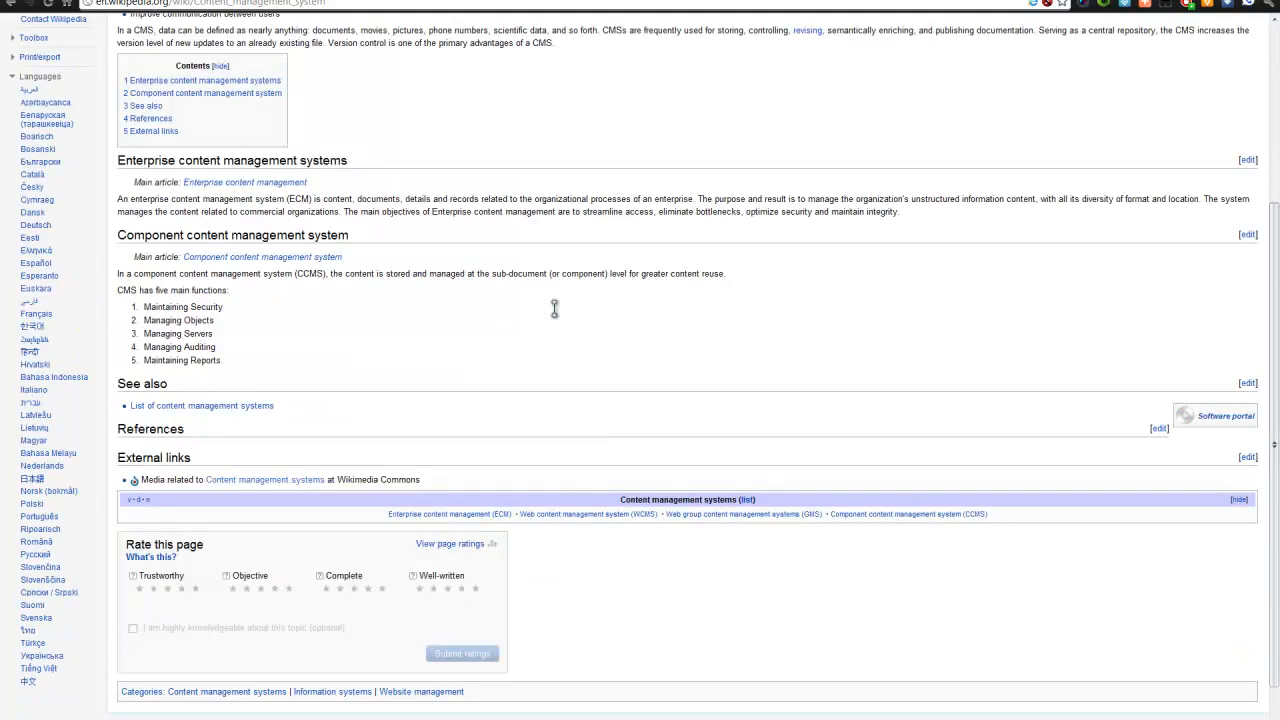
mouse_move(236, 410)
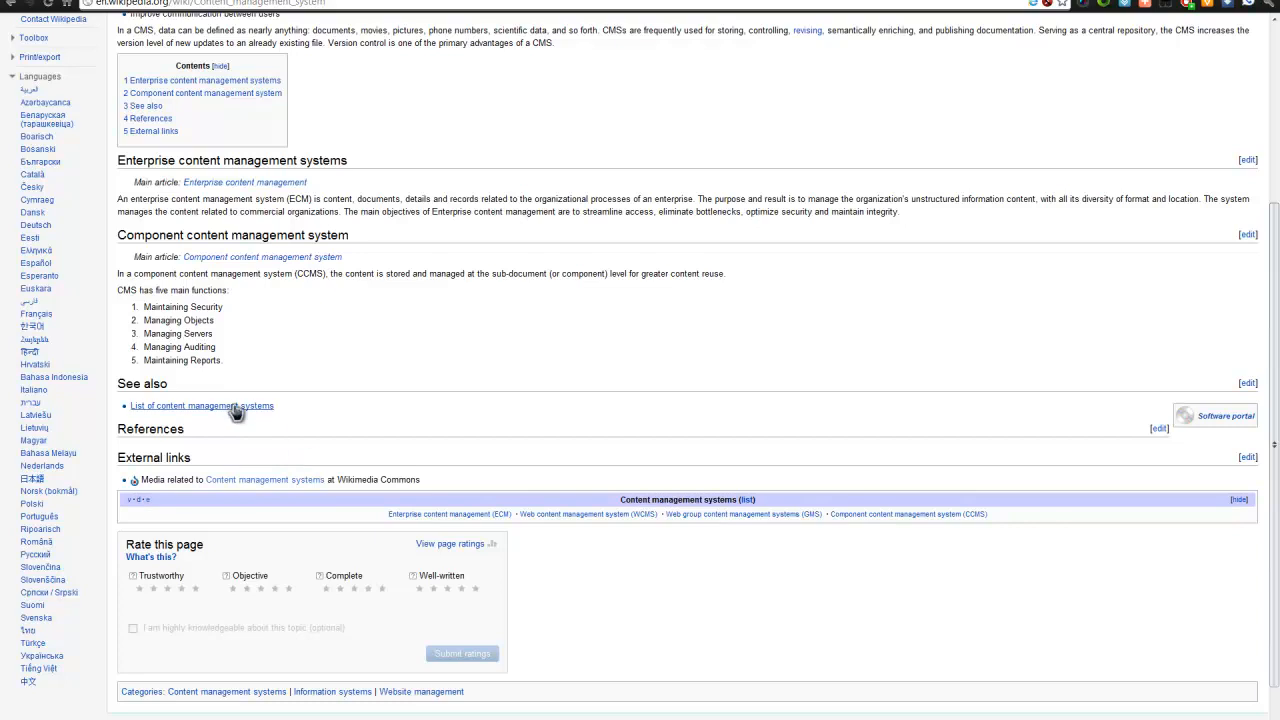
Follow the See also link to Wikipedia's list of content management systems and browse its tables.
click(200, 404)
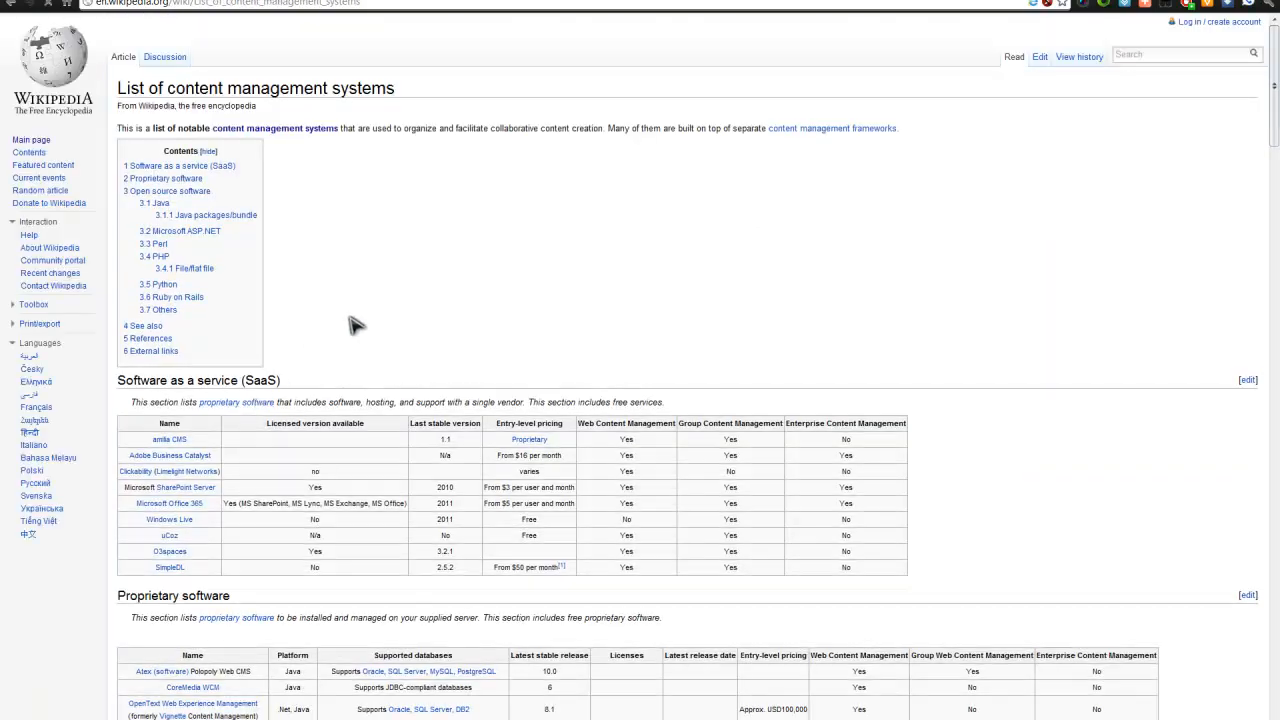
scroll(down, 3)
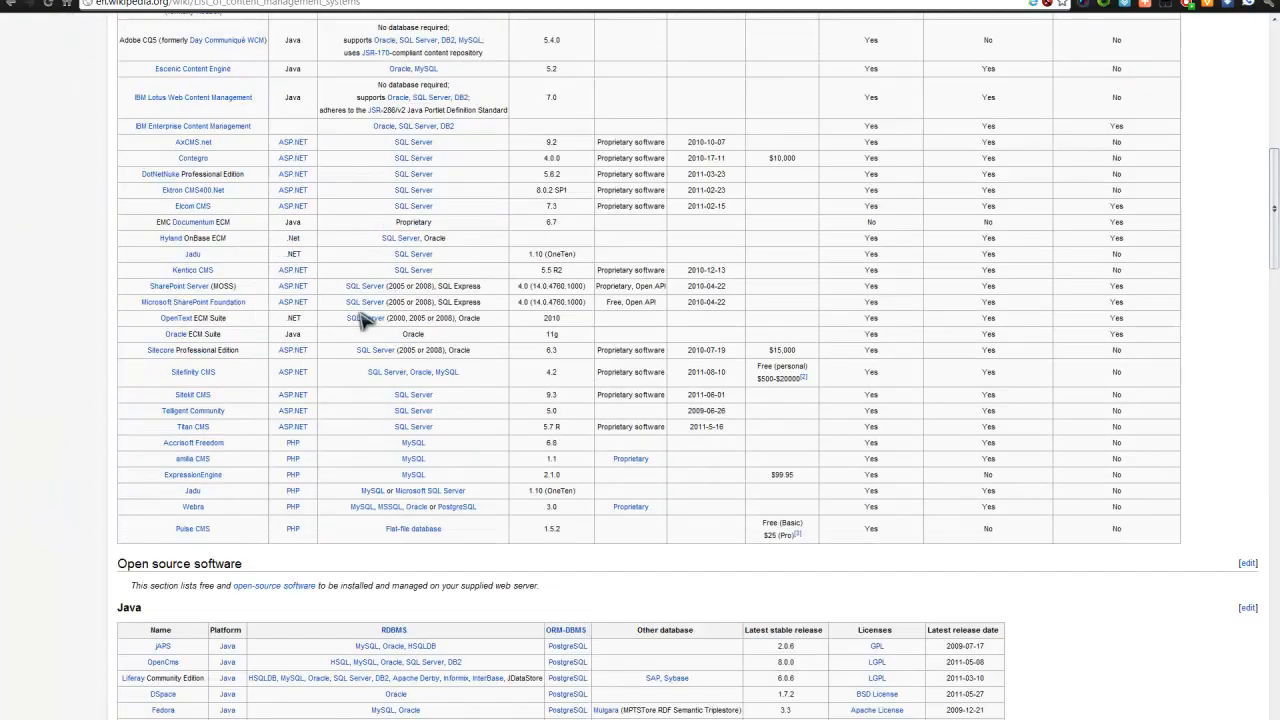
scroll(down, 3)
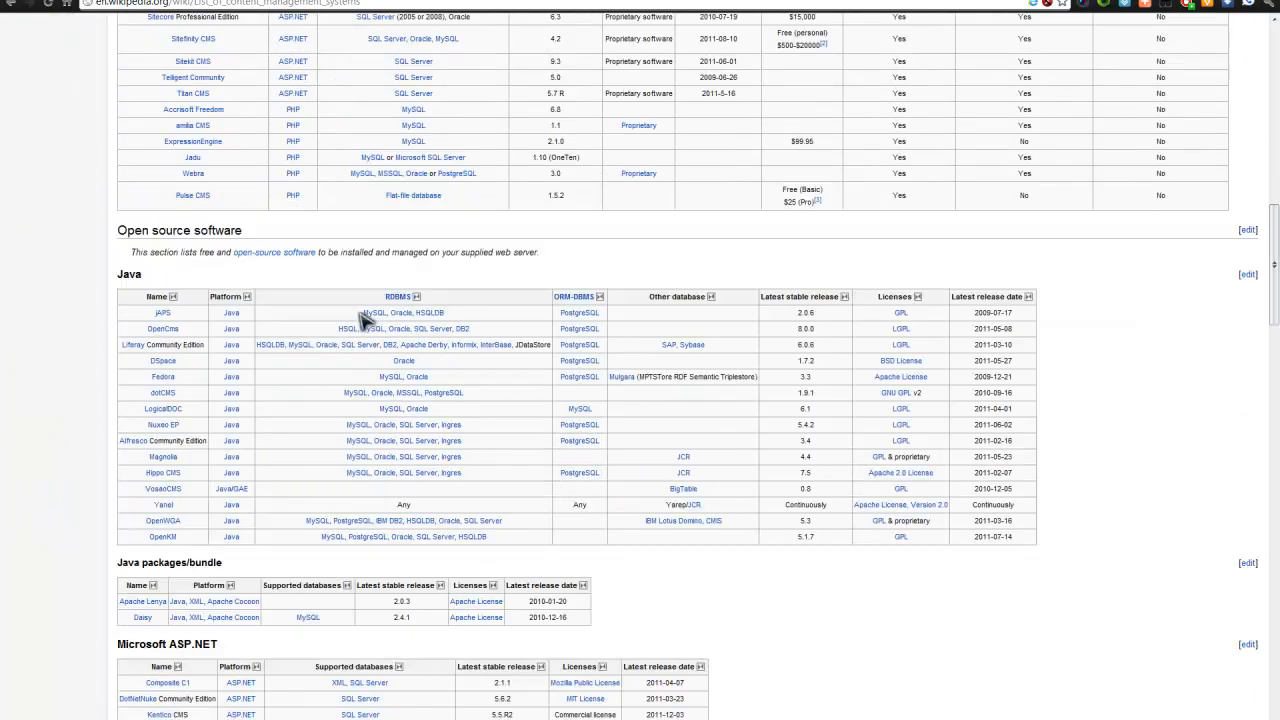
scroll(down, 3)
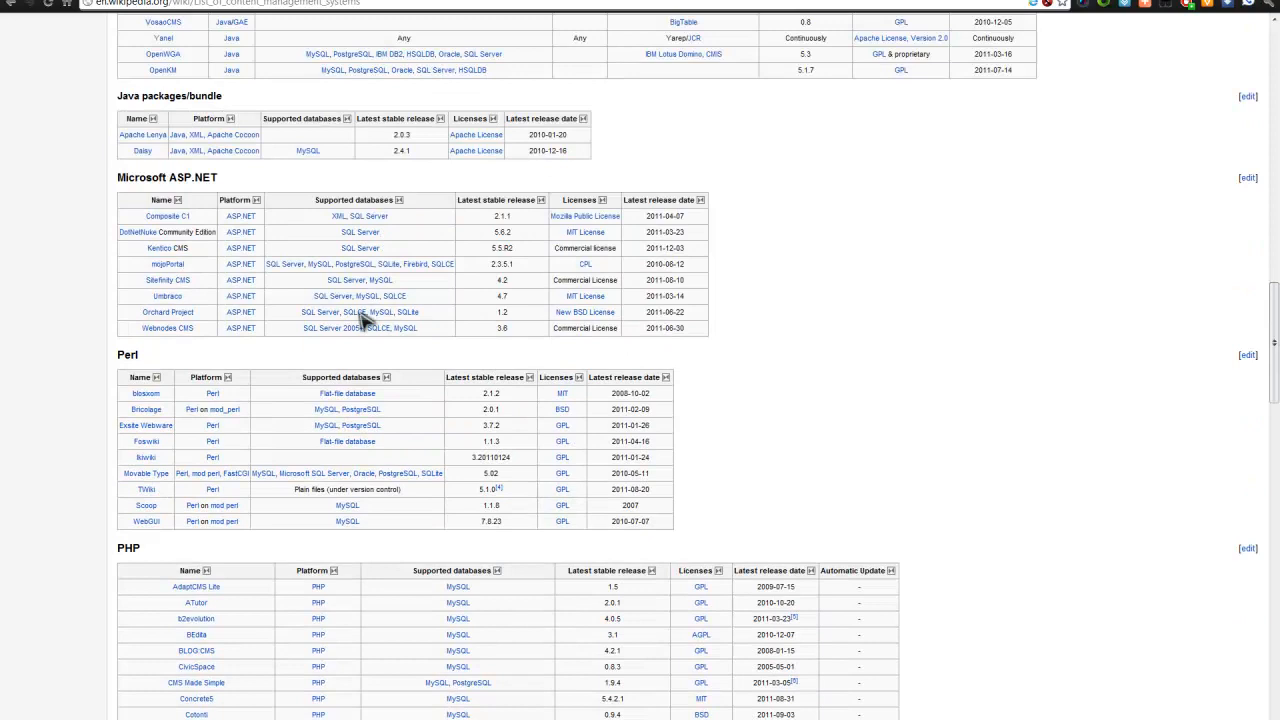
scroll(up, 3)
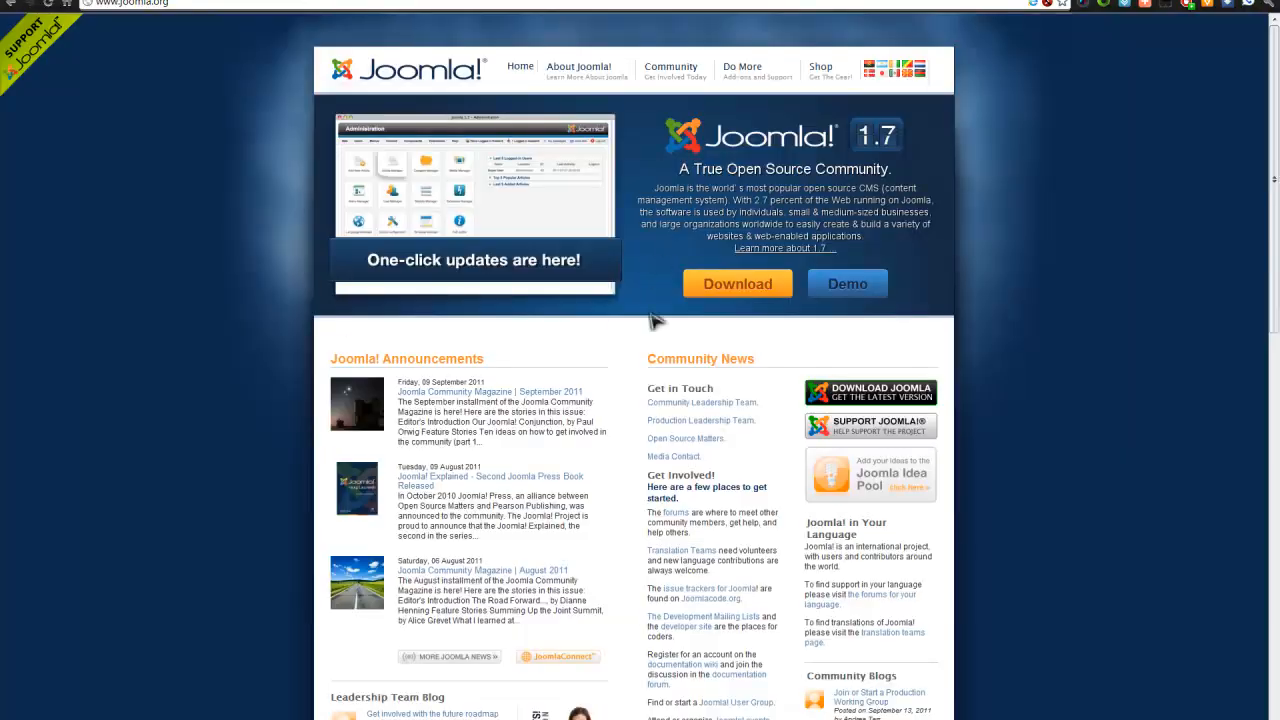
mouse_move(672, 66)
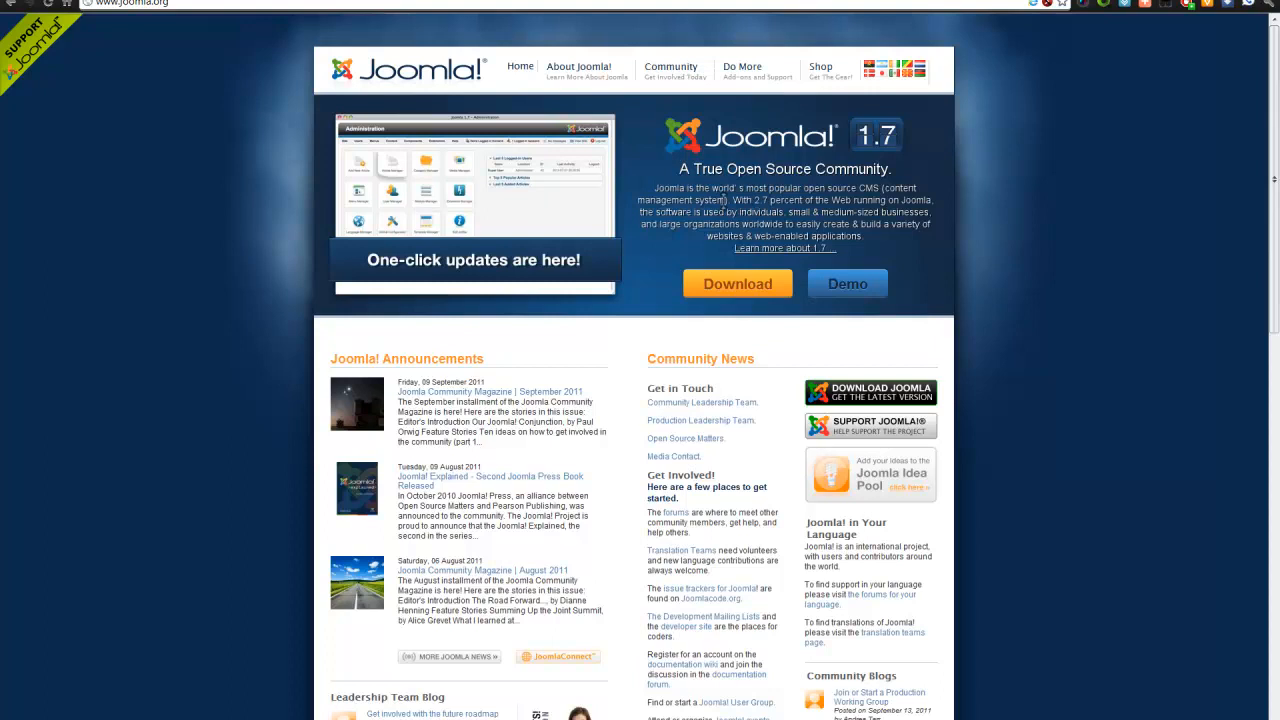
scroll(down, 3)
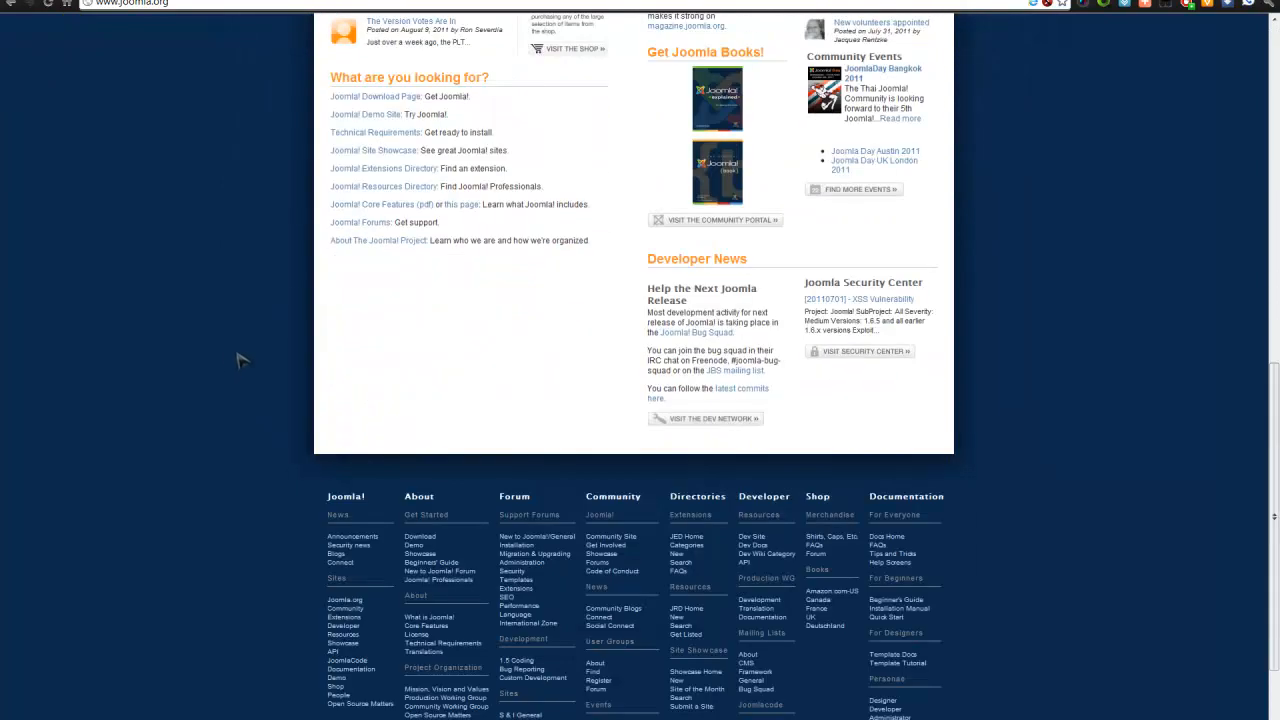
scroll(down, 3)
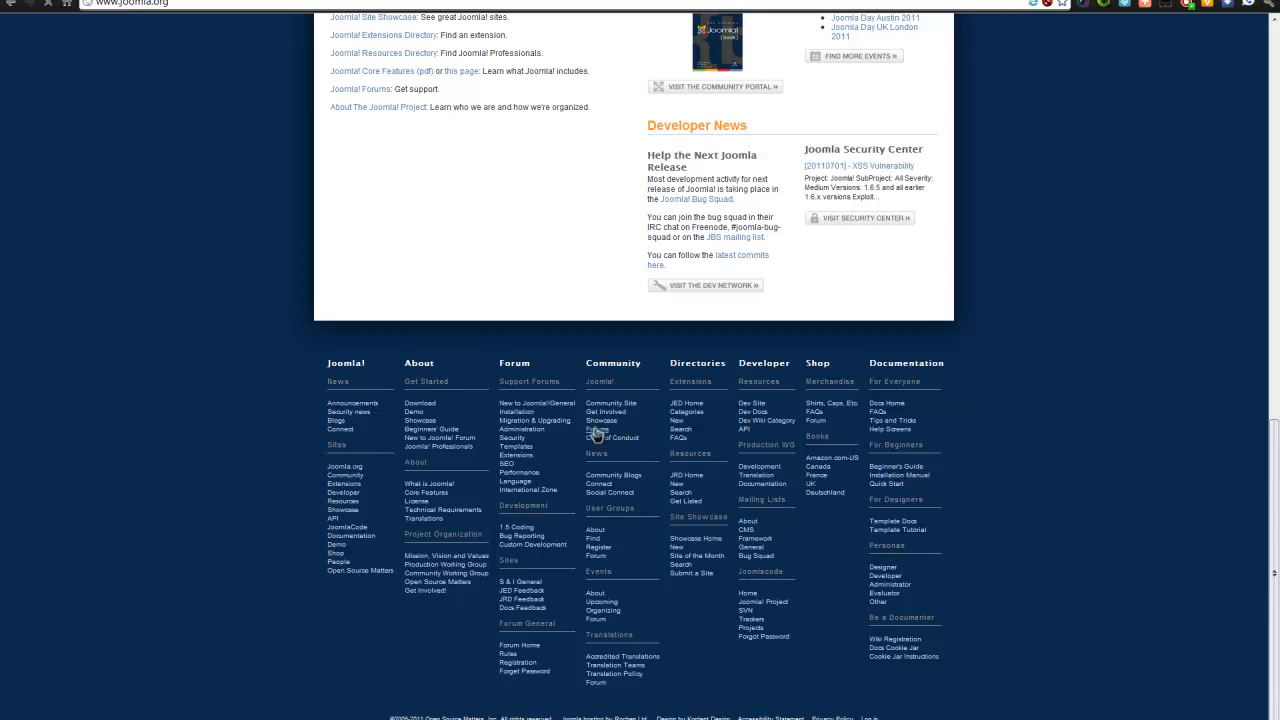
click(596, 428)
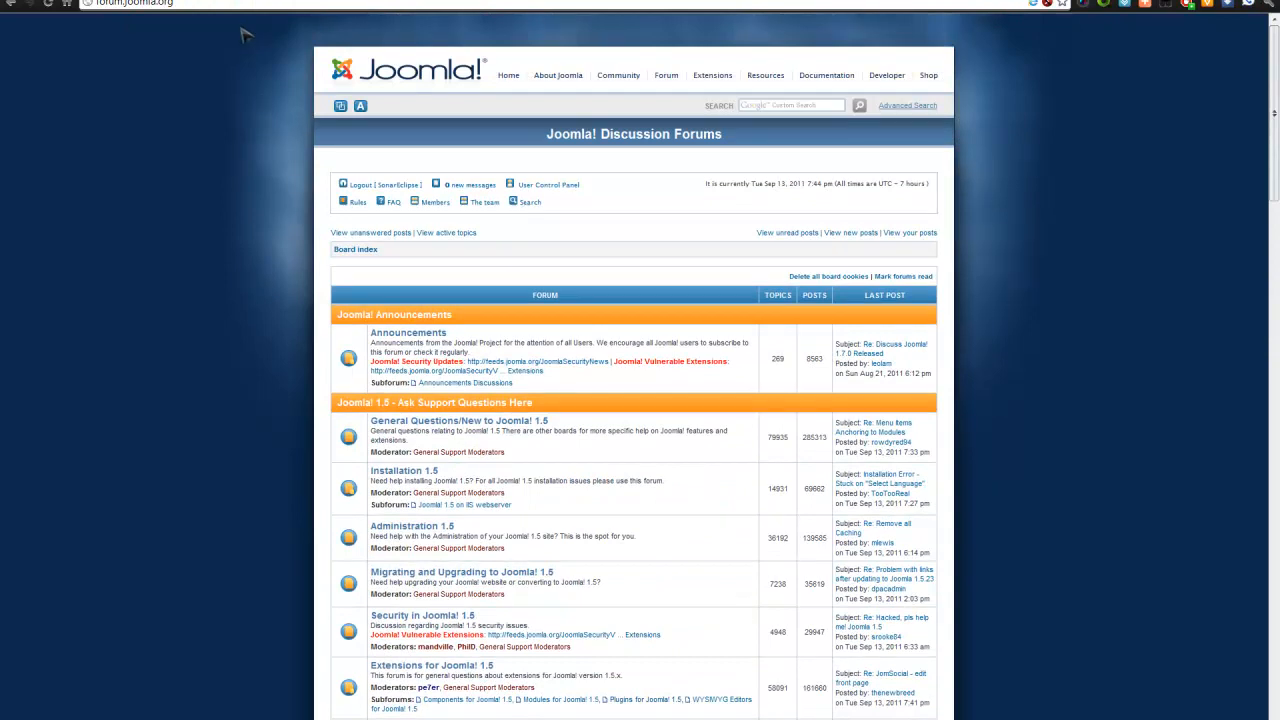
mouse_move(214, 22)
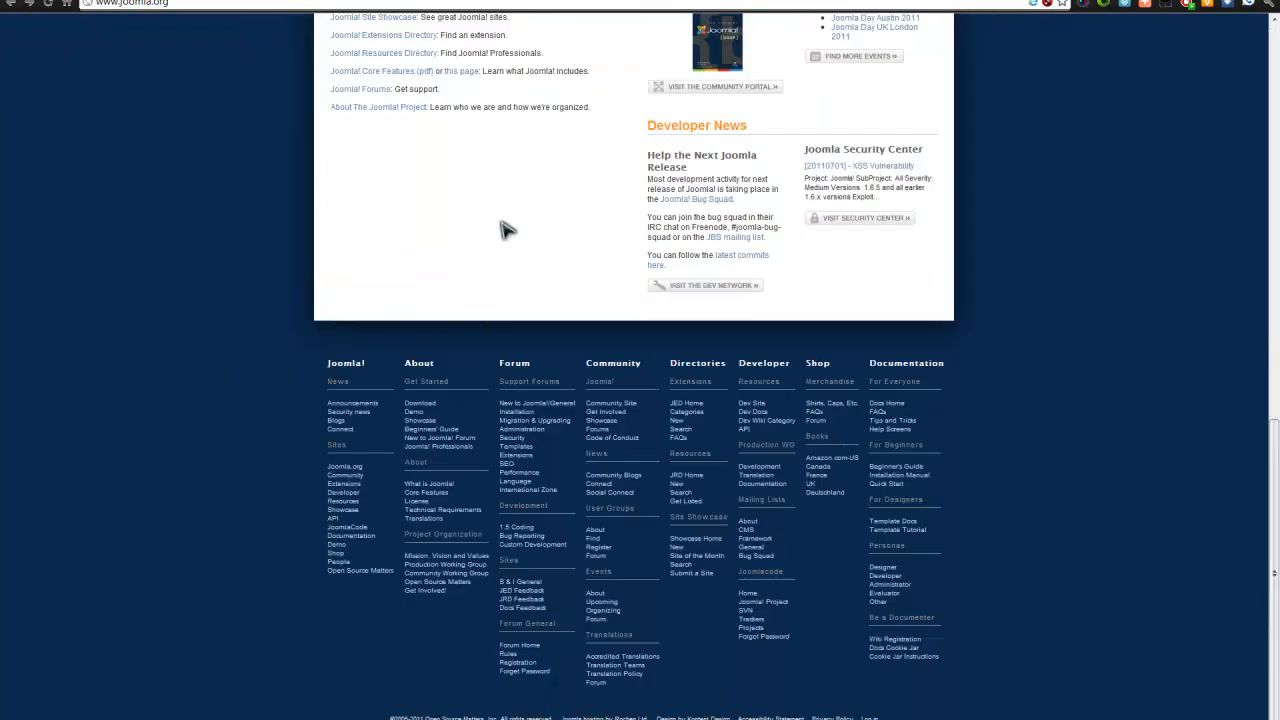
scroll(up, 3)
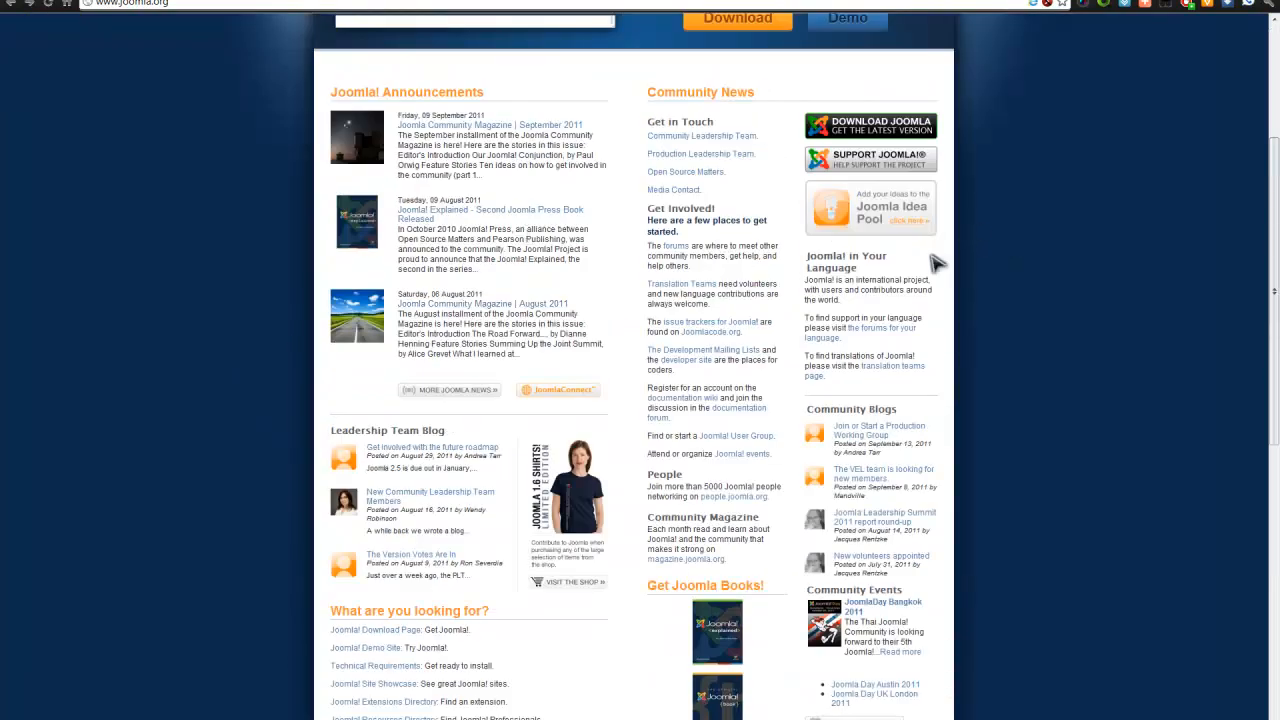
mouse_move(916, 262)
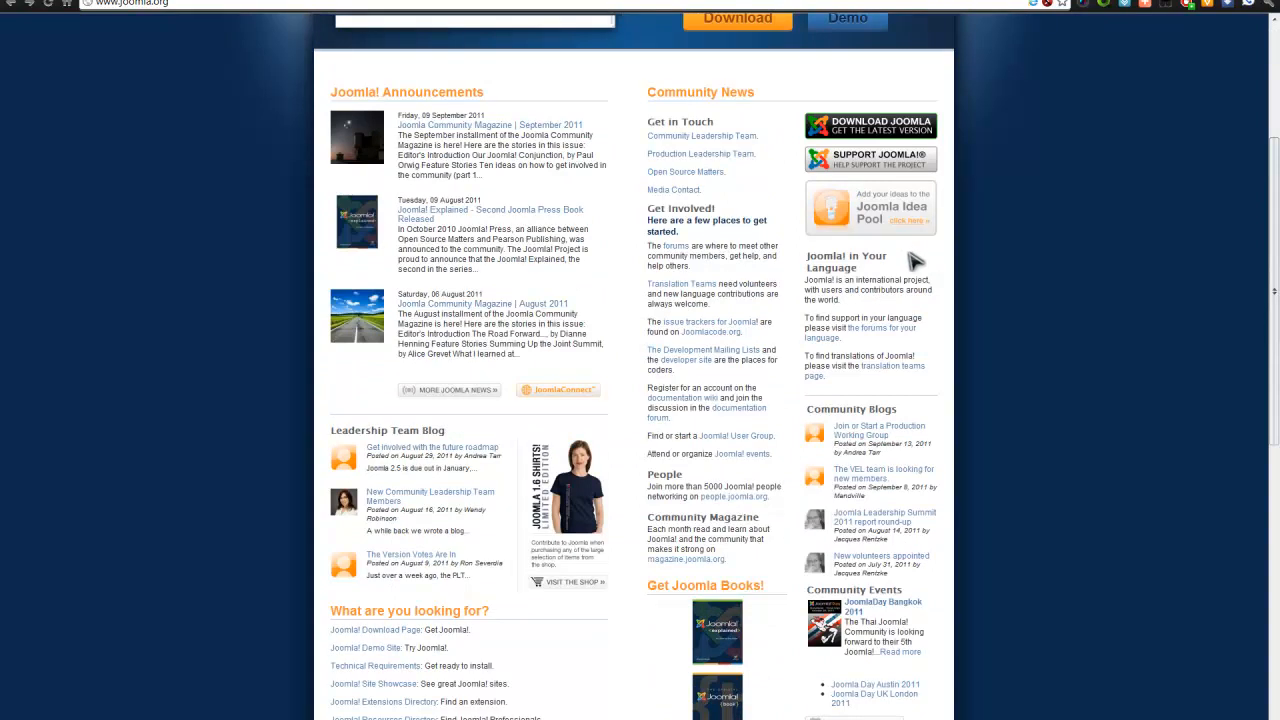
scroll(up, 3)
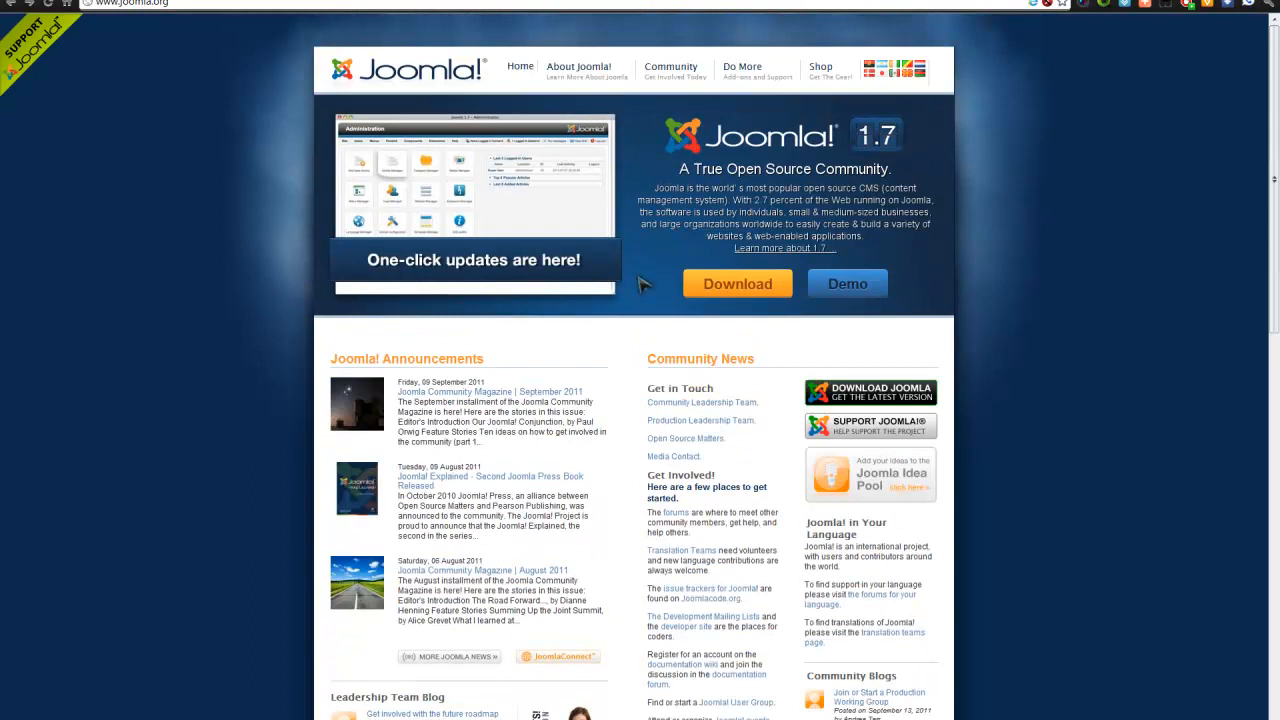
scroll(down, 3)
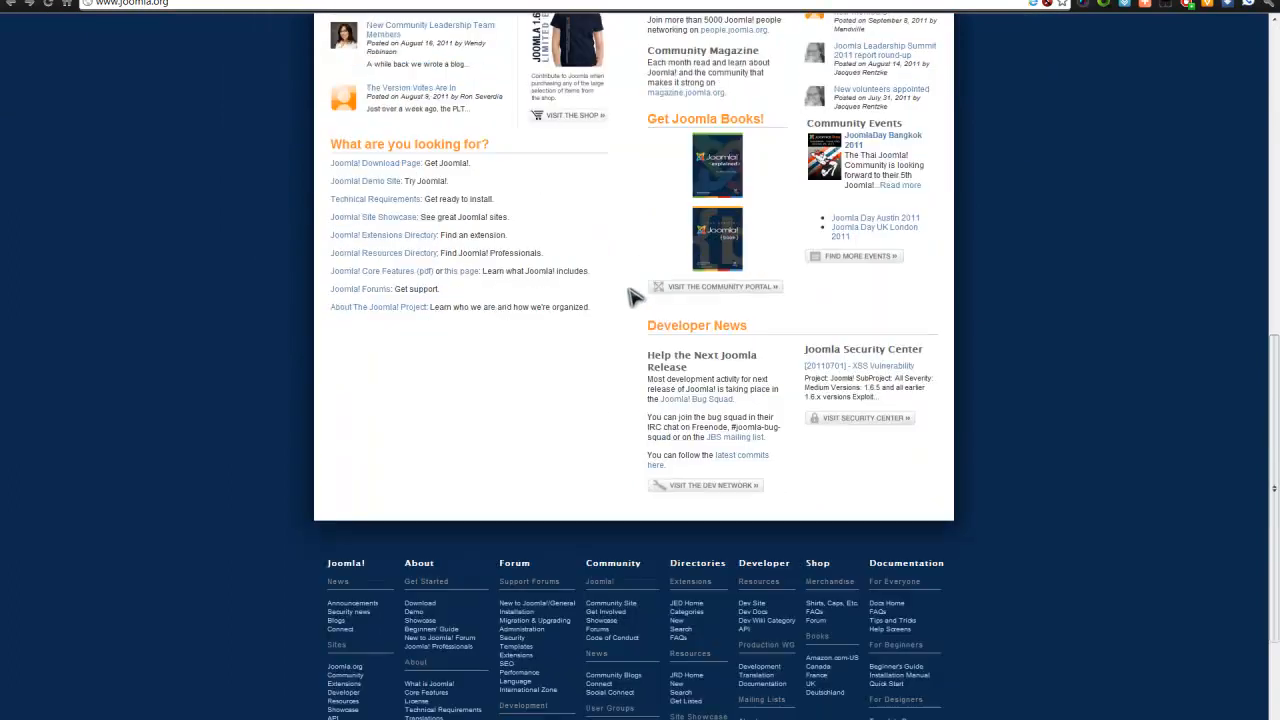
scroll(up, 3)
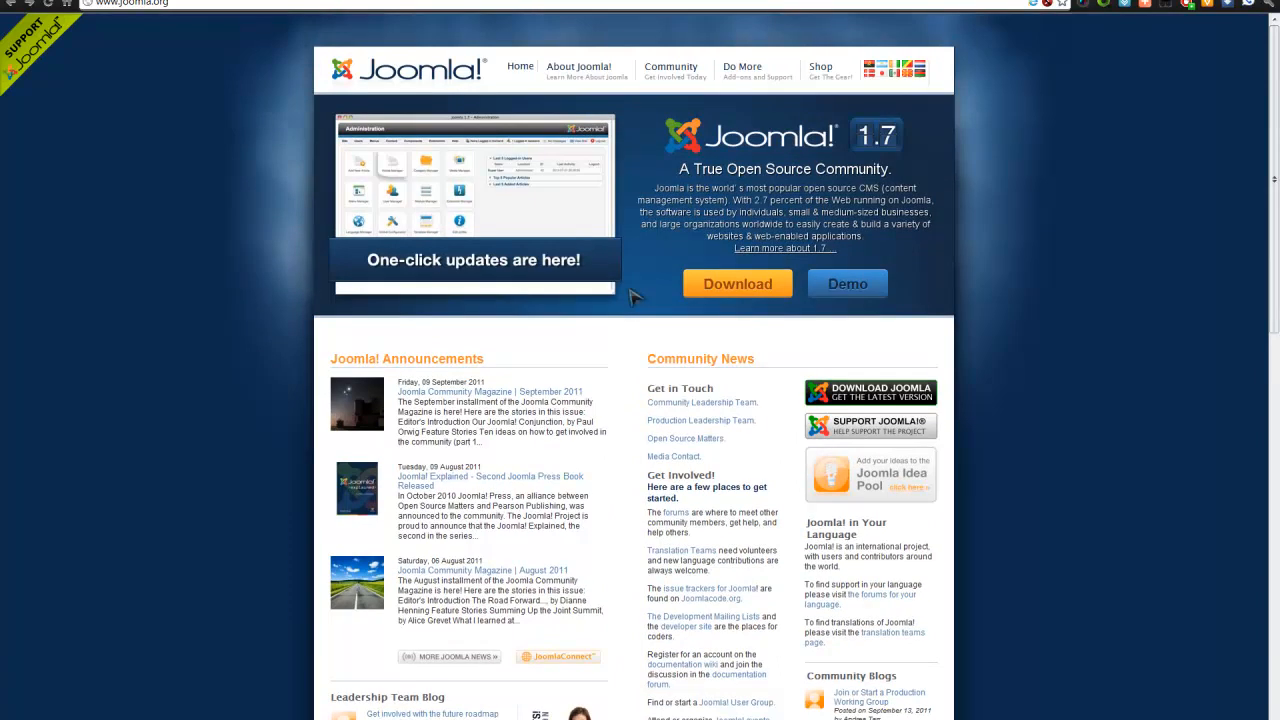
mouse_move(630, 352)
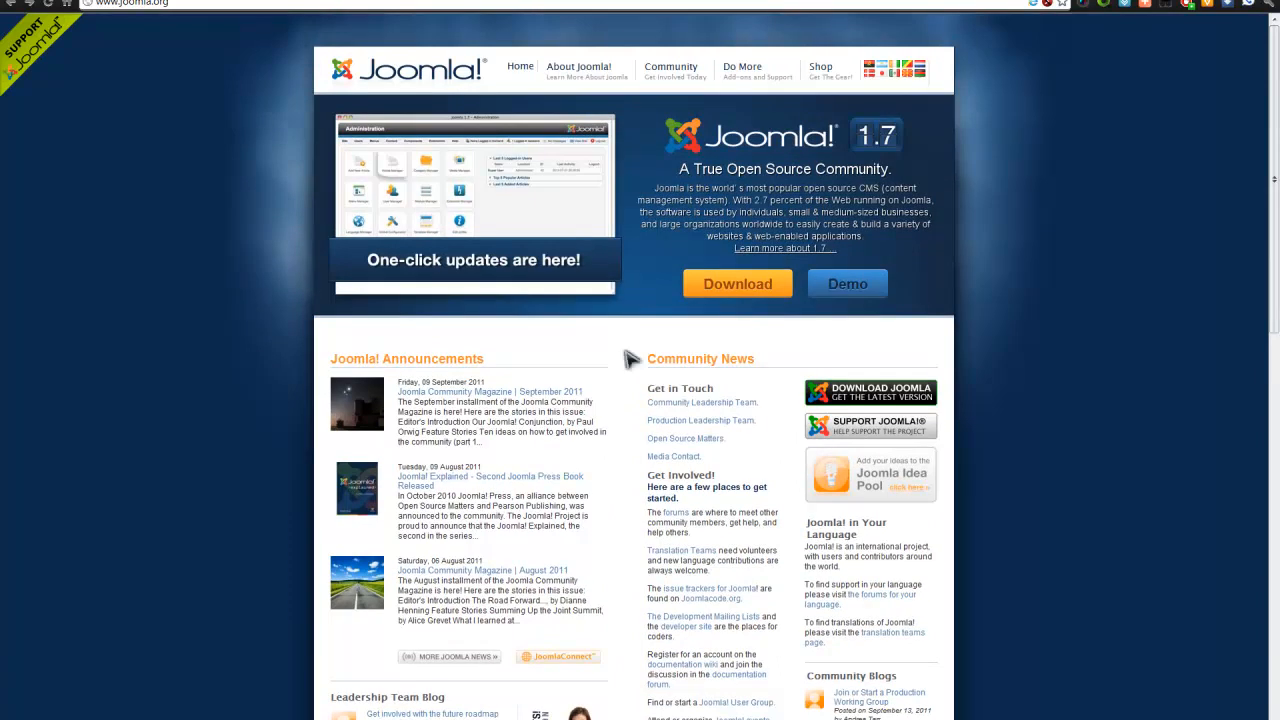
mouse_move(648, 388)
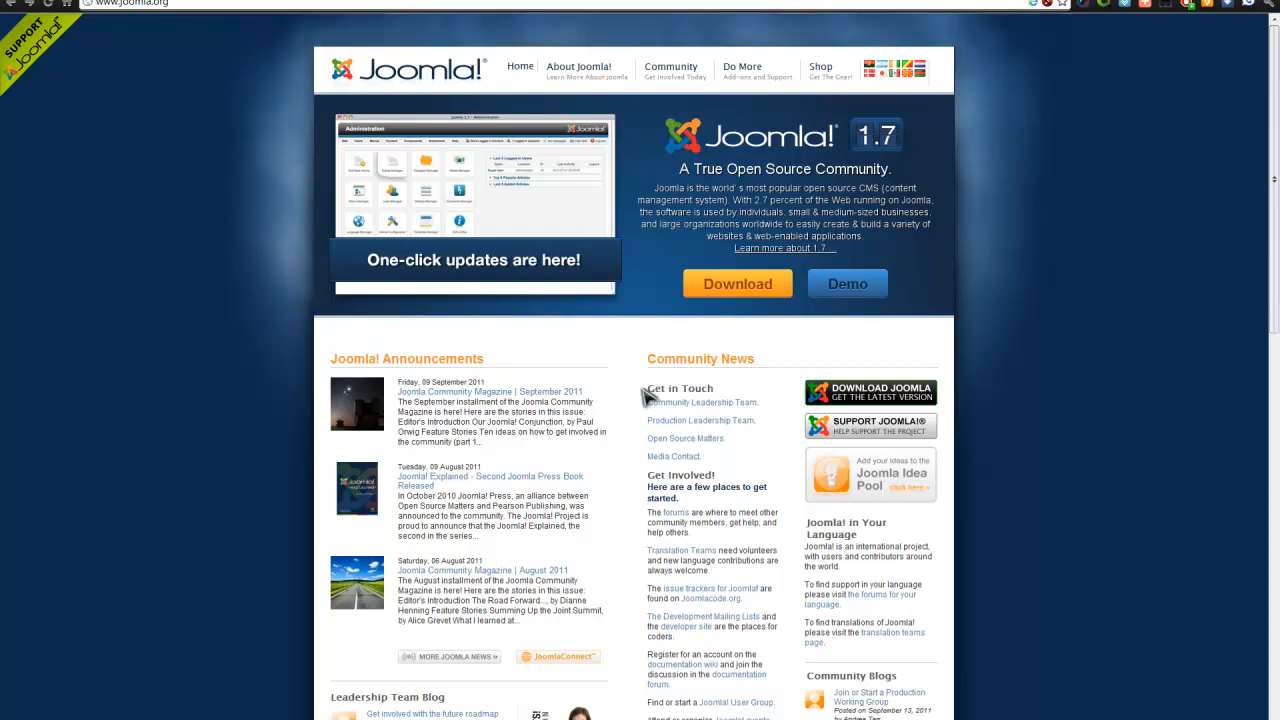
mouse_move(648, 396)
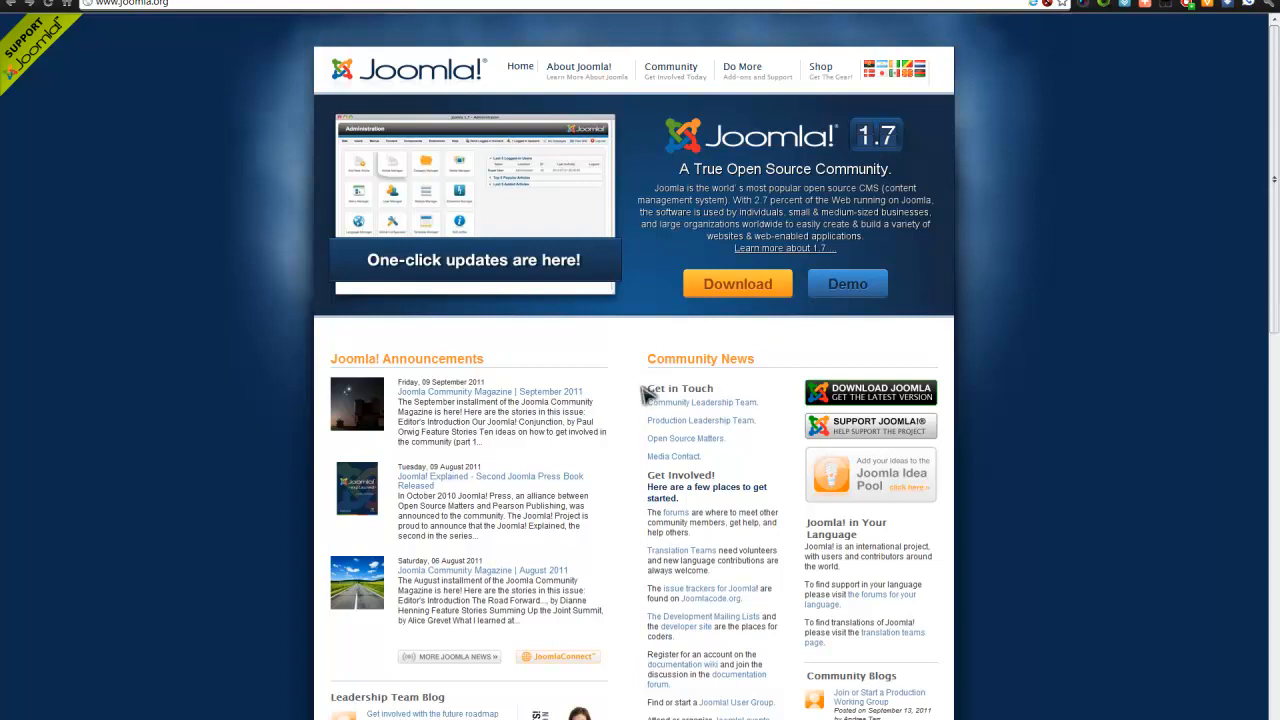
mouse_move(644, 396)
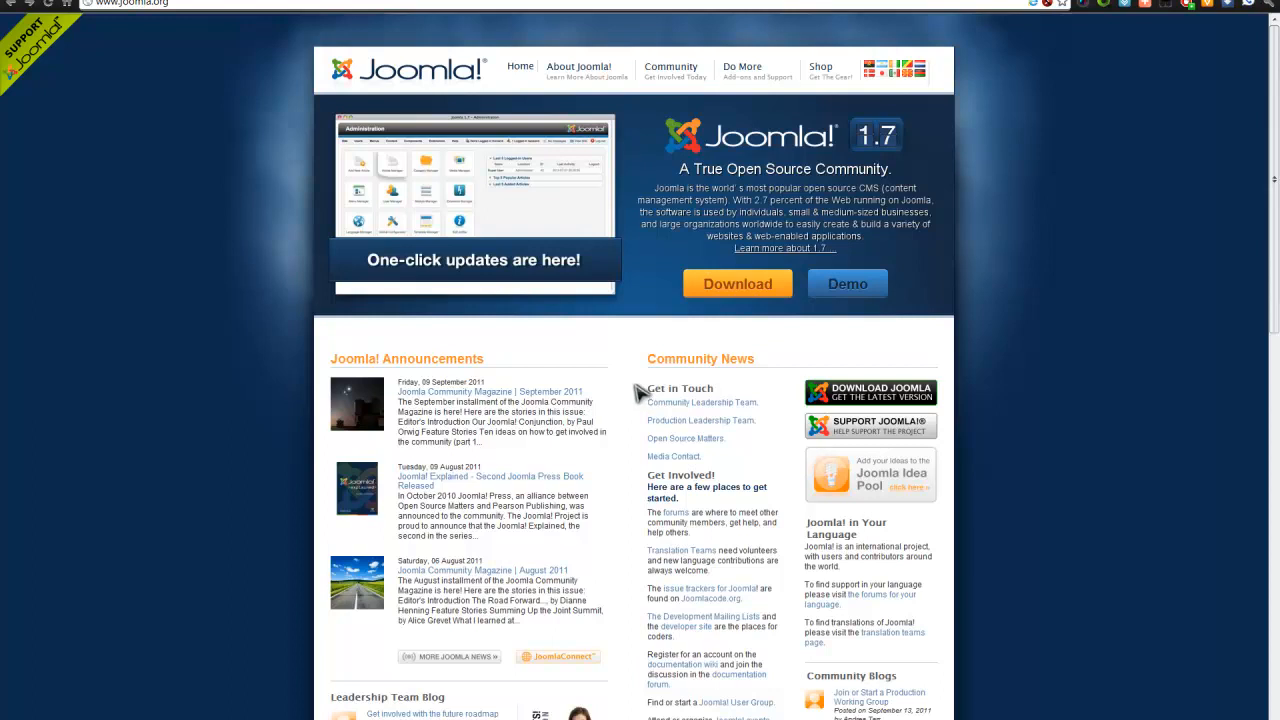
mouse_move(642, 396)
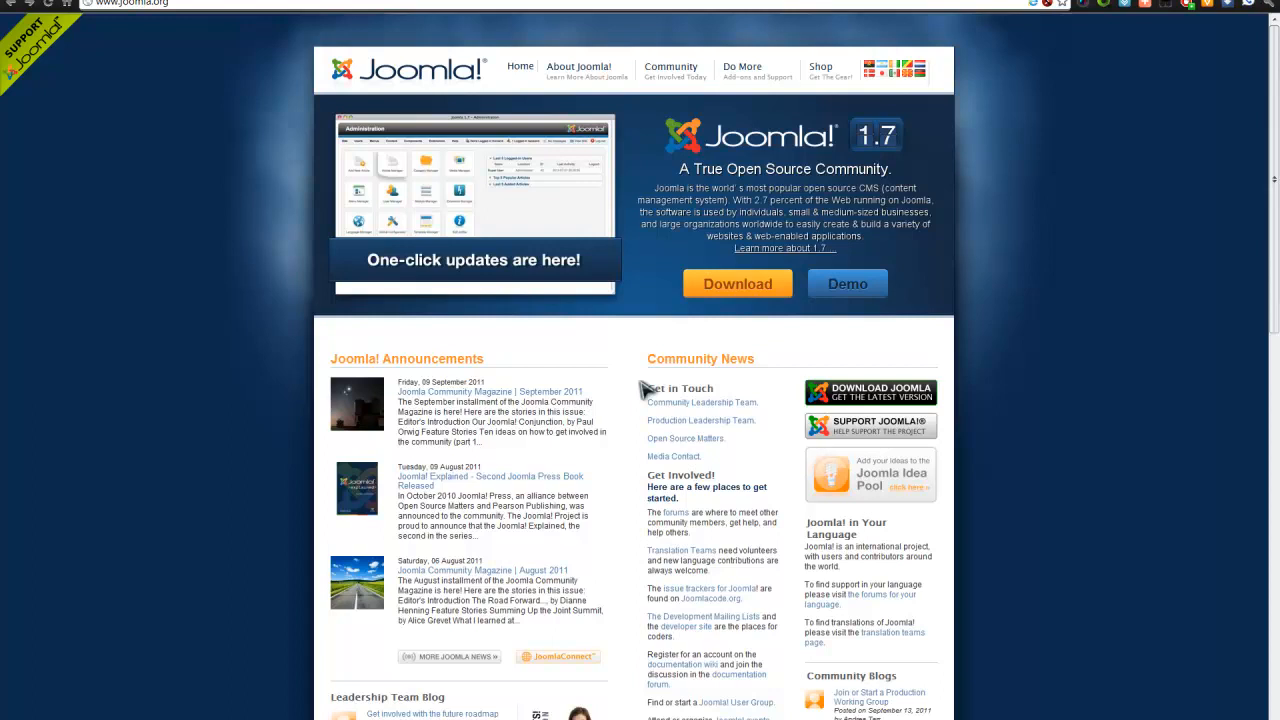
mouse_move(648, 394)
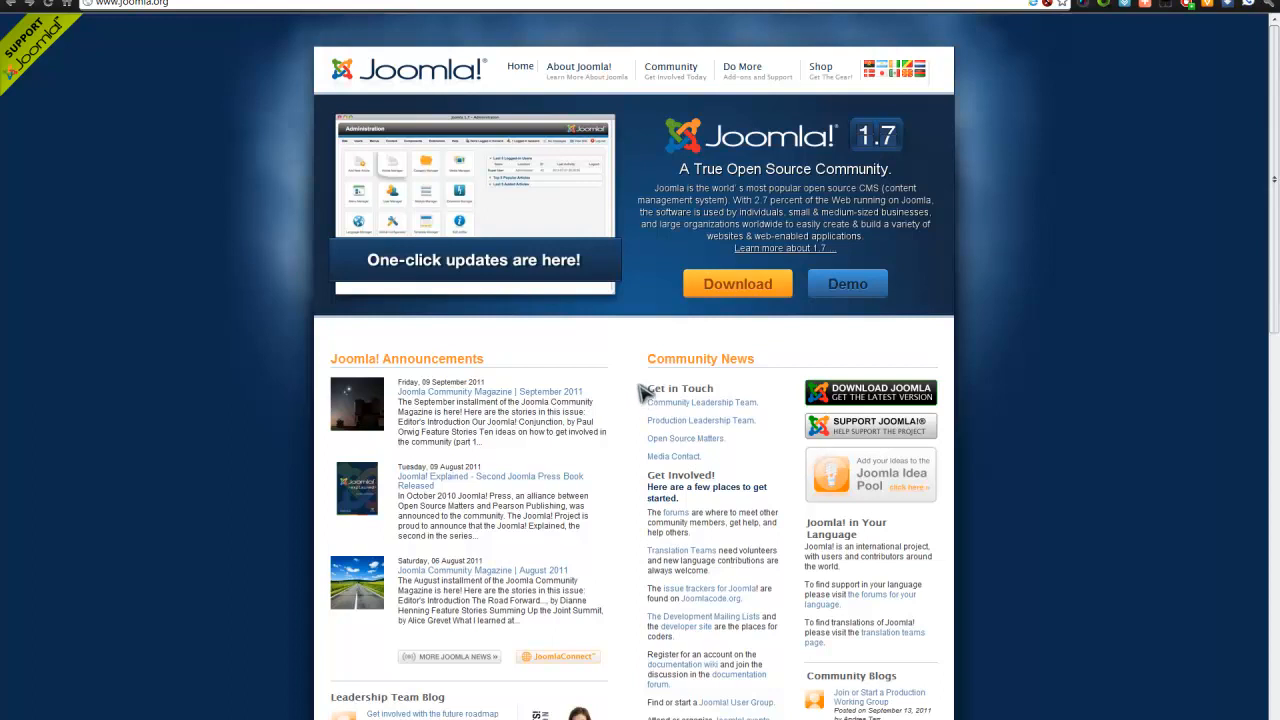
mouse_move(648, 392)
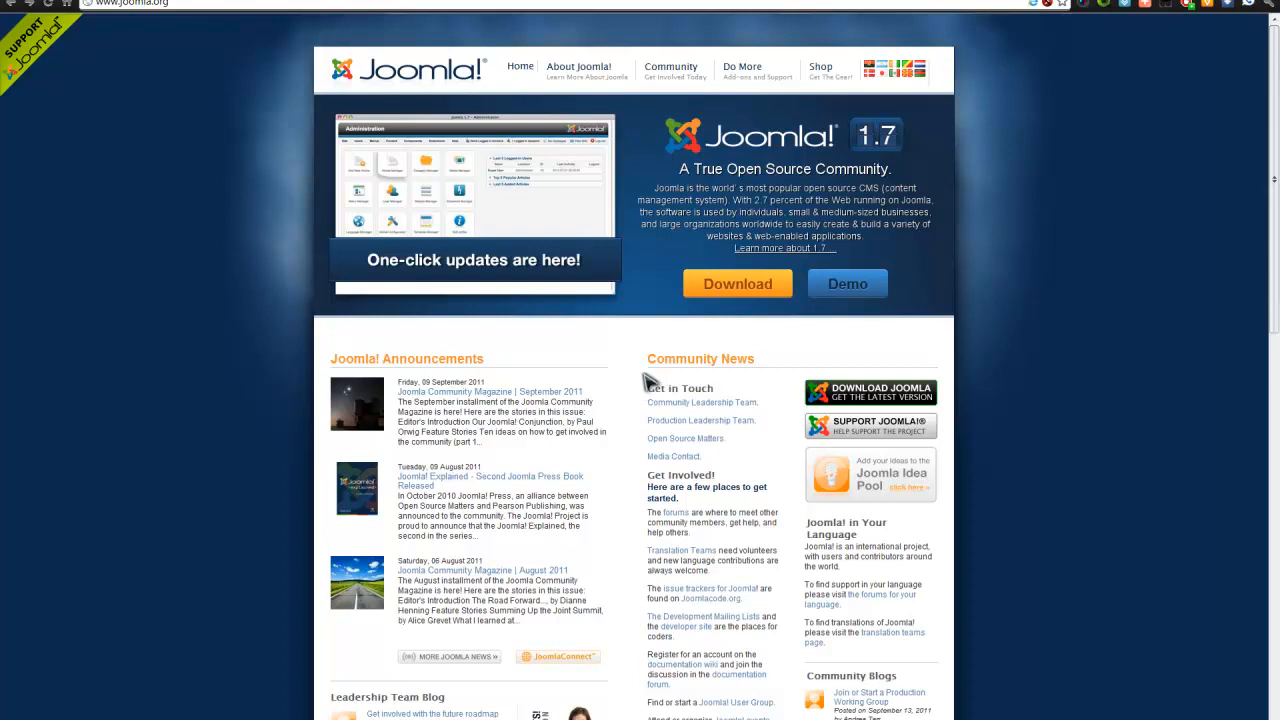
mouse_move(348, 100)
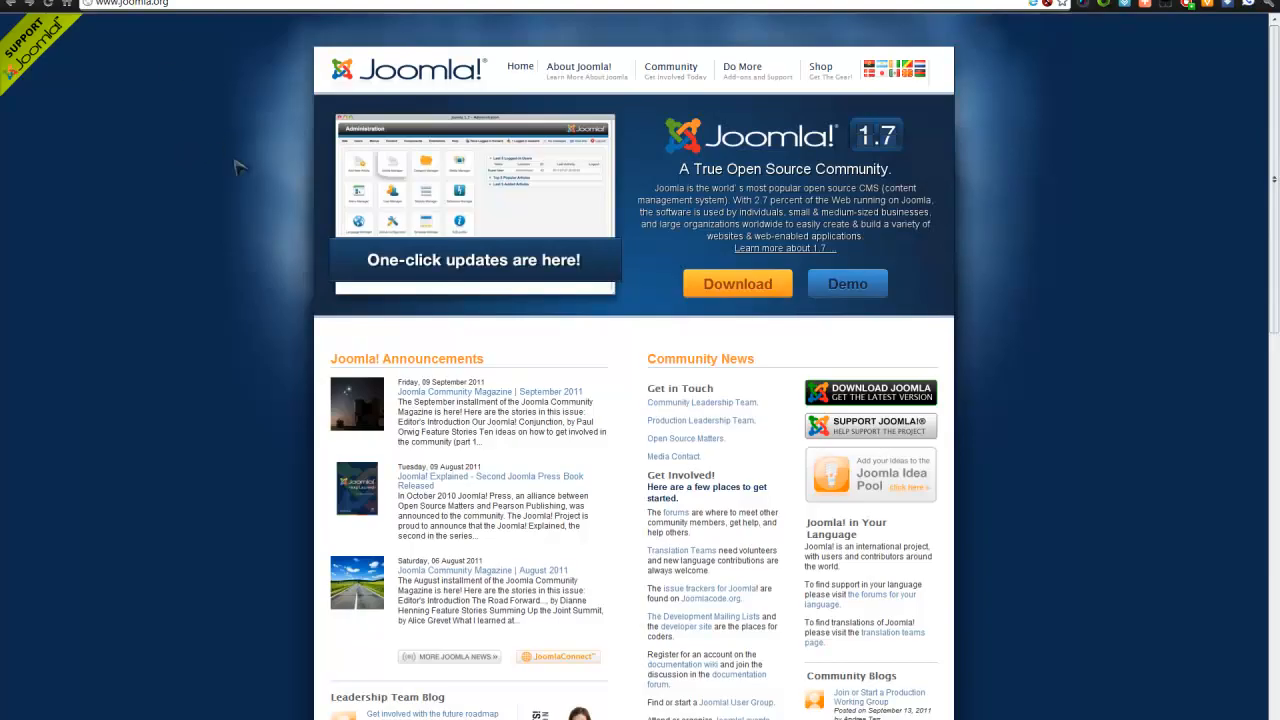
Go to the Joomla download page and start downloading the 1.7.0 Full Package ZIP.
scroll(down, 3)
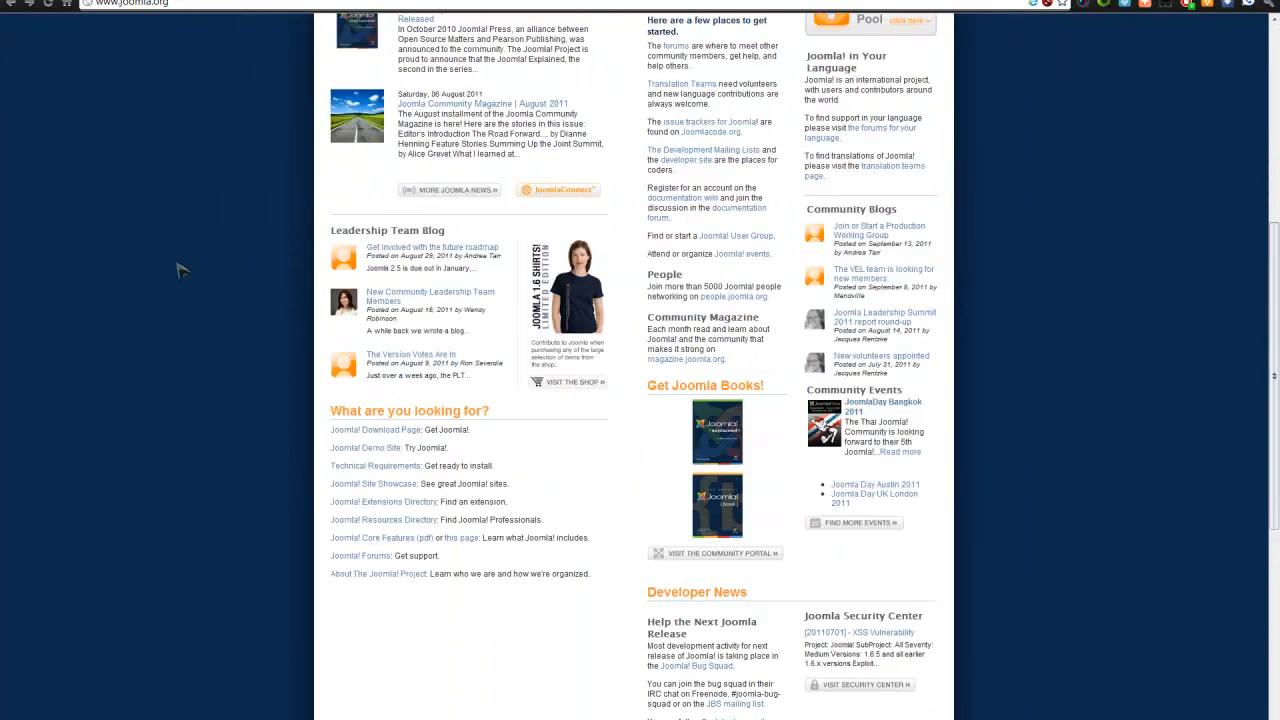
scroll(up, 3)
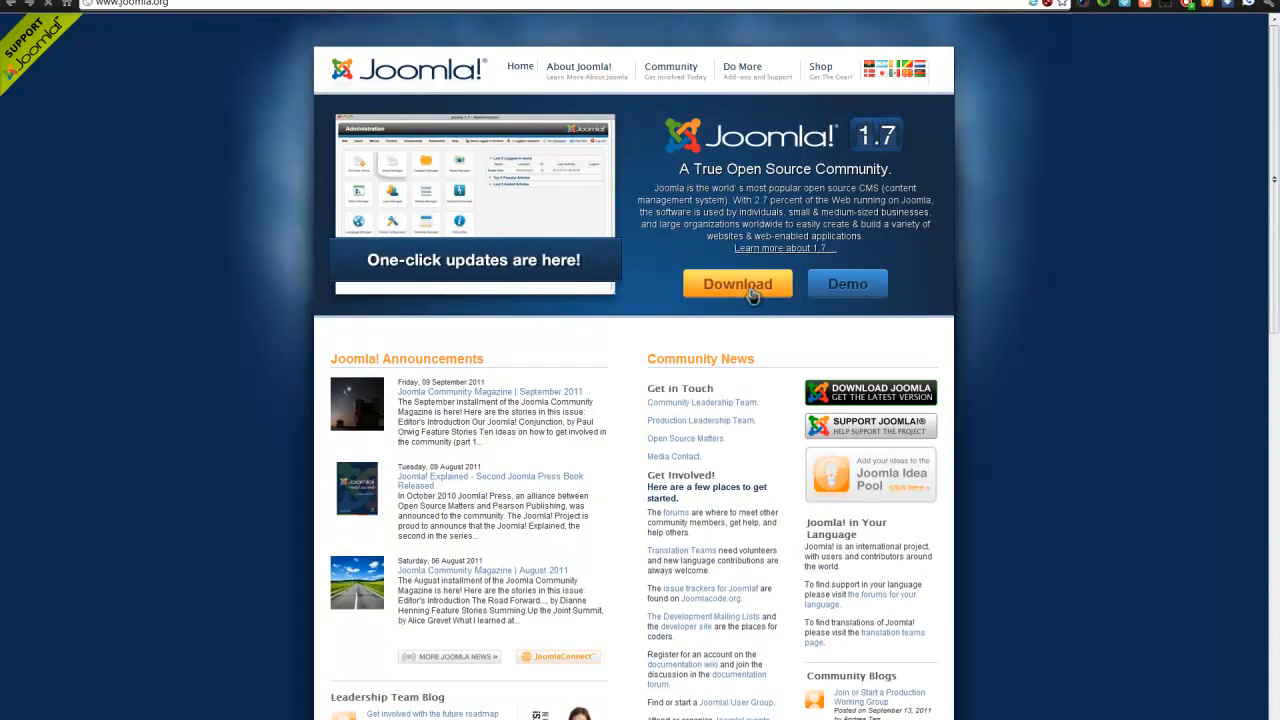
click(736, 284)
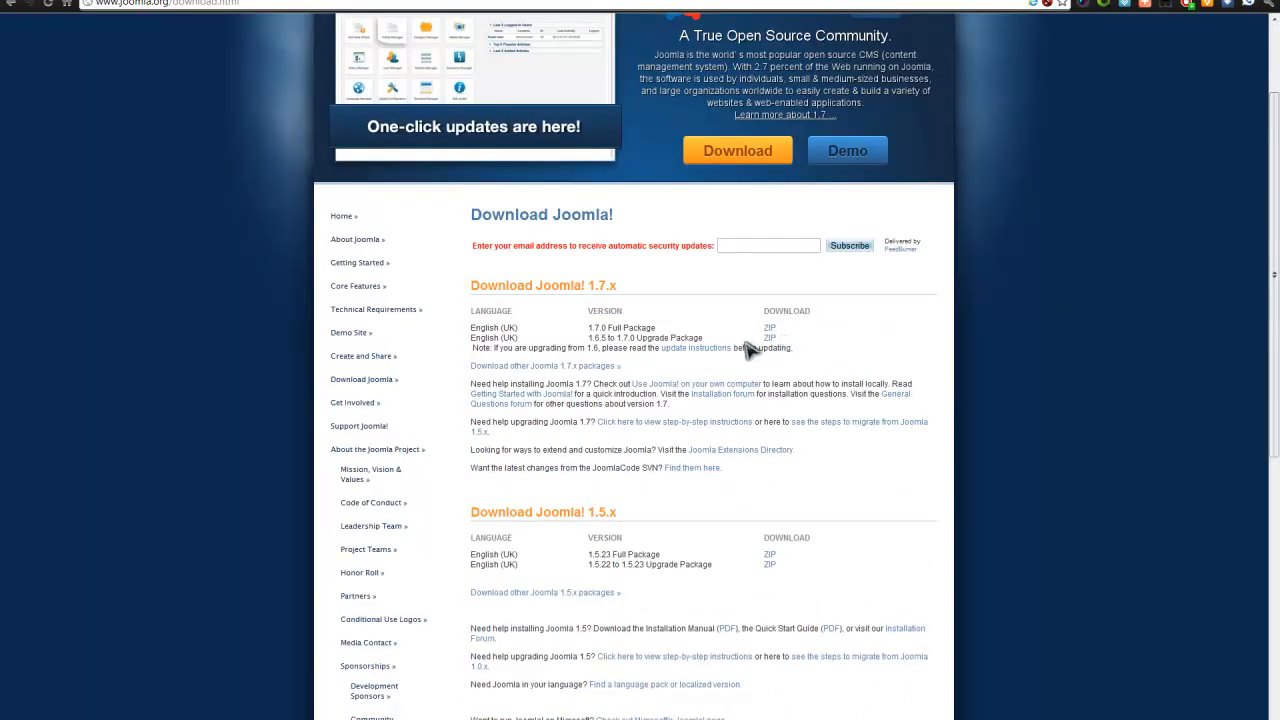
mouse_move(768, 328)
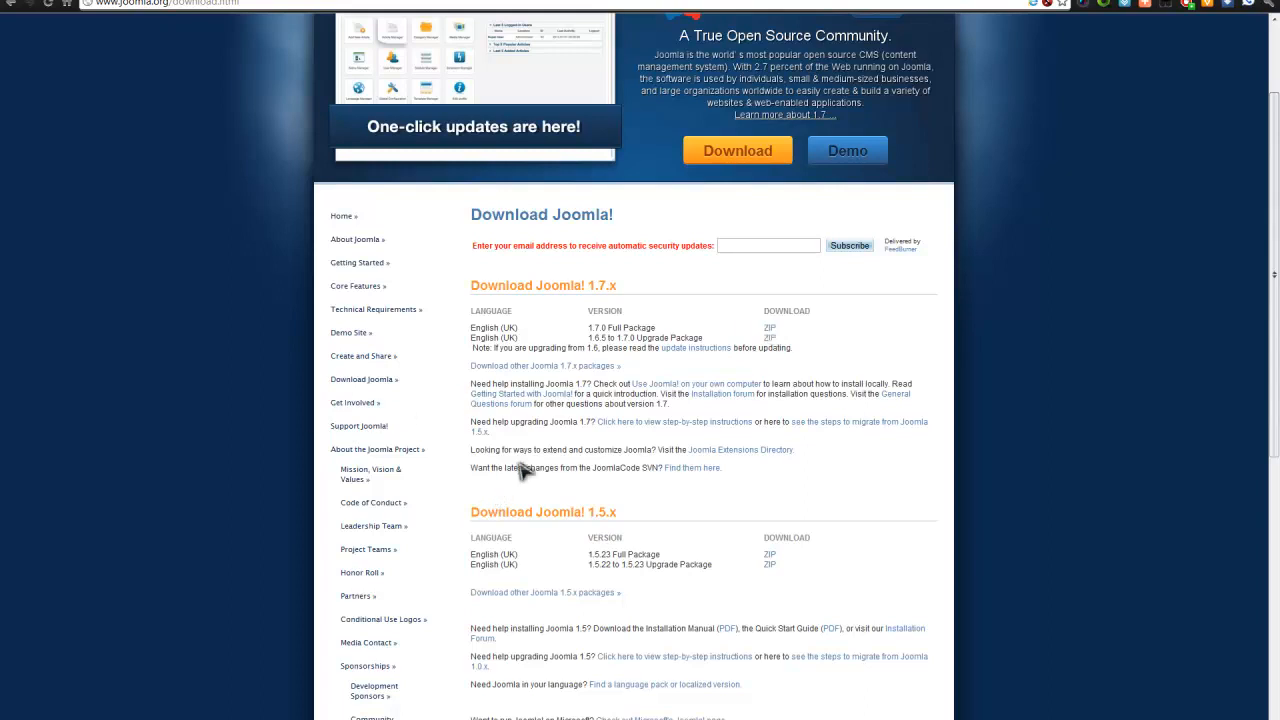
scroll(up, 3)
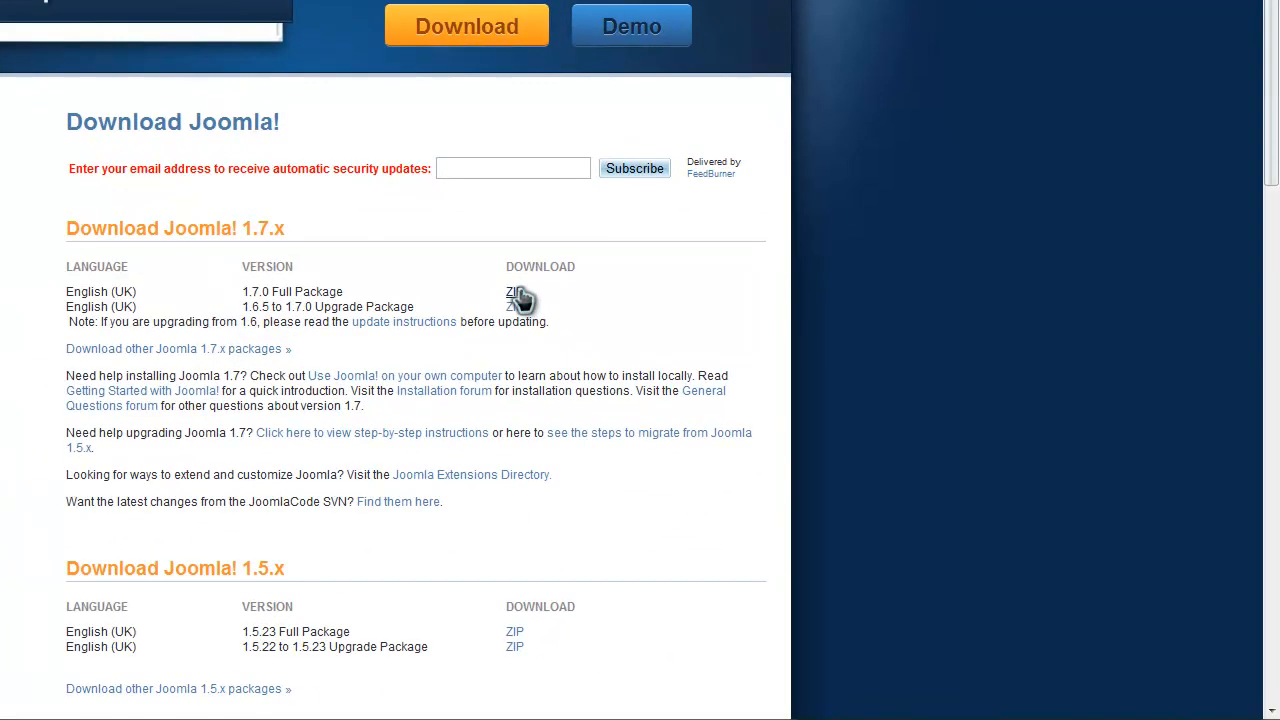
click(512, 292)
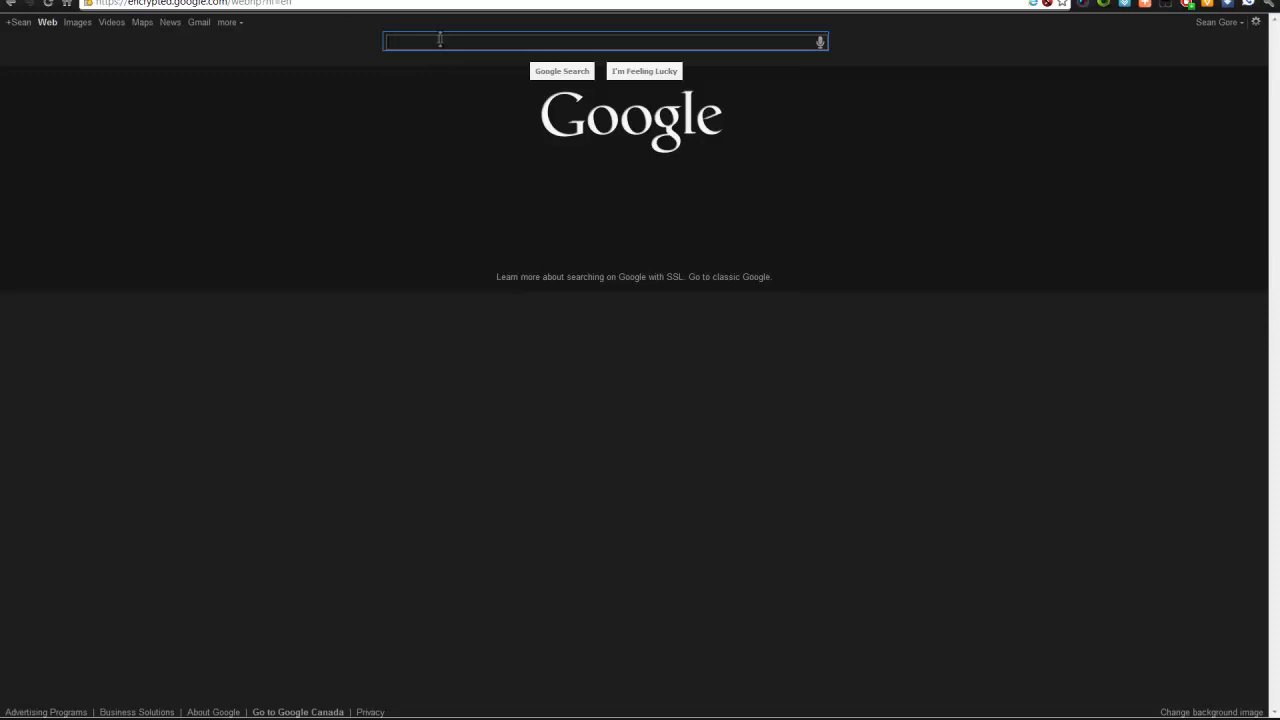
Search Google for WampServer and start the WampServer 2.1d 64-bit download via SourceForge.
text(wamp)
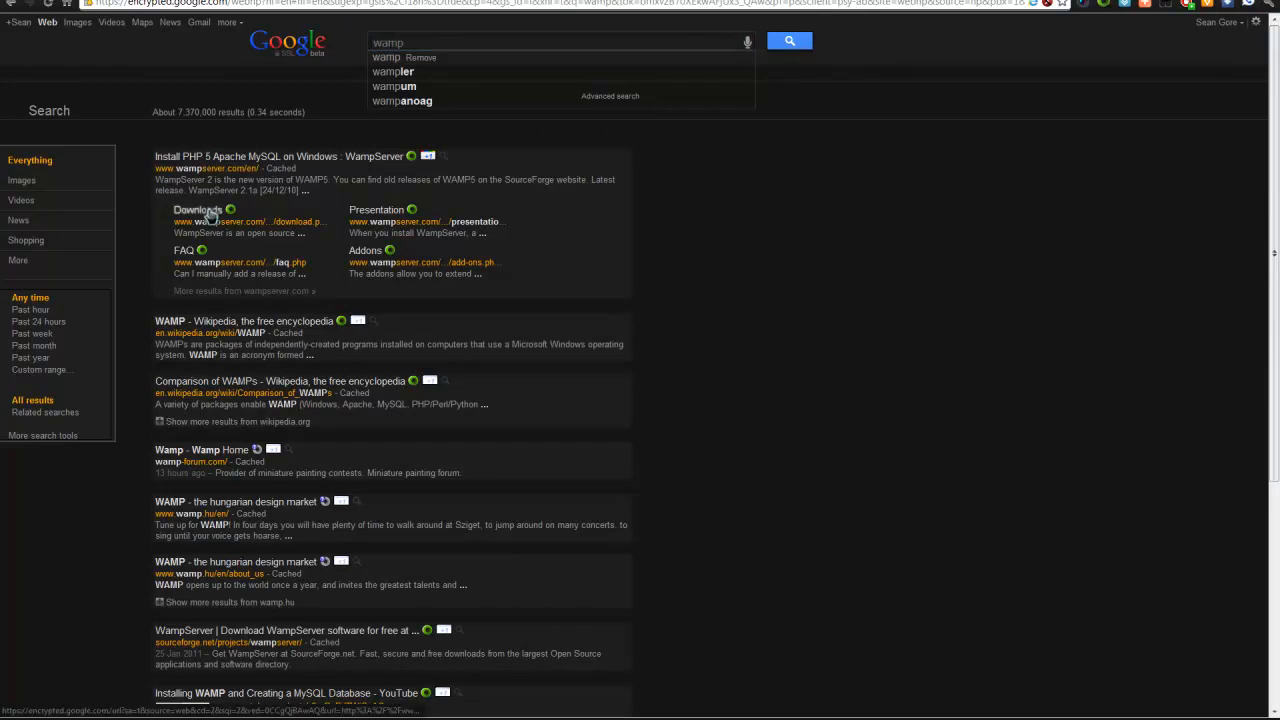
click(198, 210)
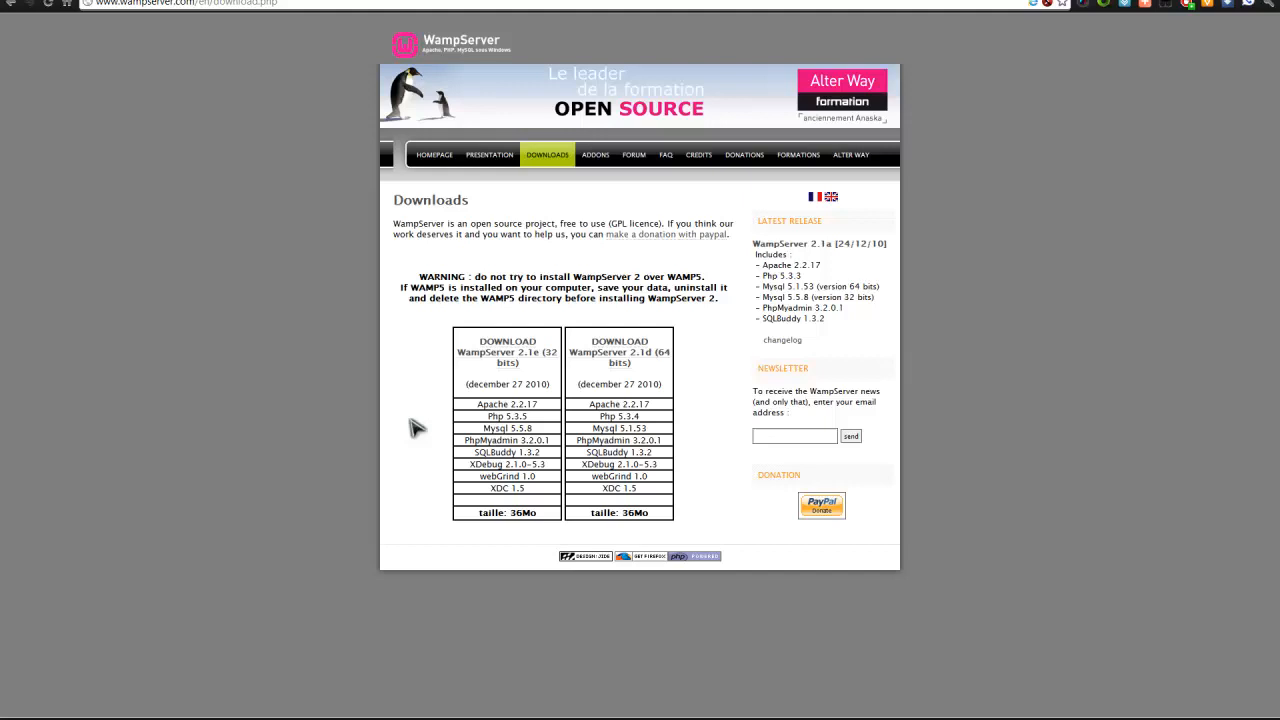
mouse_move(516, 414)
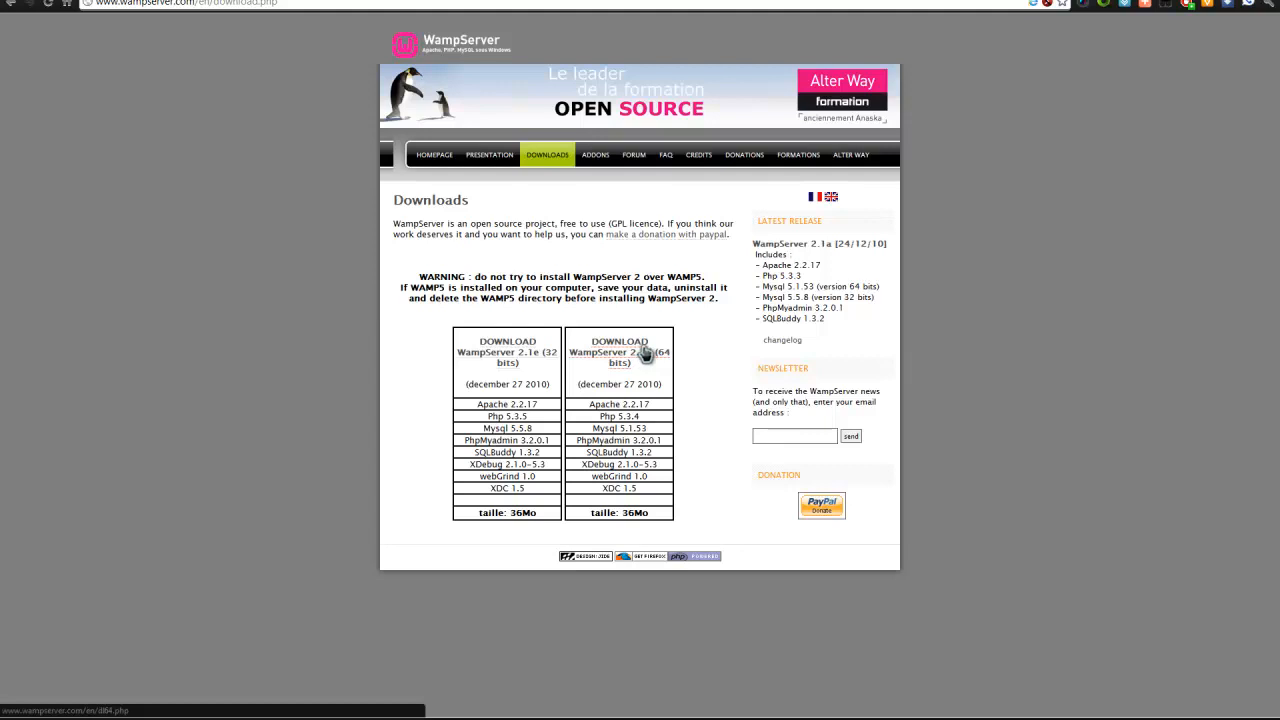
mouse_move(344, 176)
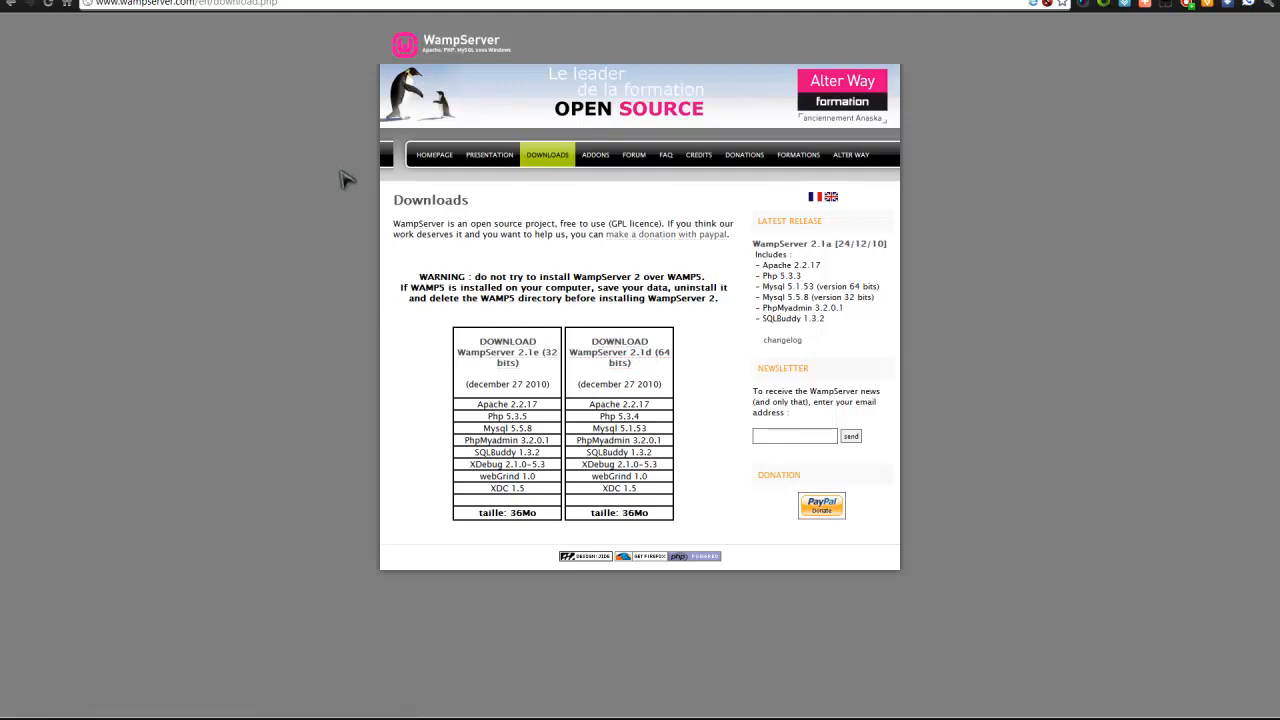
mouse_move(312, 68)
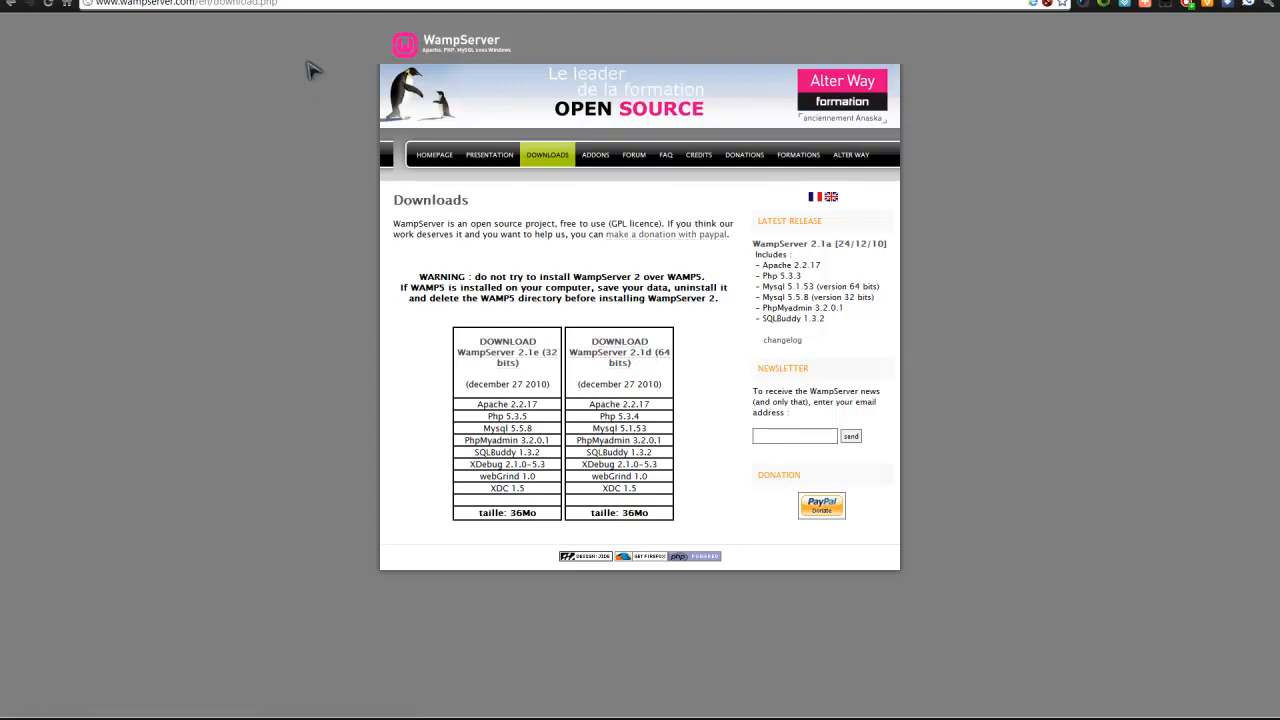
mouse_move(314, 88)
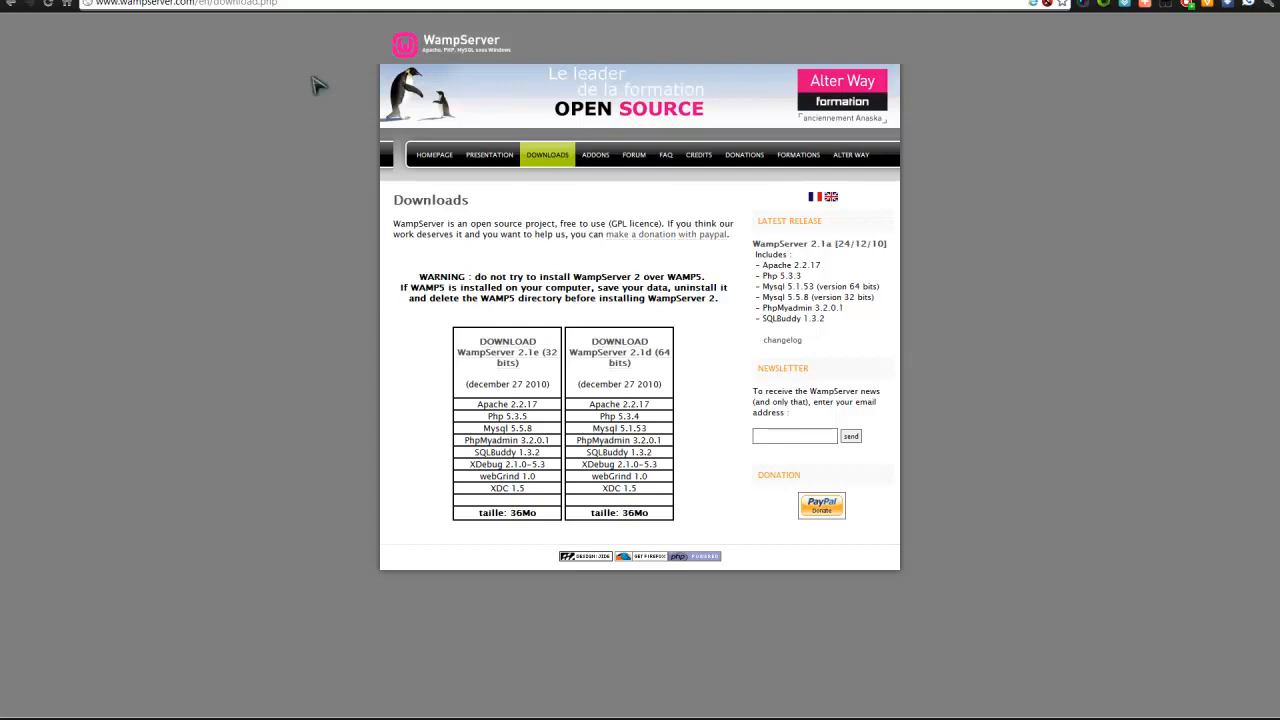
mouse_move(316, 90)
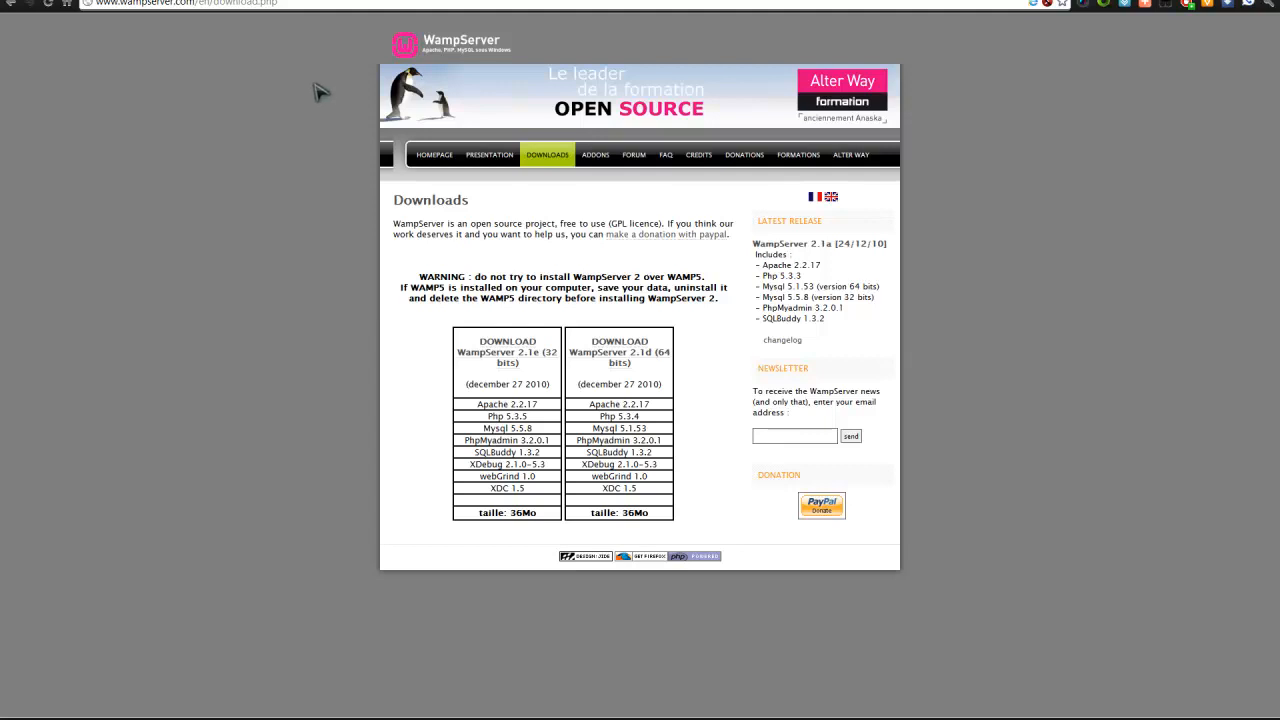
mouse_move(400, 244)
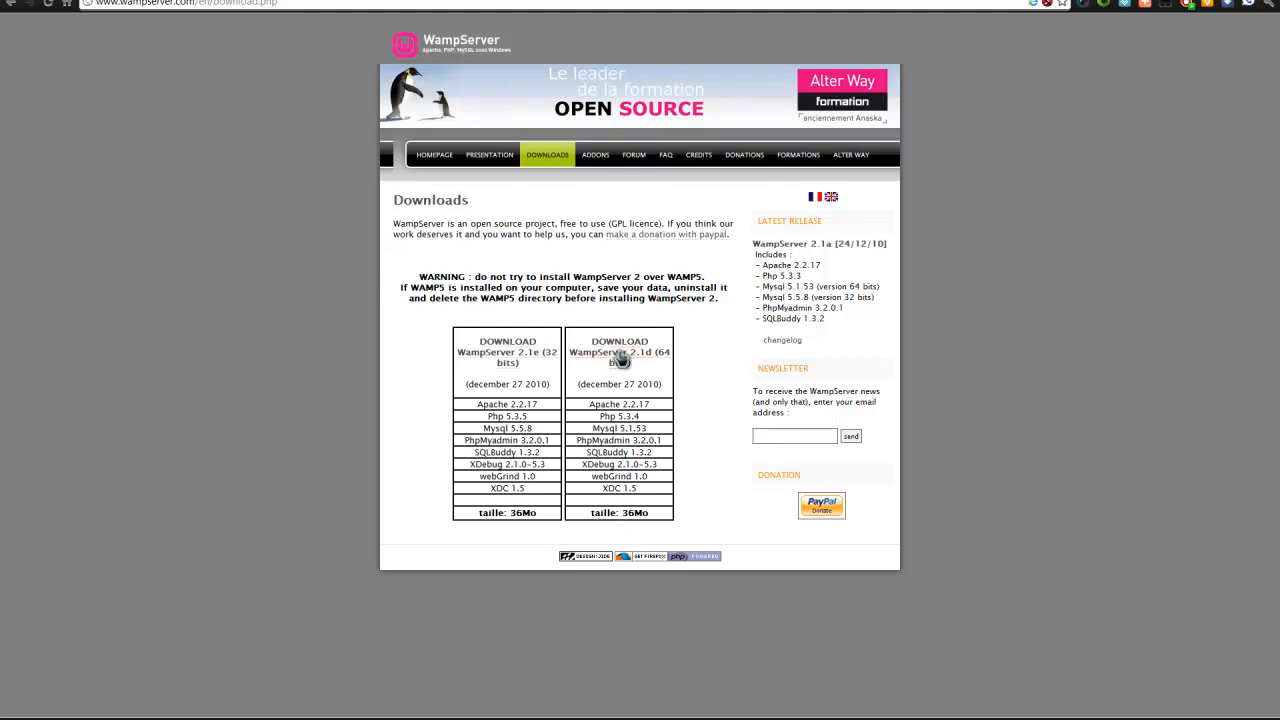
click(618, 352)
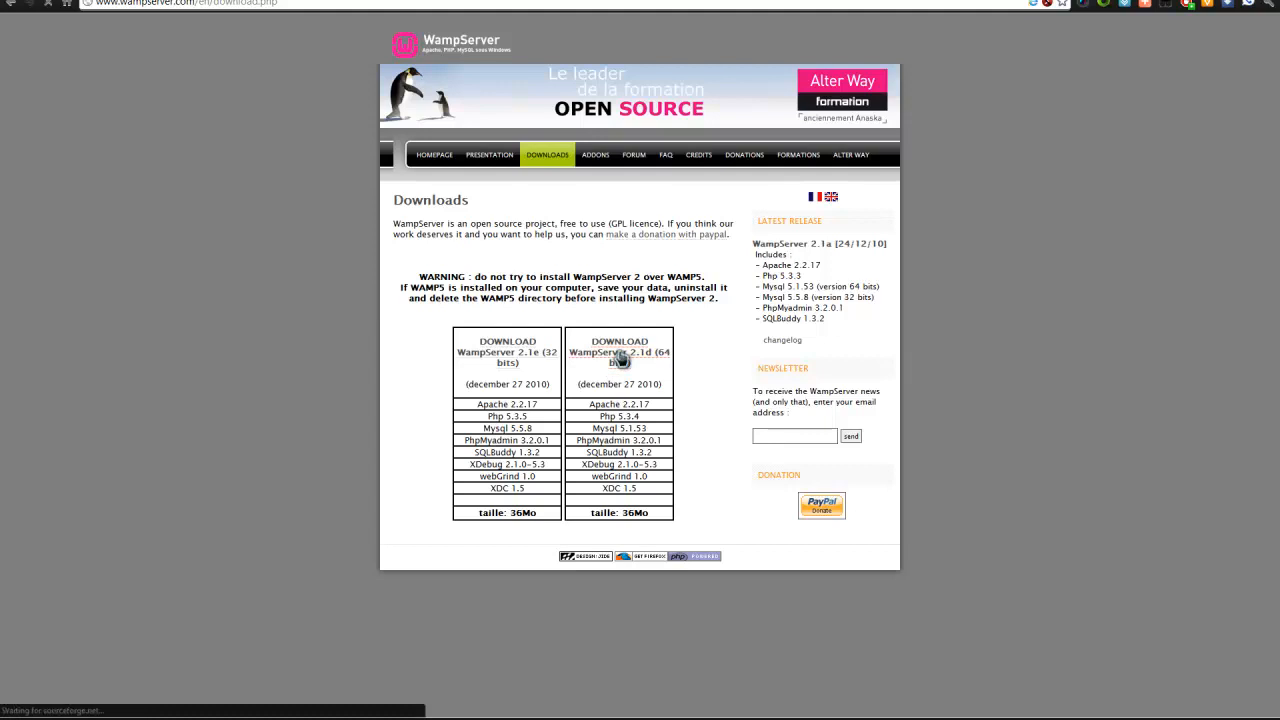
click(620, 352)
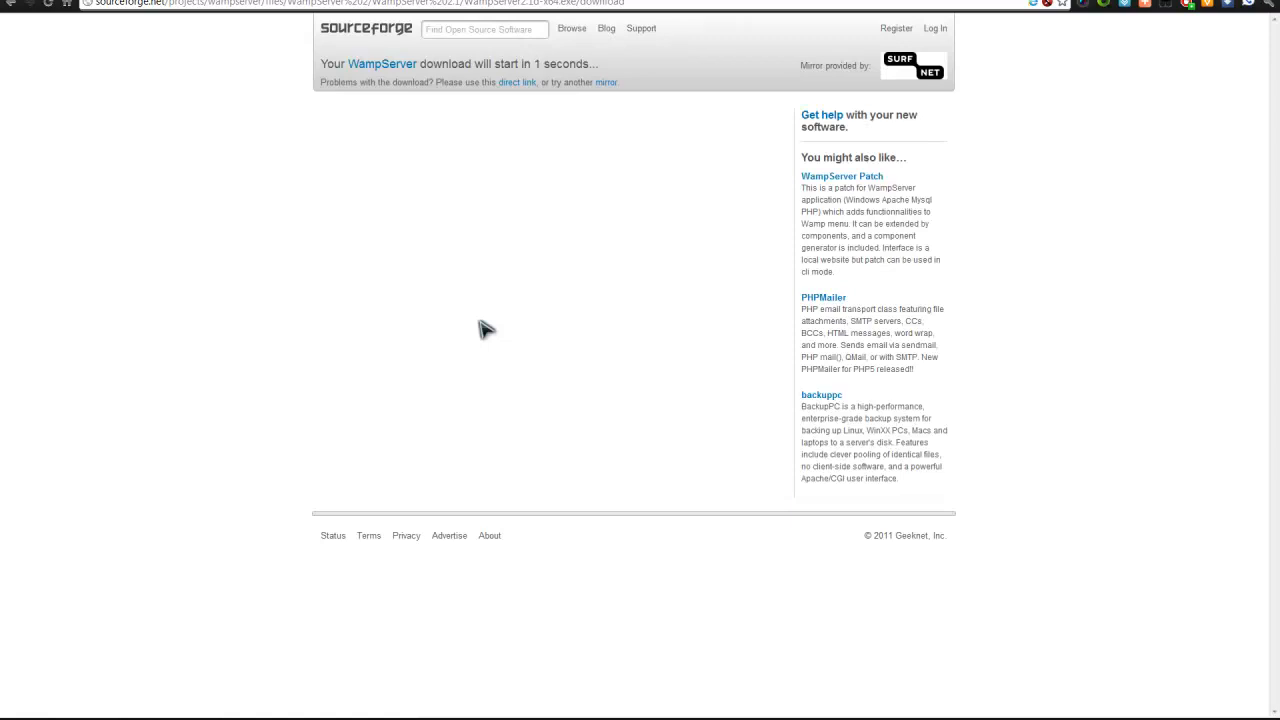
mouse_move(230, 512)
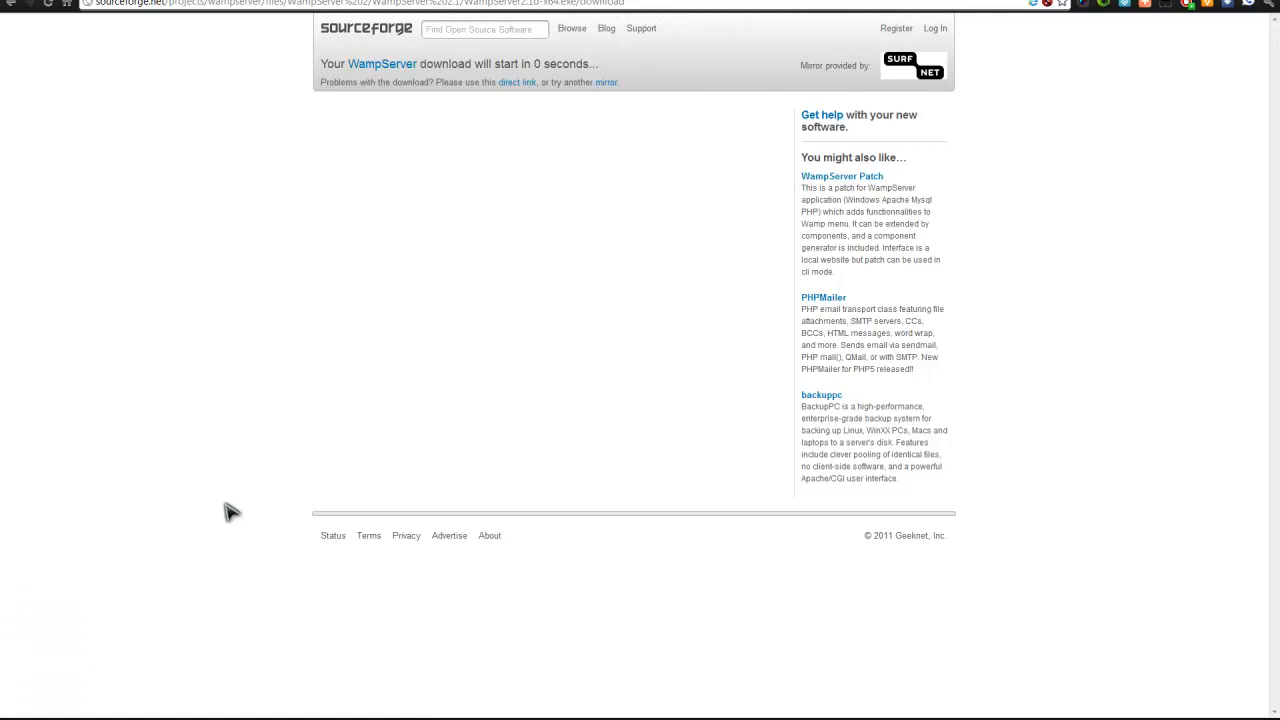
mouse_move(268, 688)
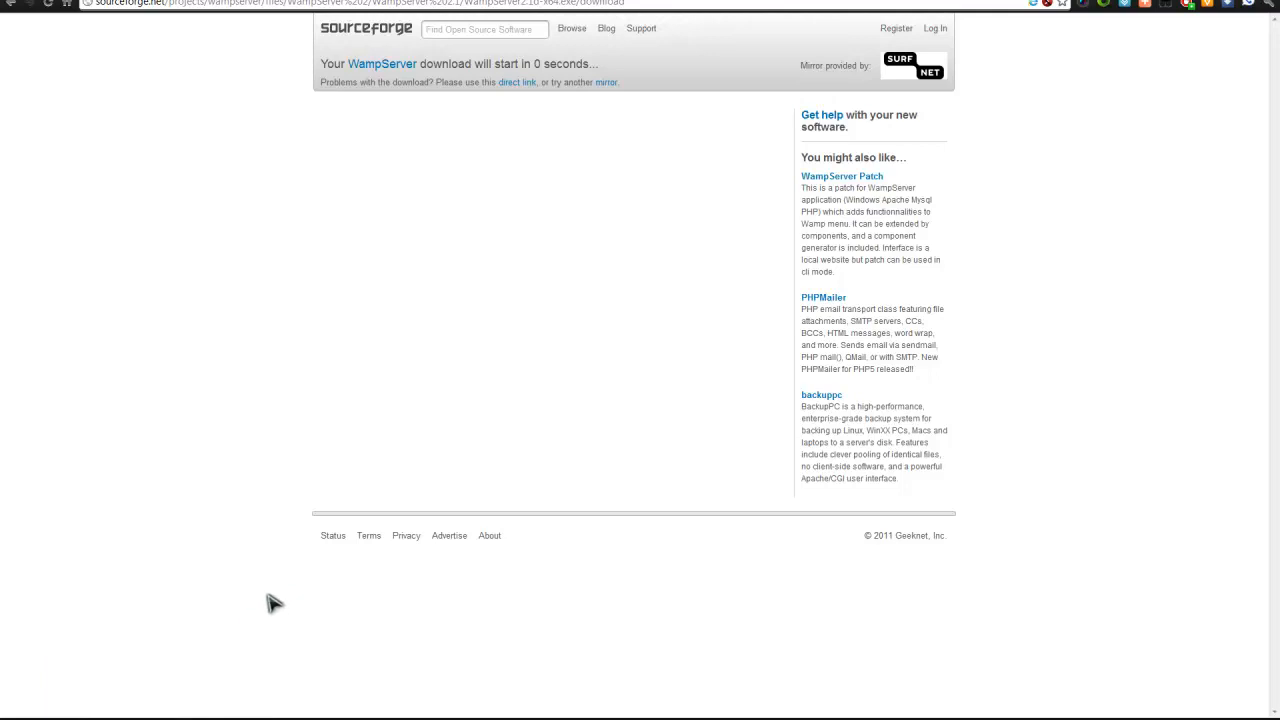
mouse_move(228, 610)
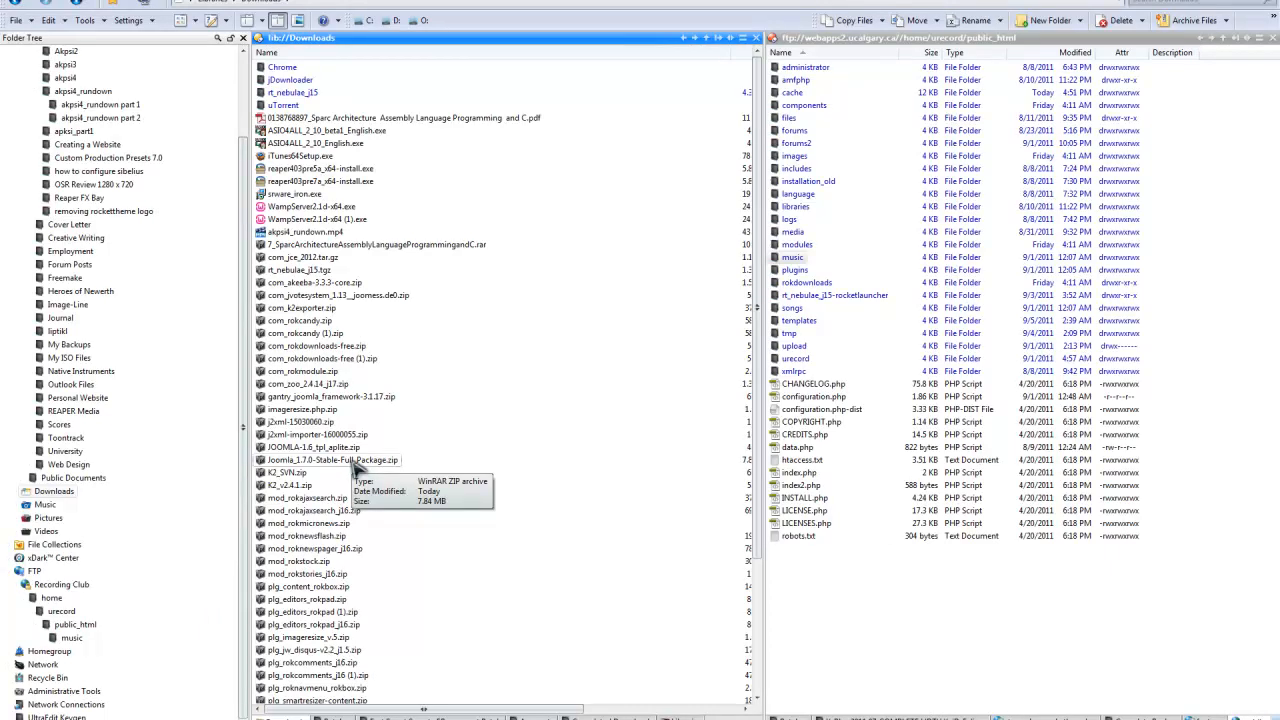
right_click(330, 460)
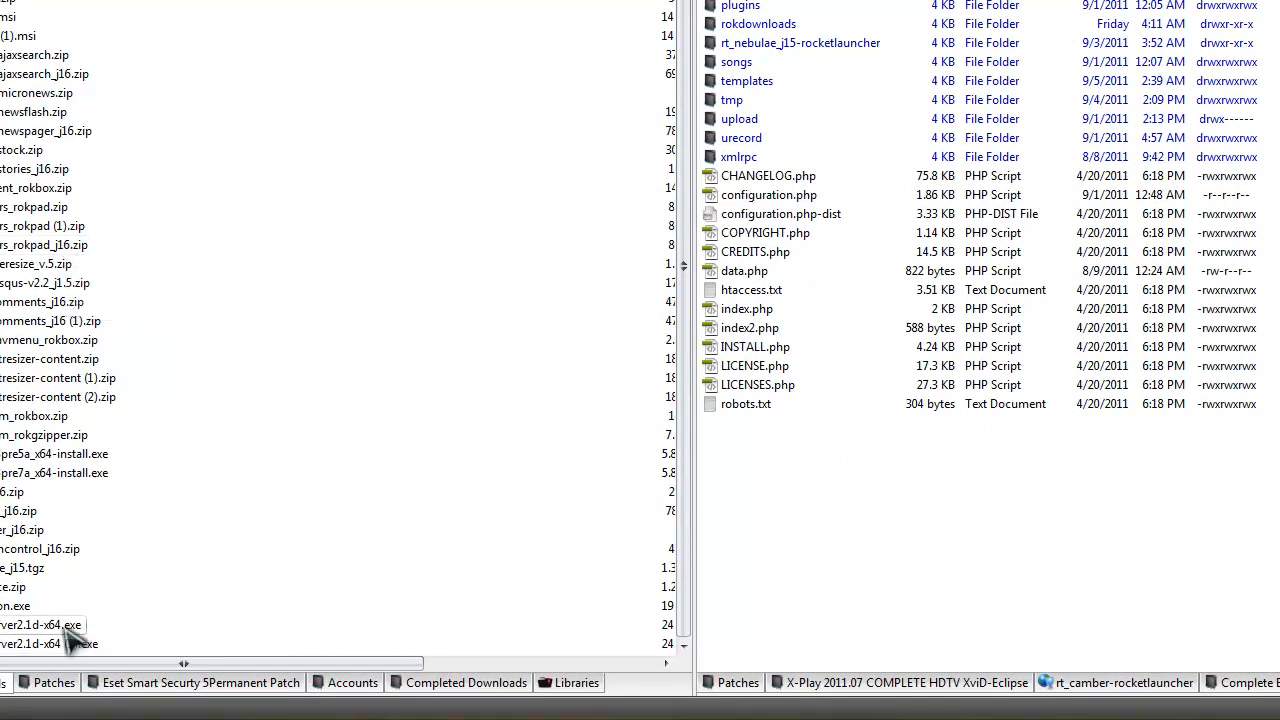
double_click(40, 624)
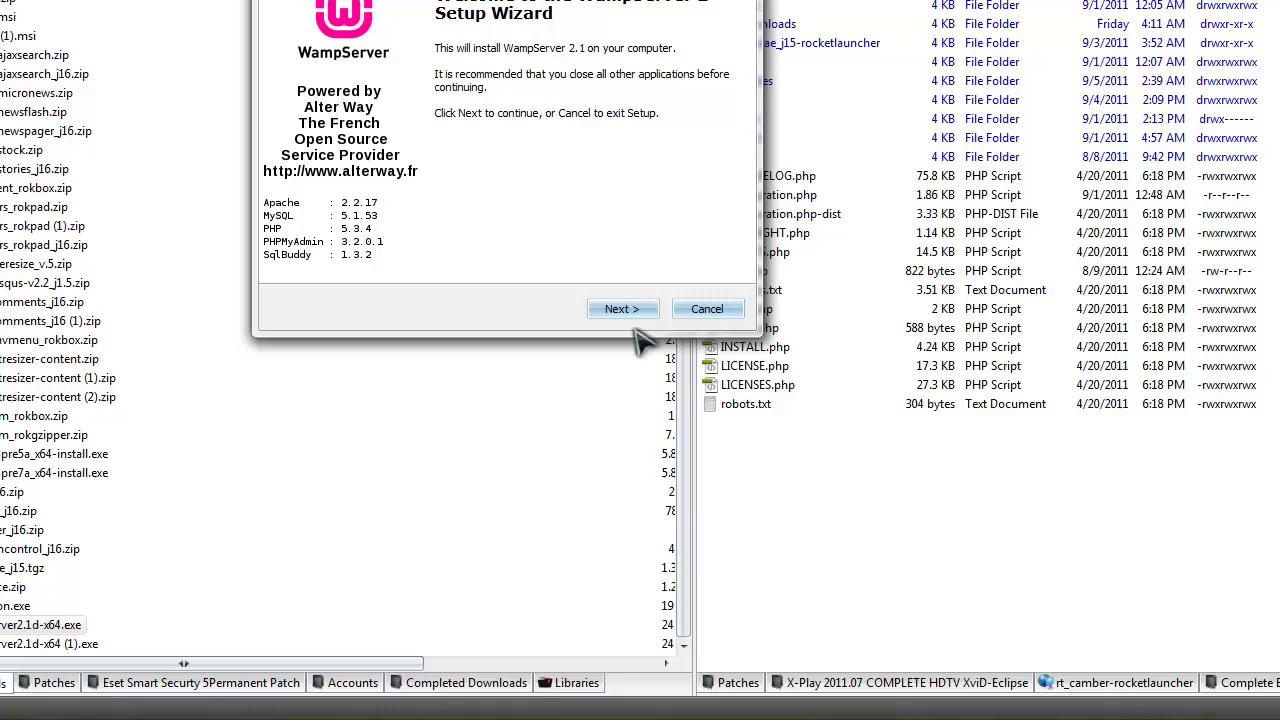
click(624, 308)
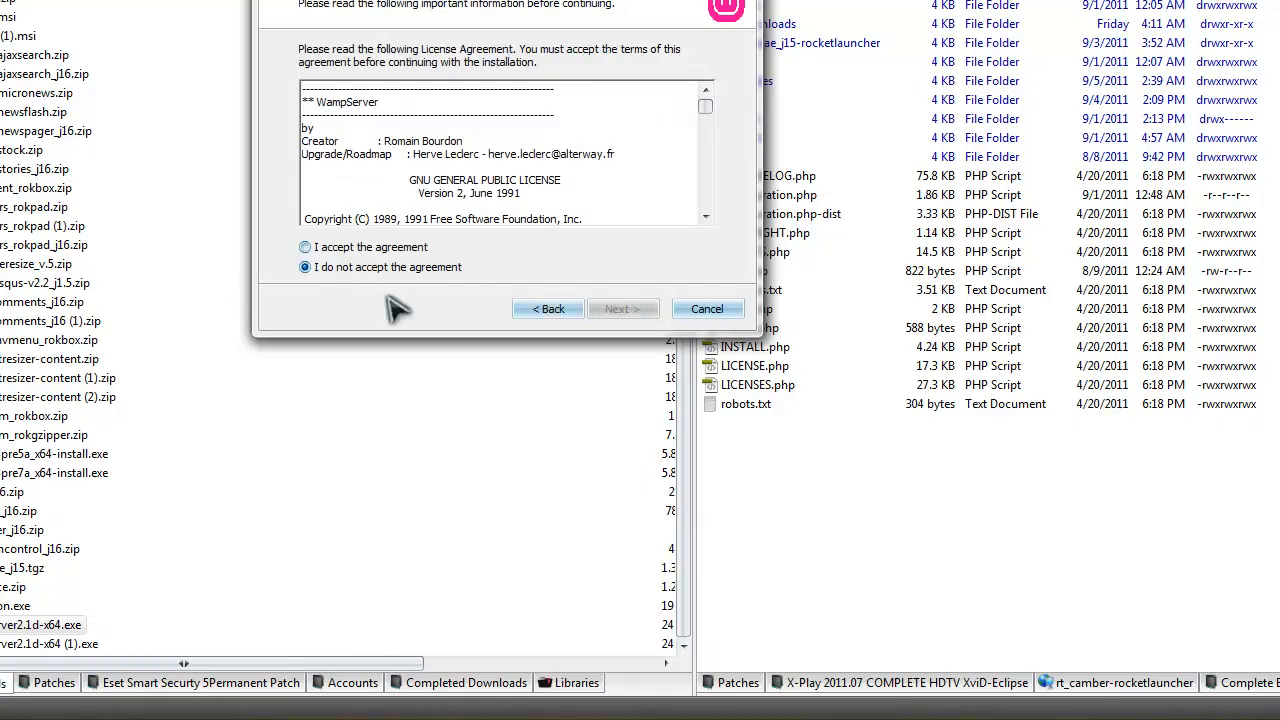
mouse_move(722, 308)
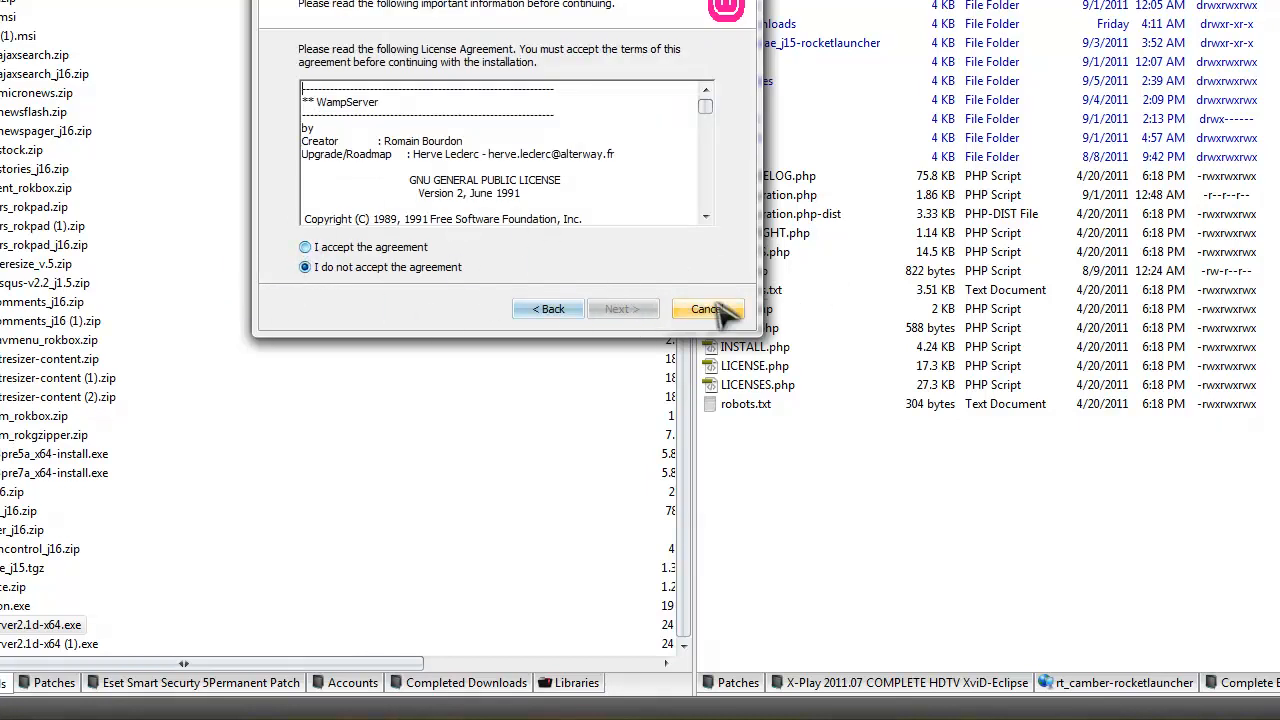
click(704, 308)
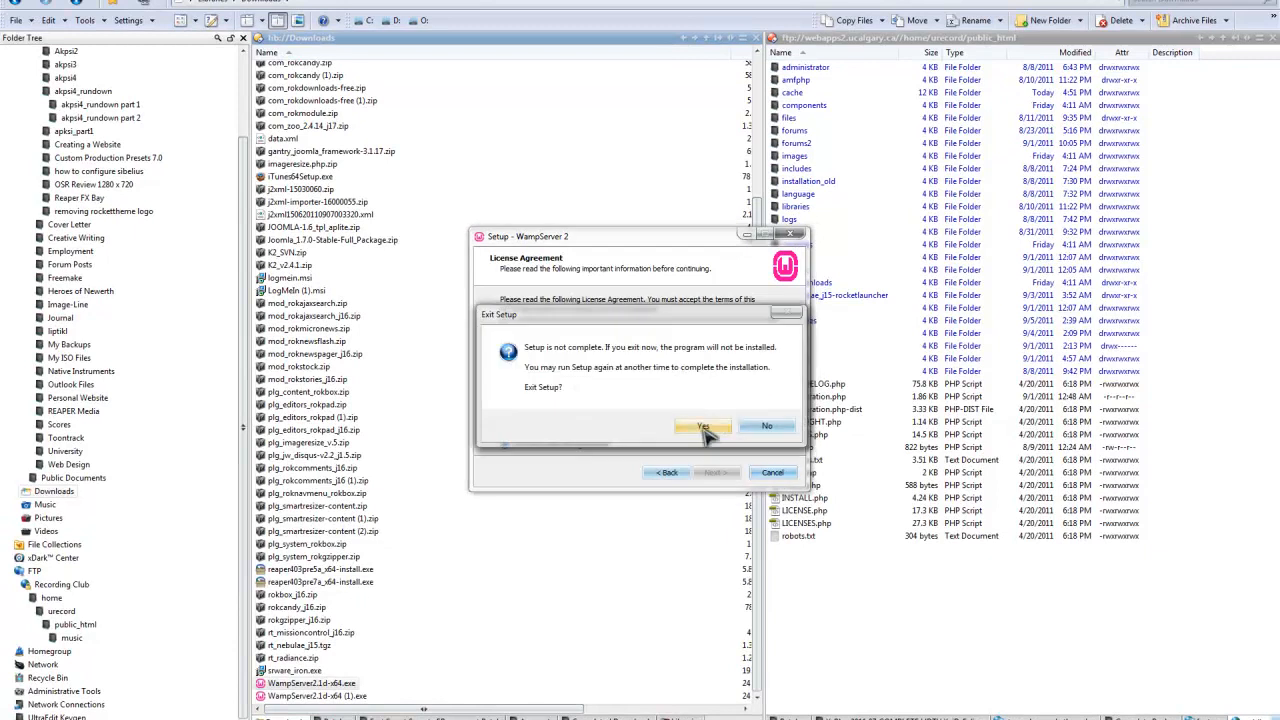
click(704, 424)
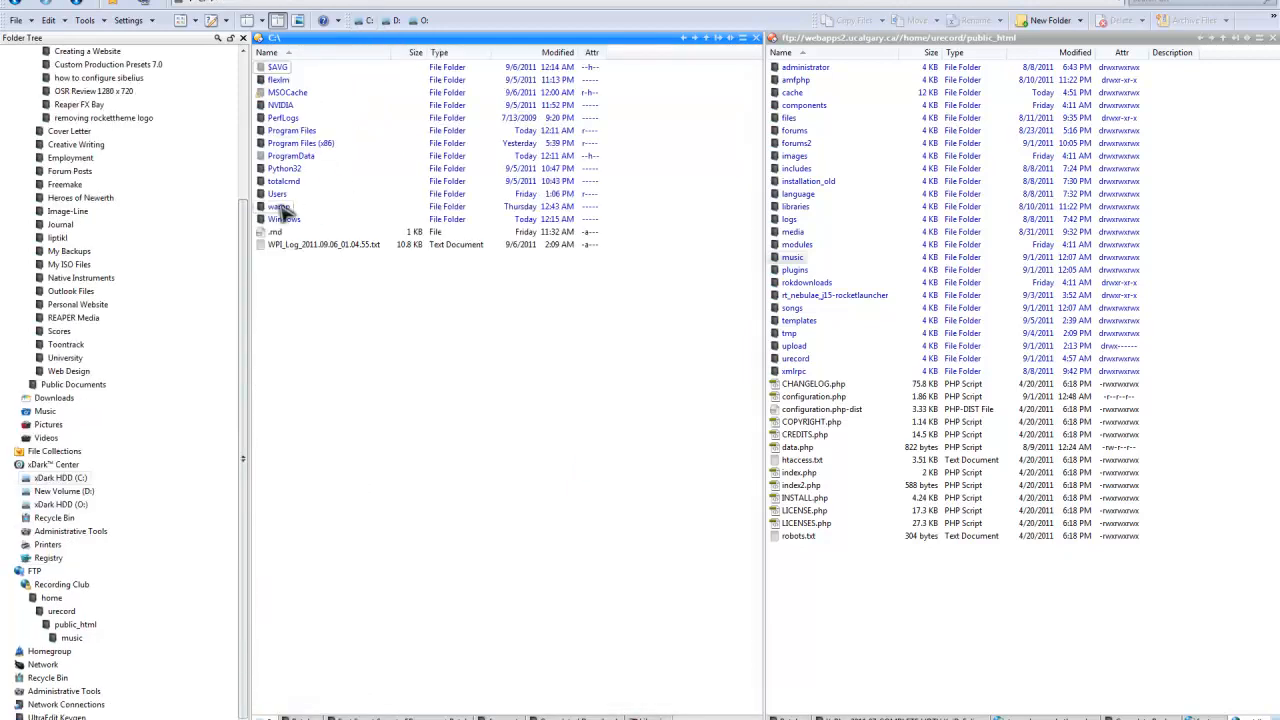
Browse into C:\wamp to show its subfolders and wampmanager files.
double_click(278, 206)
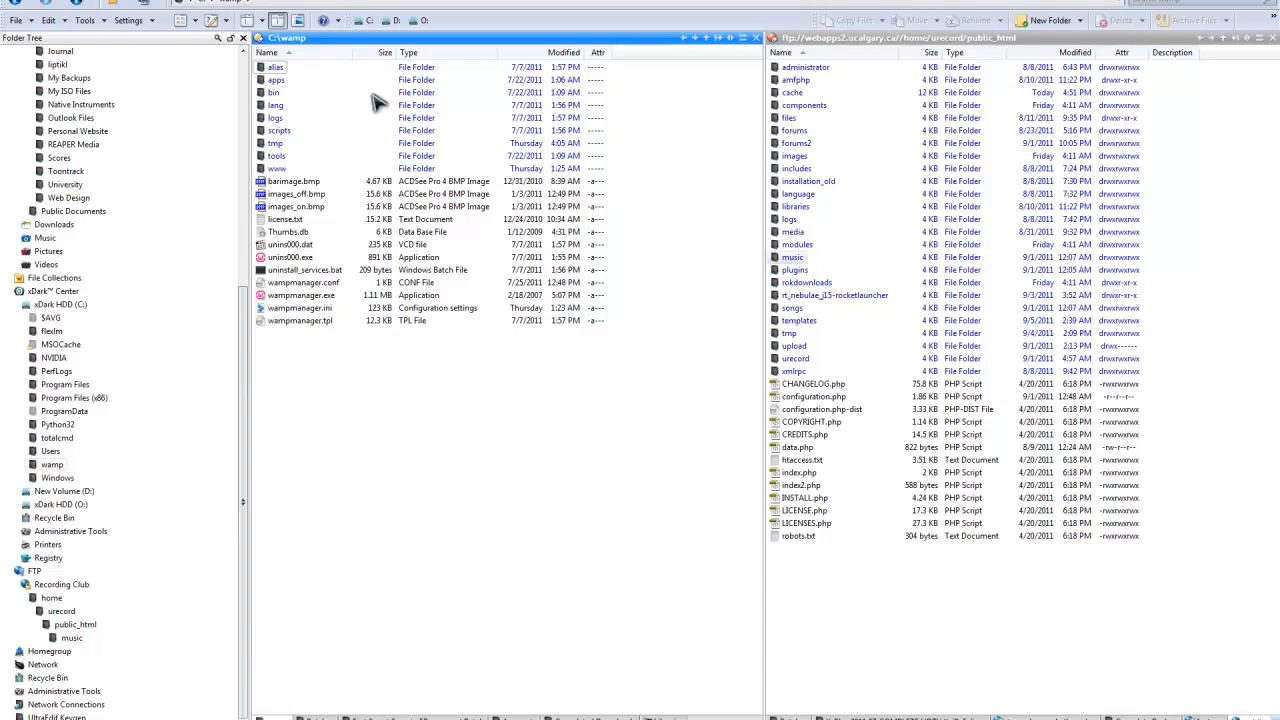
mouse_move(370, 136)
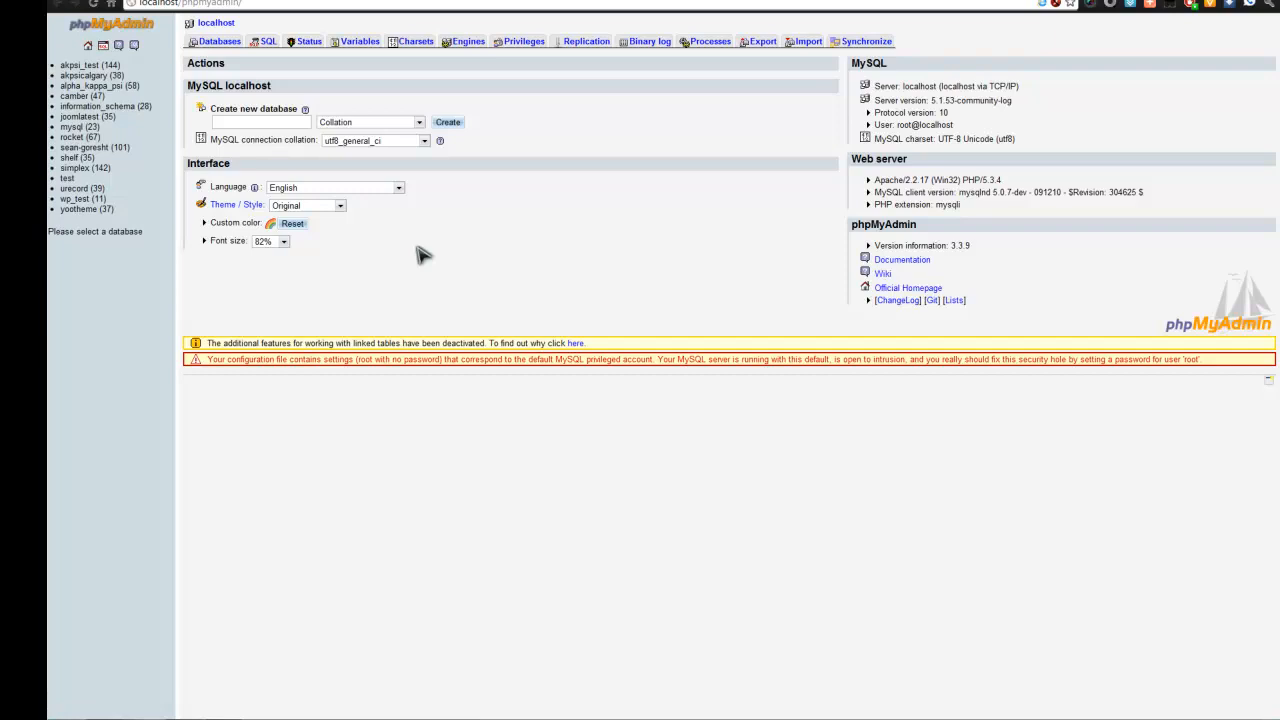
mouse_move(452, 252)
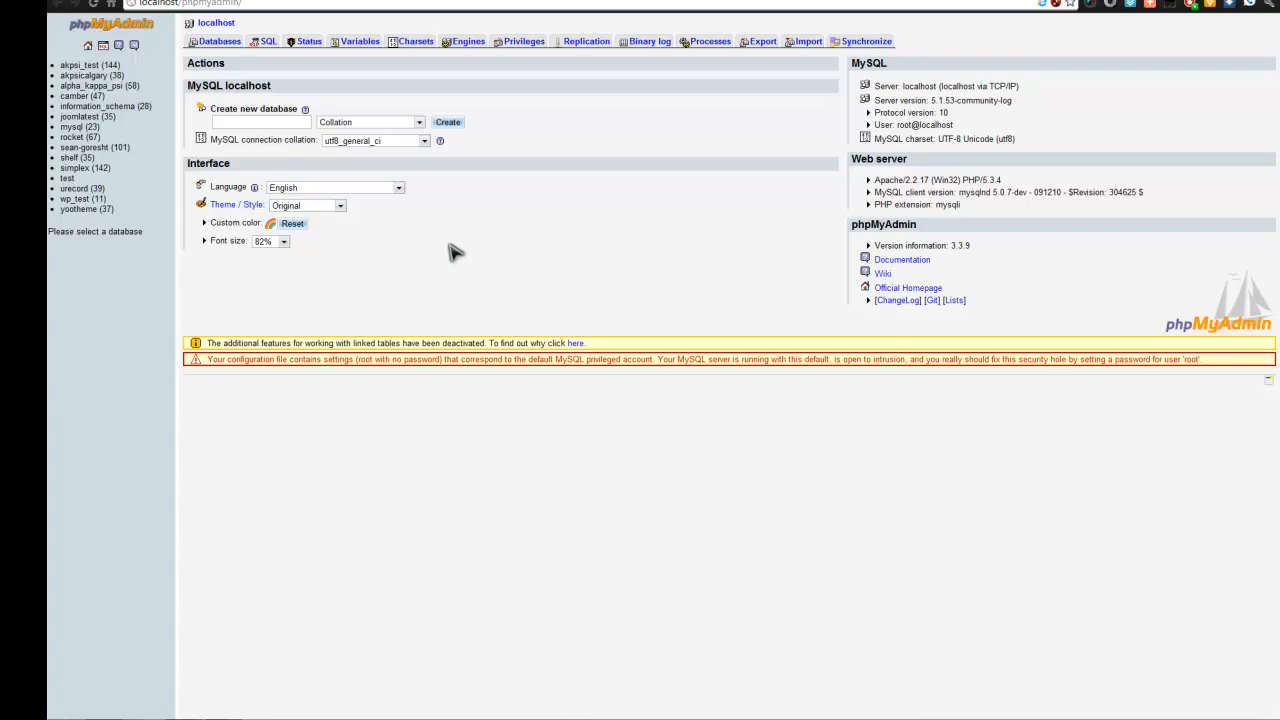
mouse_move(454, 252)
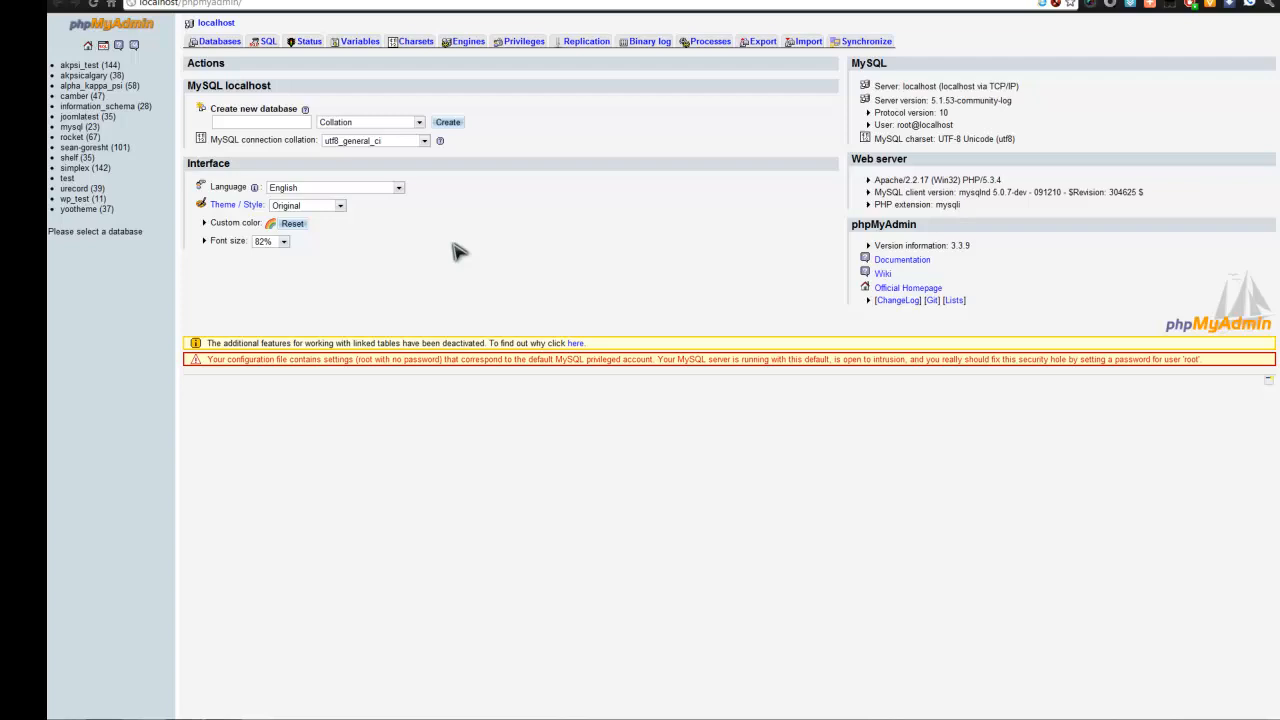
mouse_move(460, 252)
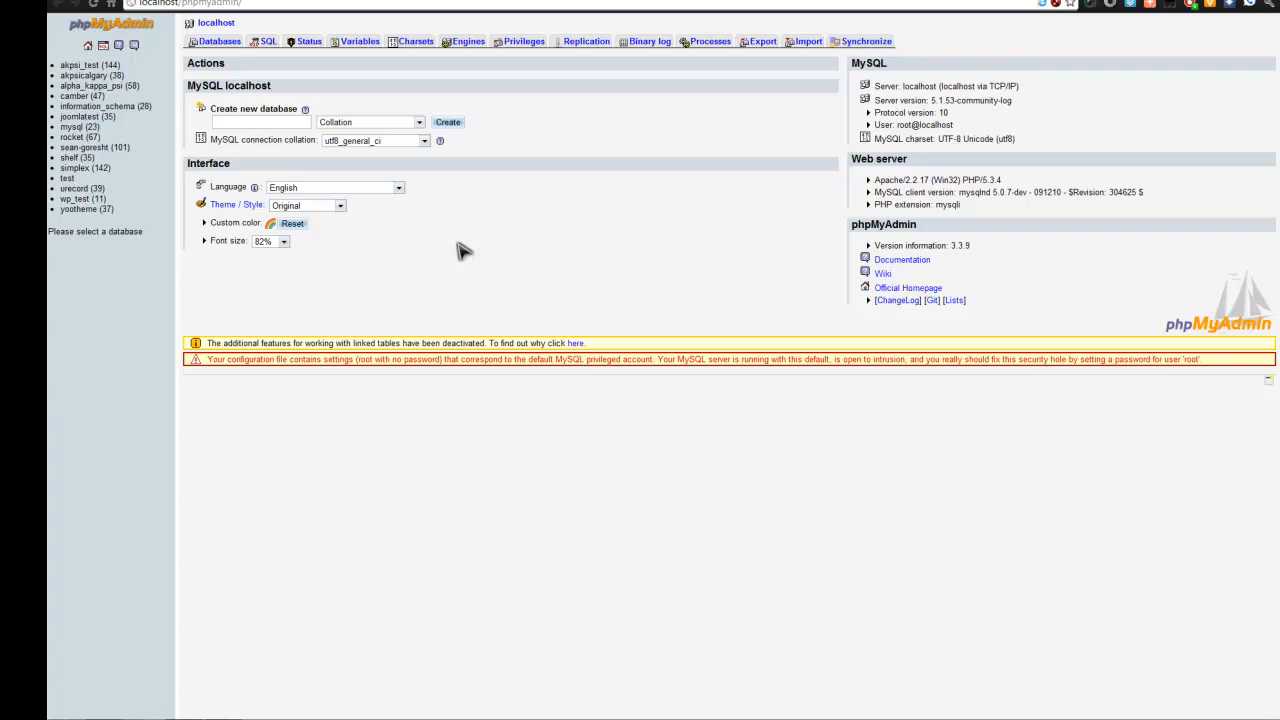
mouse_move(516, 192)
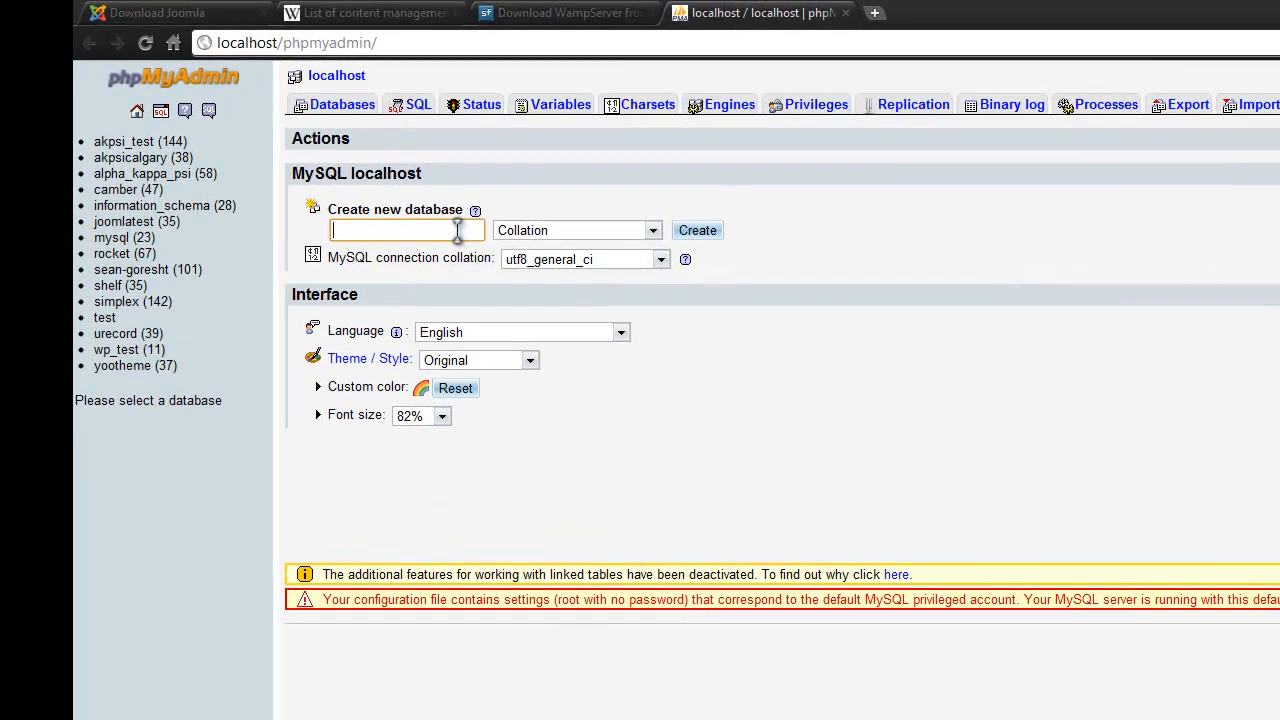
Create a new database named myfirstwebsite in phpMyAdmin on localhost.
text(myfirstwebsite)
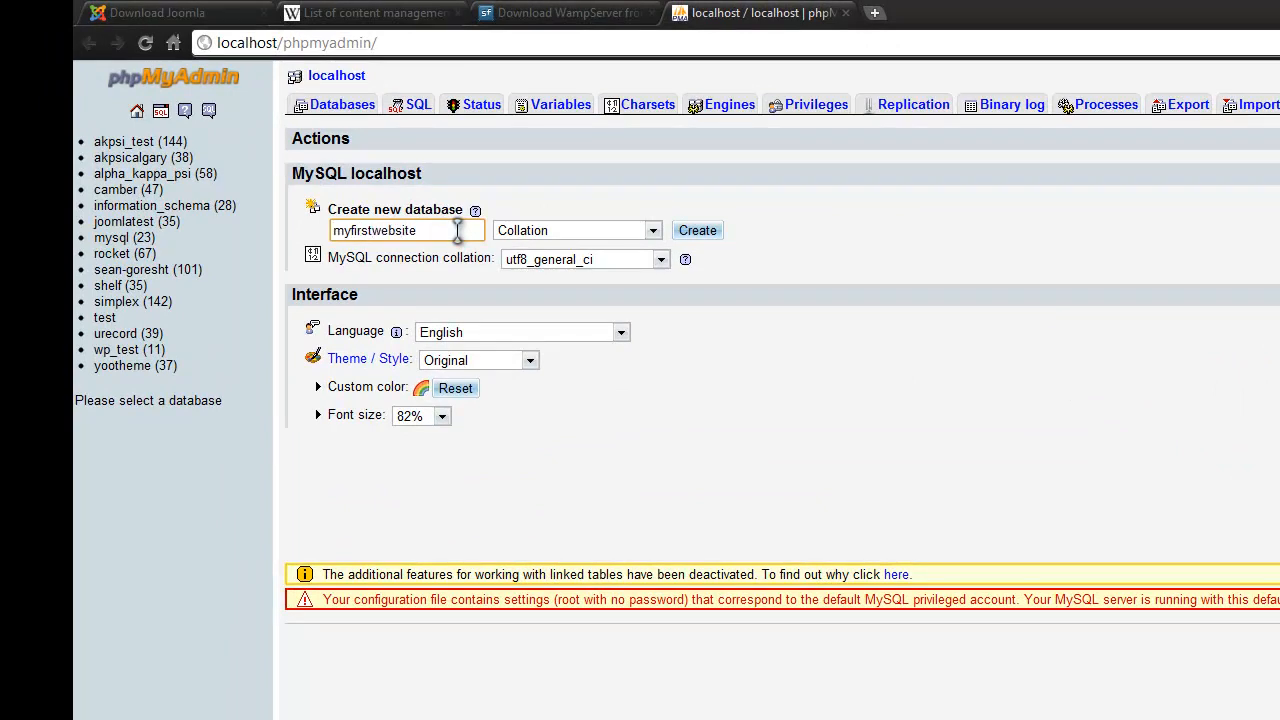
mouse_move(730, 248)
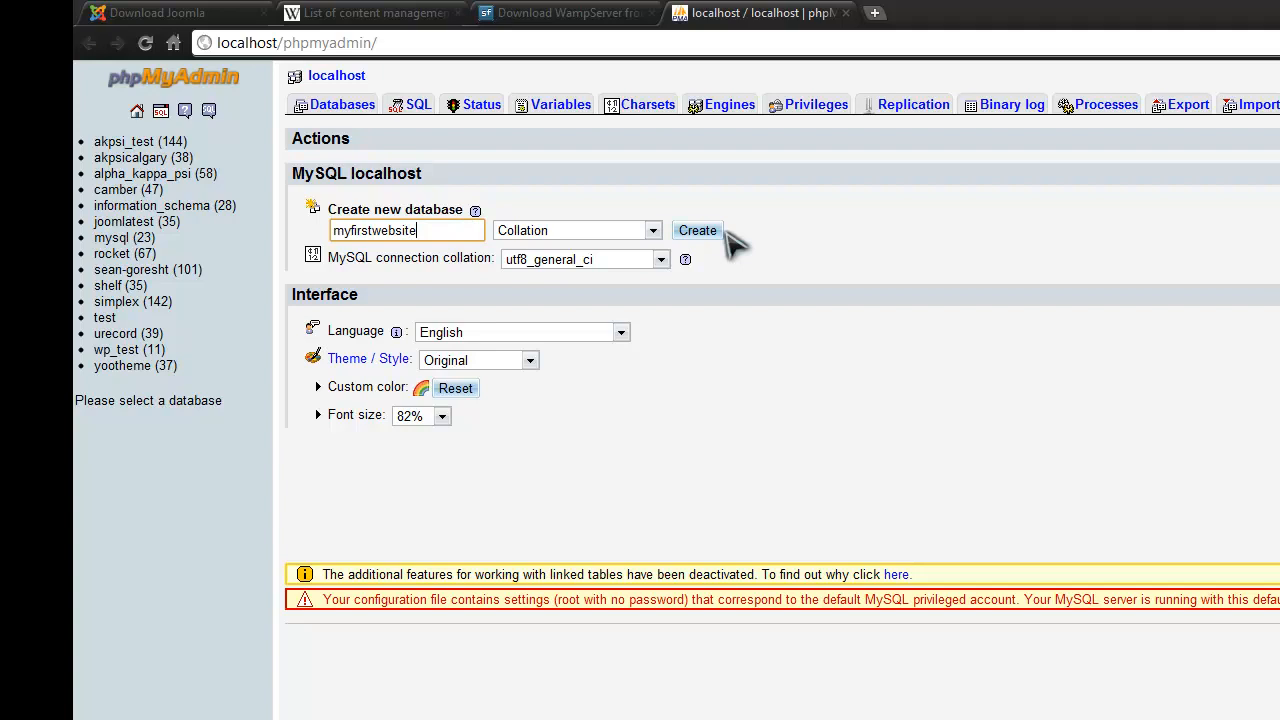
click(696, 230)
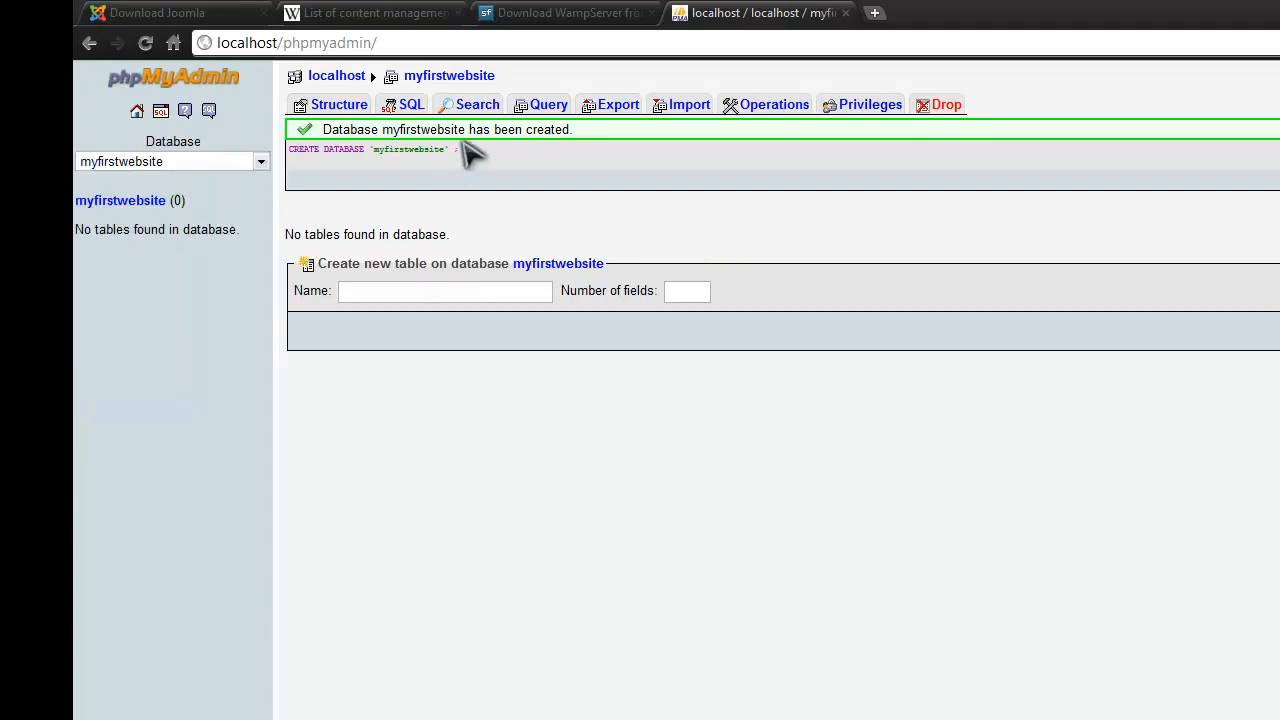
mouse_move(828, 30)
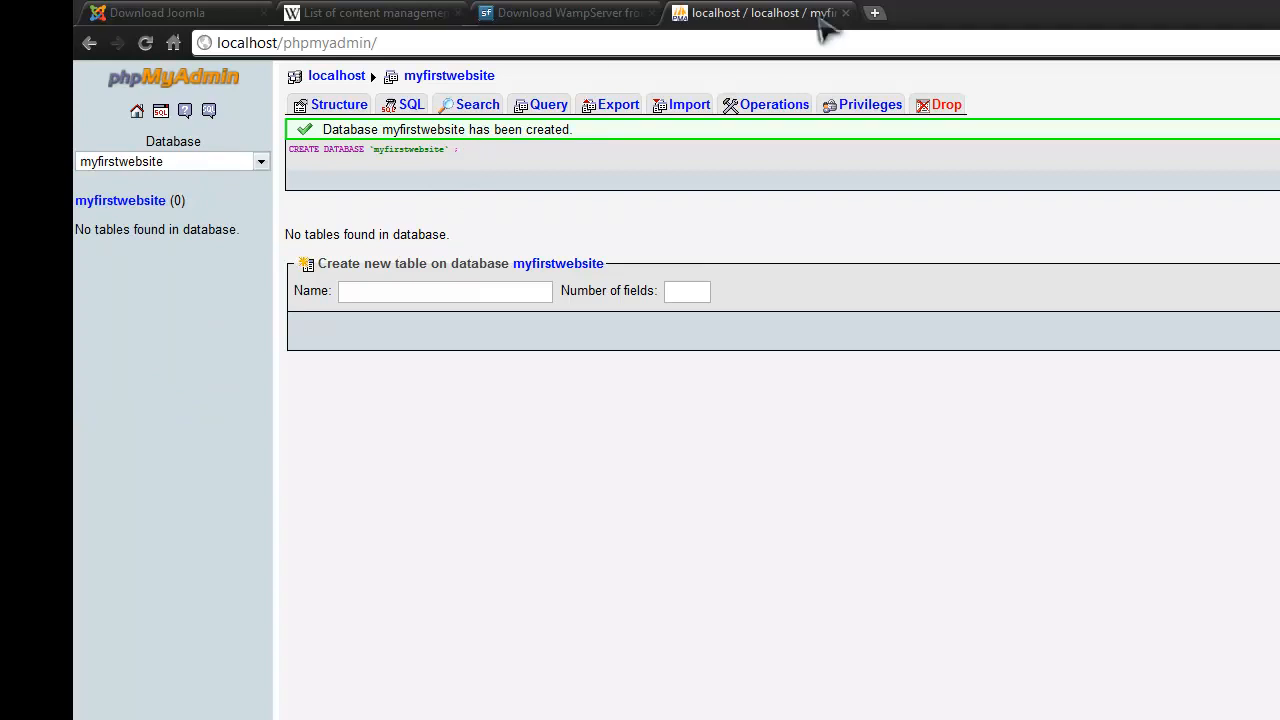
click(350, 12)
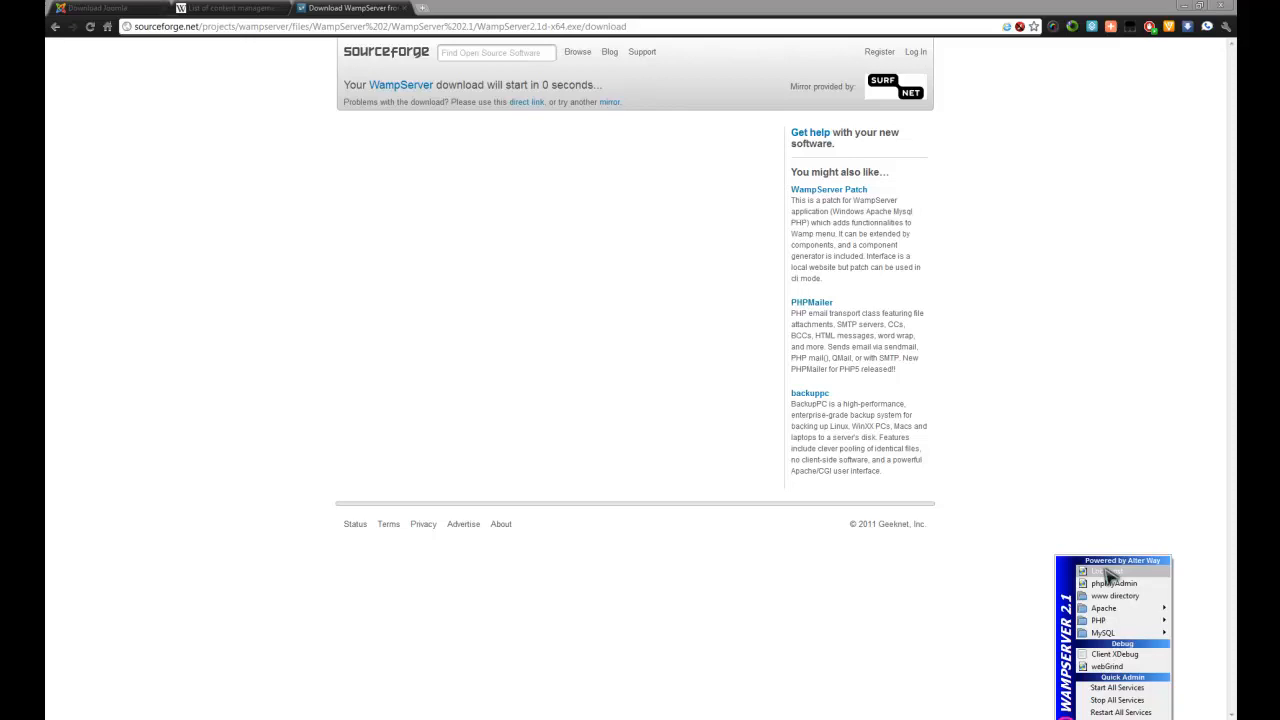
Move the extracted Joomla_1.7.0-Stable-Full_Package folder into wamp\www and rename it test_website.
click(1108, 576)
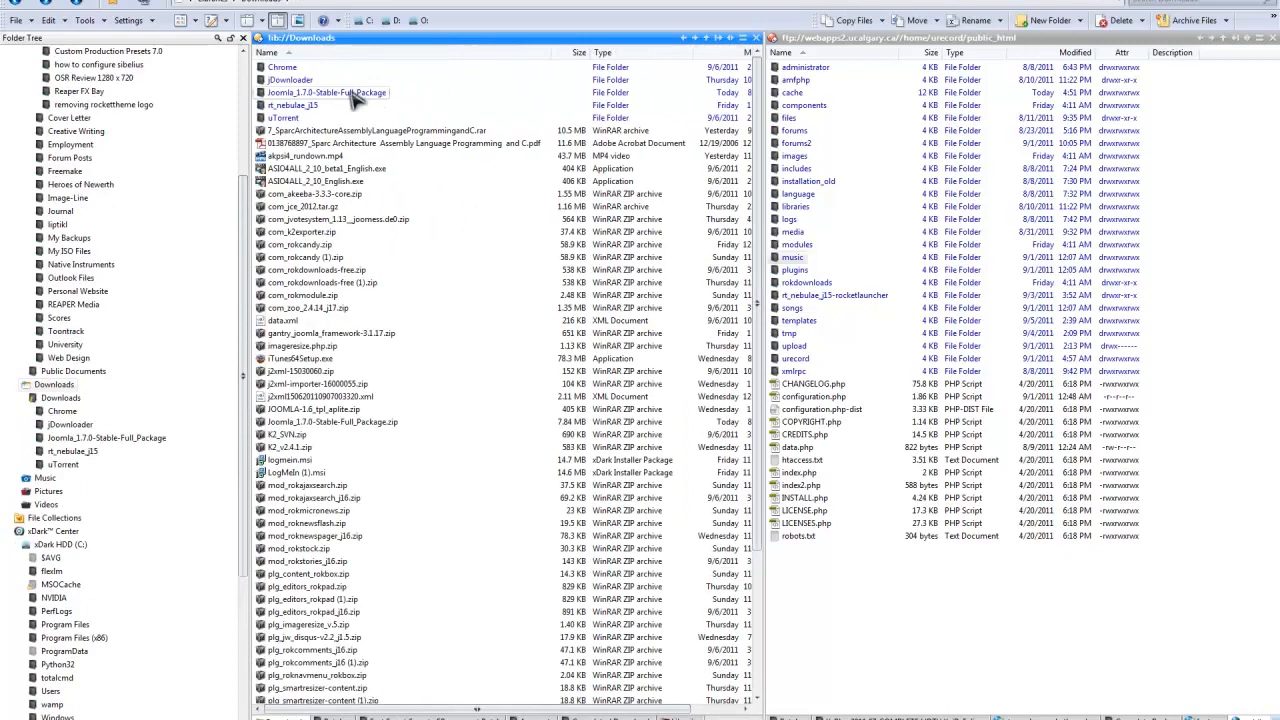
click(318, 92)
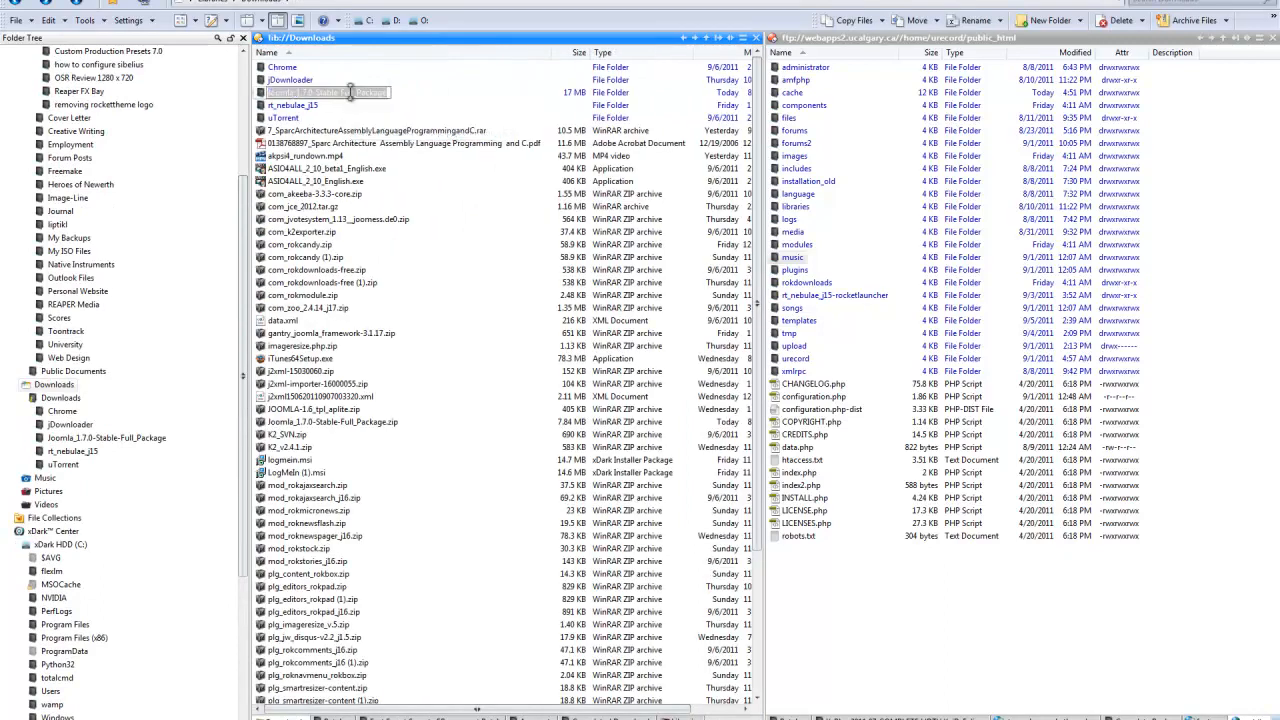
right_click(320, 92)
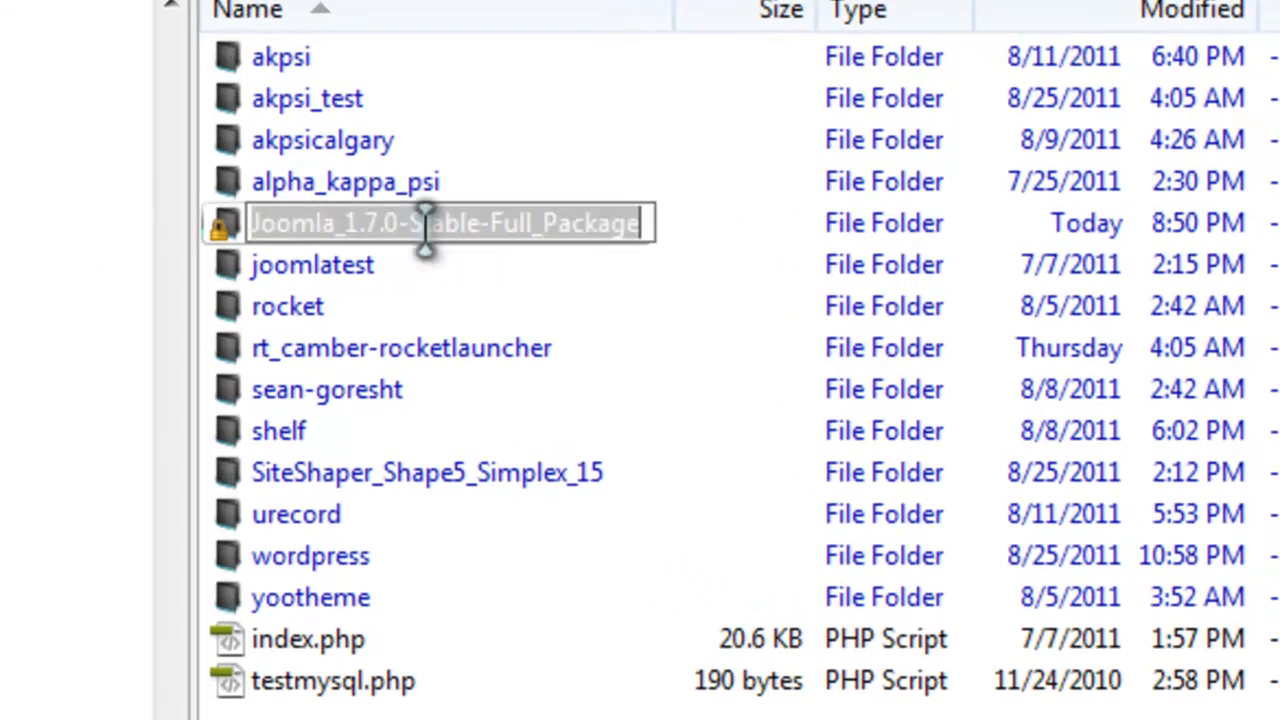
text(test_webs)
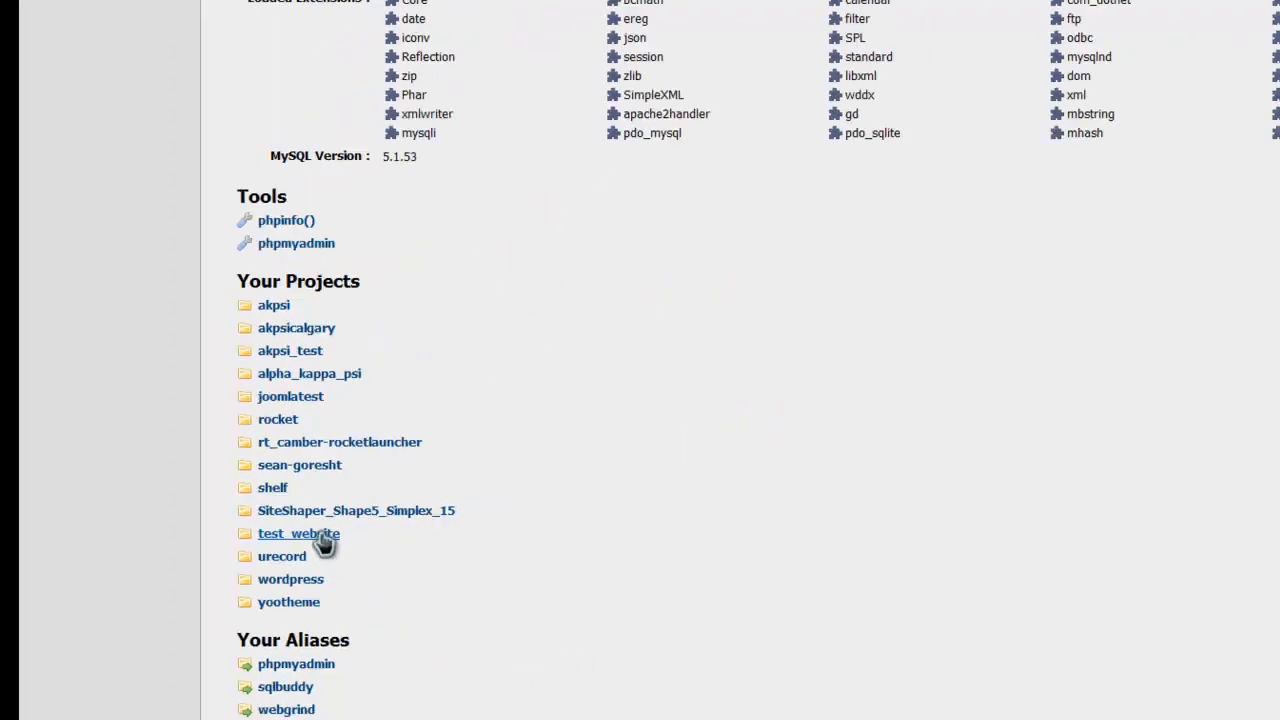
Launch the localhost/test_website installer and advance through Language, Pre-installation check and License.
click(296, 532)
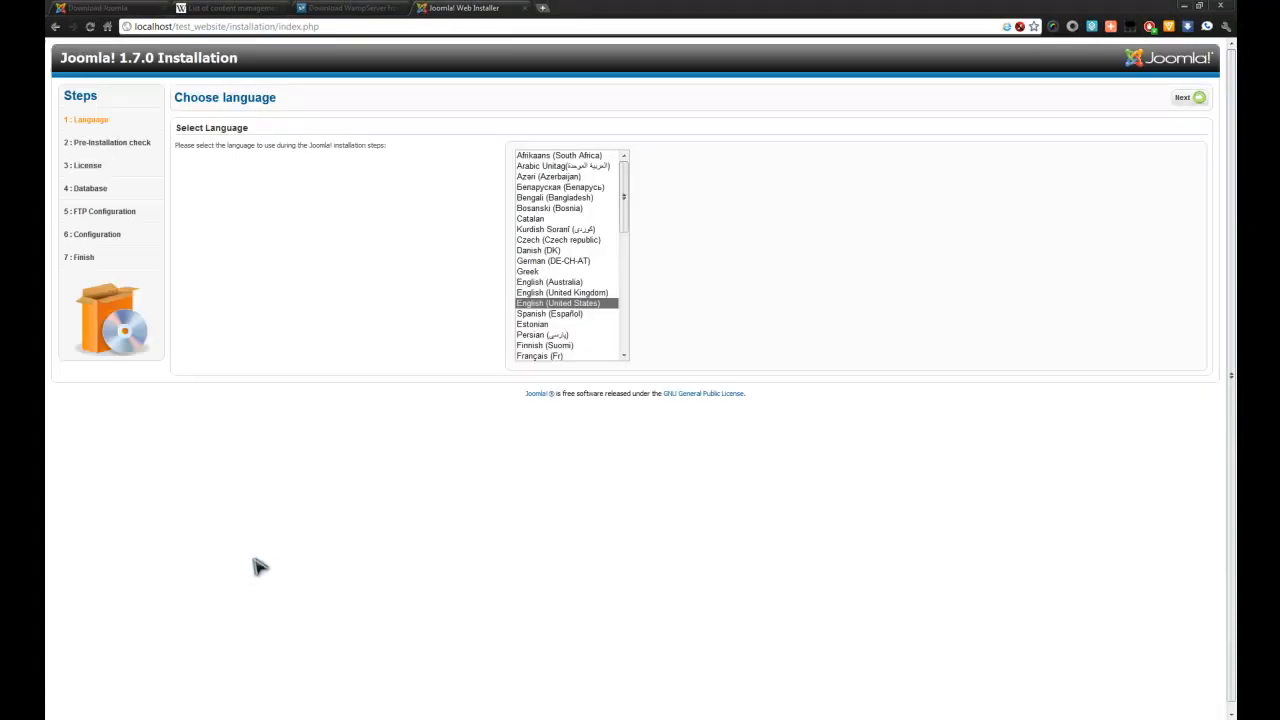
mouse_move(570, 292)
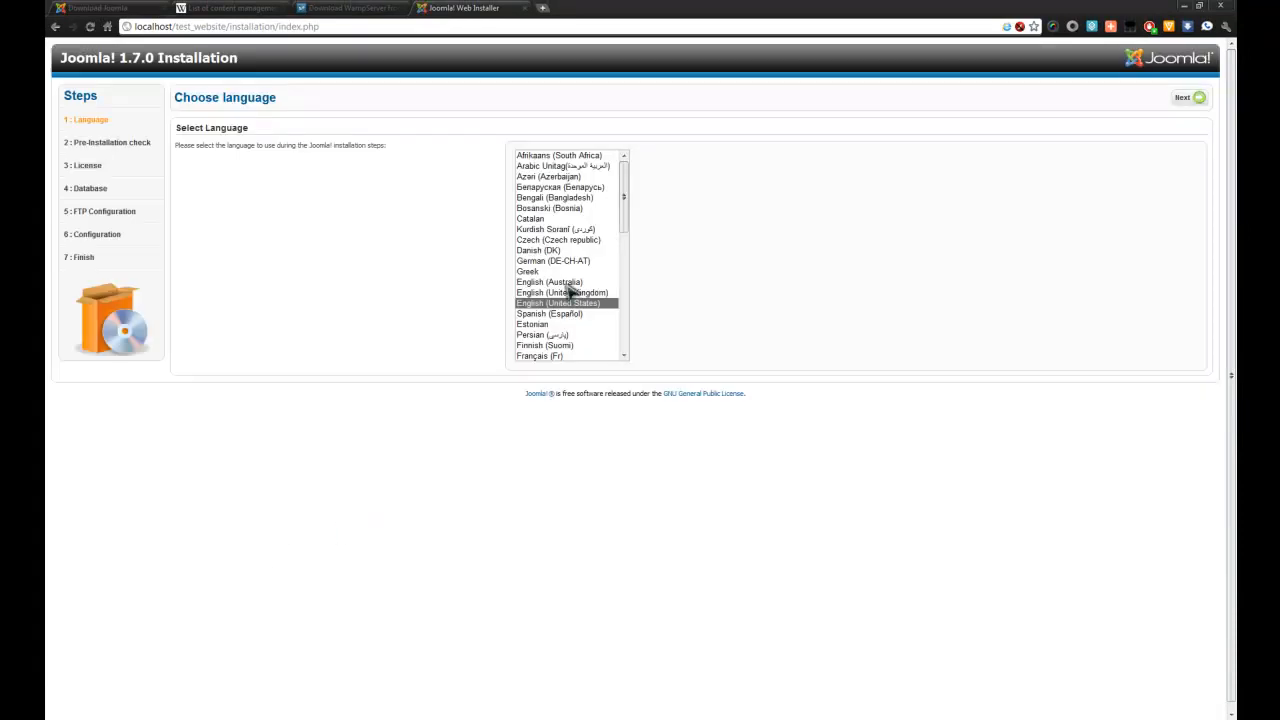
mouse_move(644, 340)
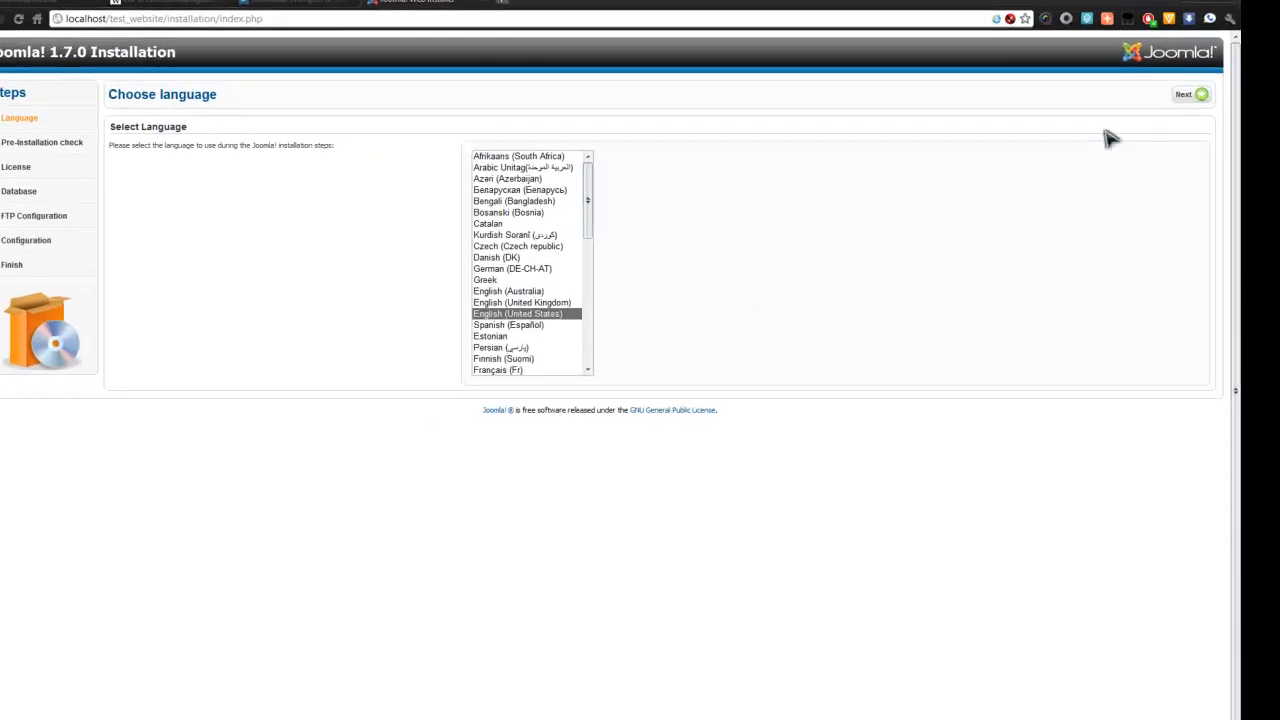
click(1188, 96)
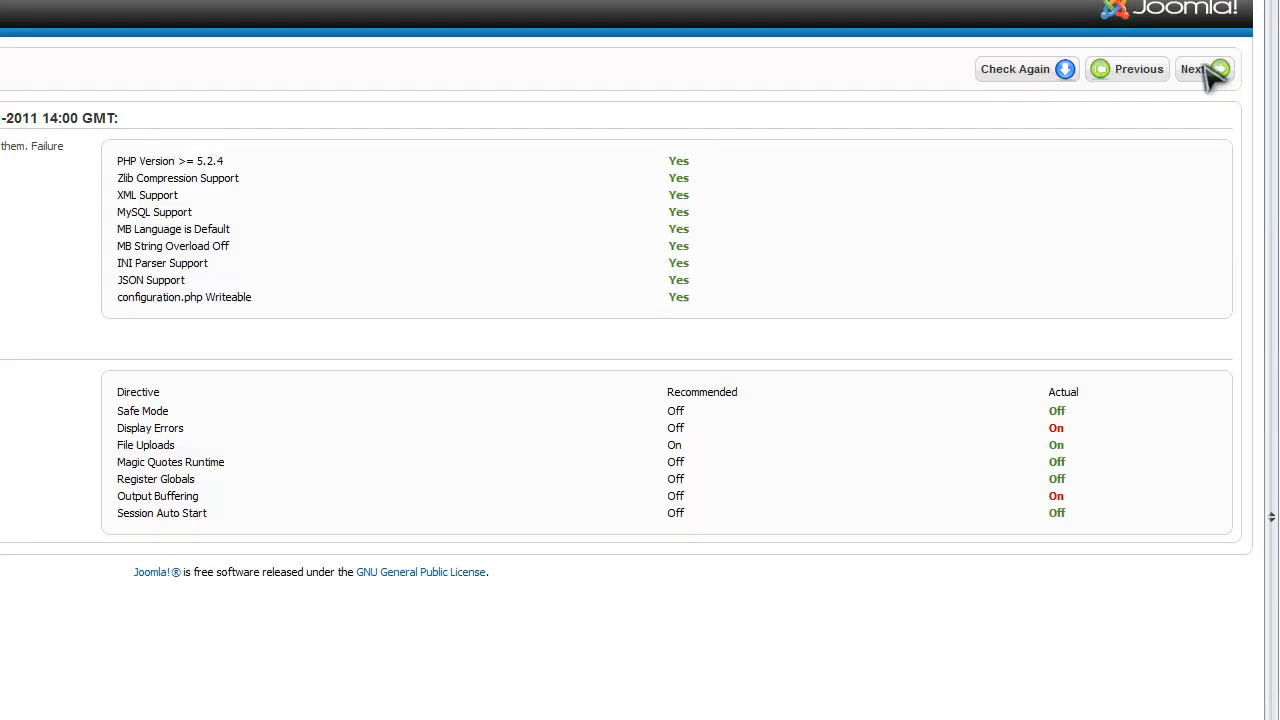
click(1212, 70)
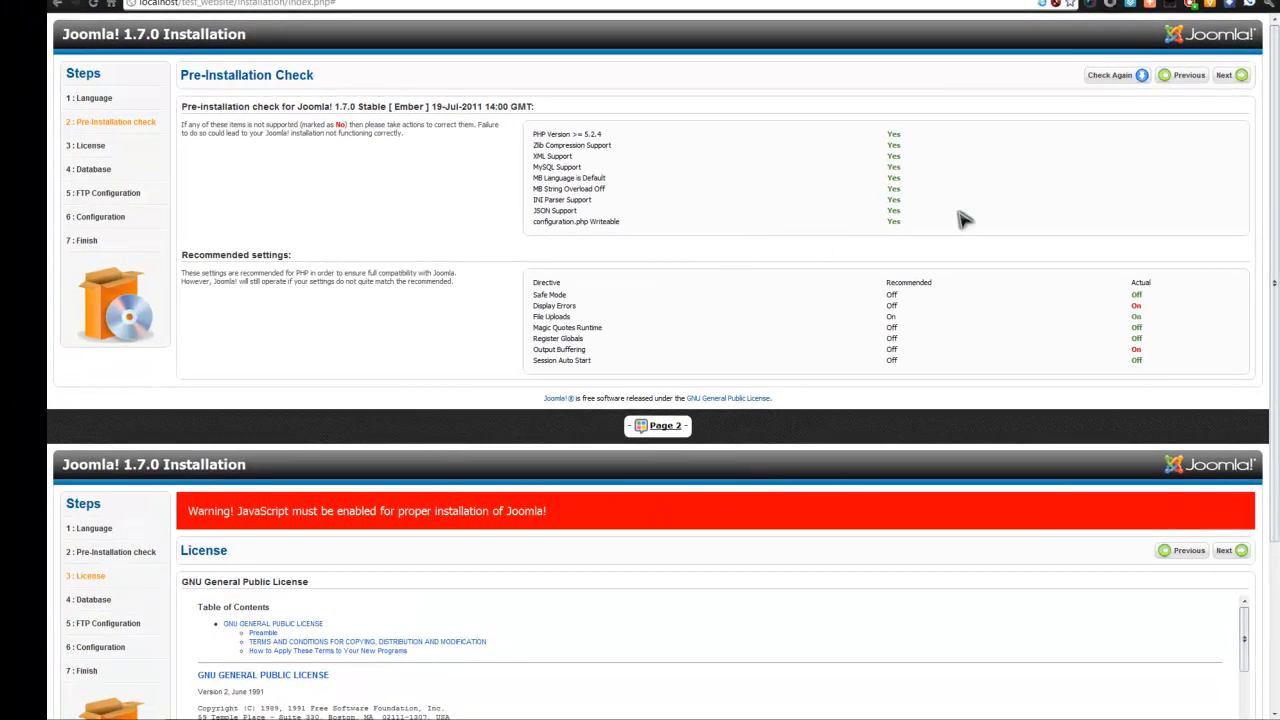
click(1226, 76)
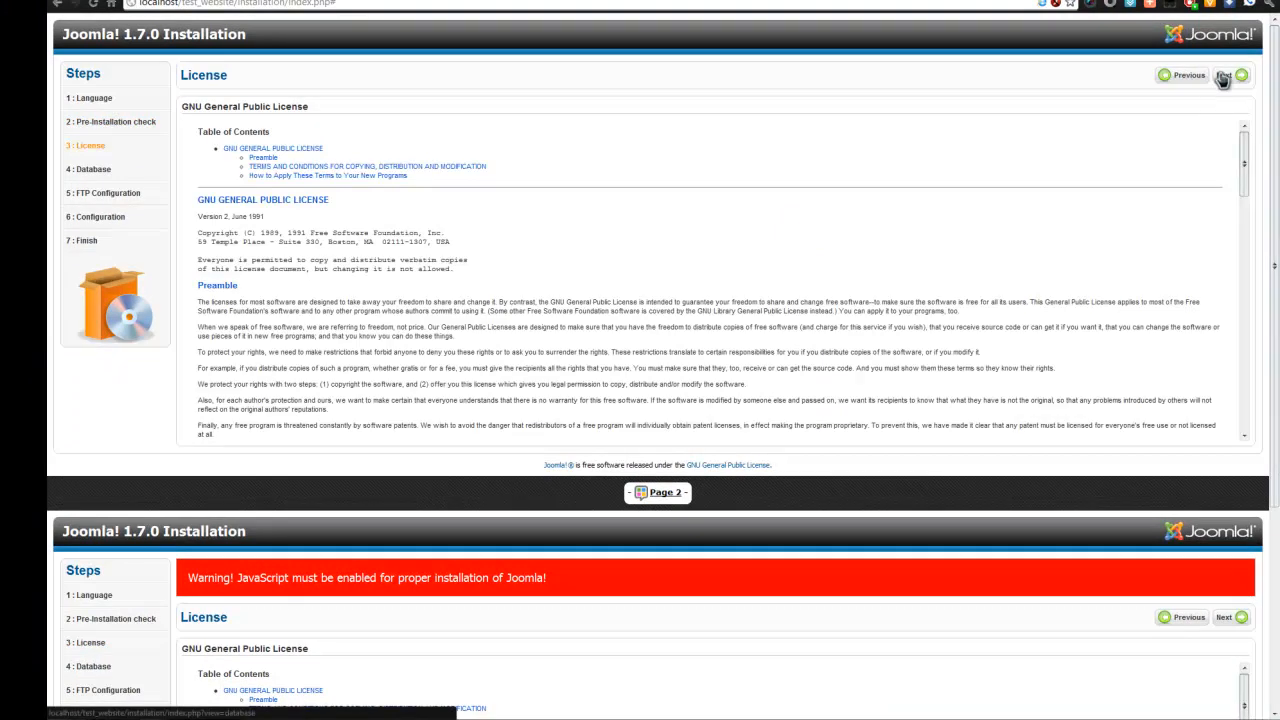
click(1228, 76)
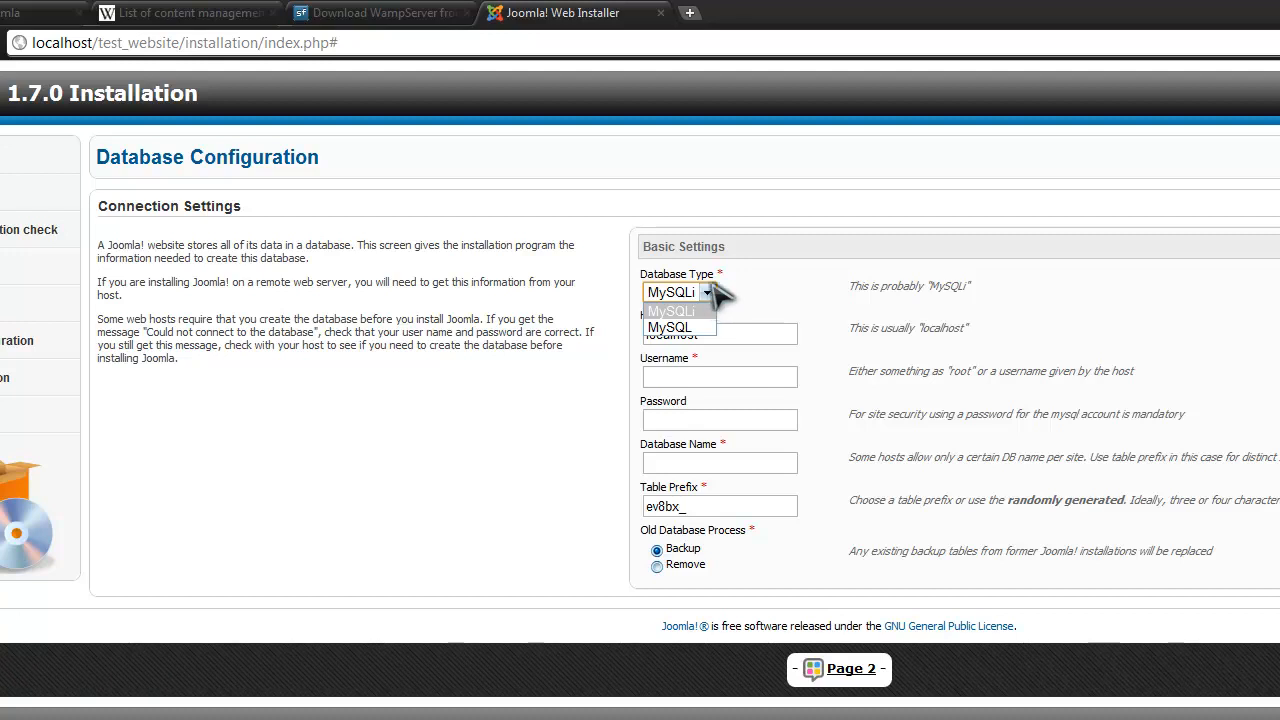
Set database type MySQLi, host localhost, username root, database name test, with old tables removed.
click(672, 310)
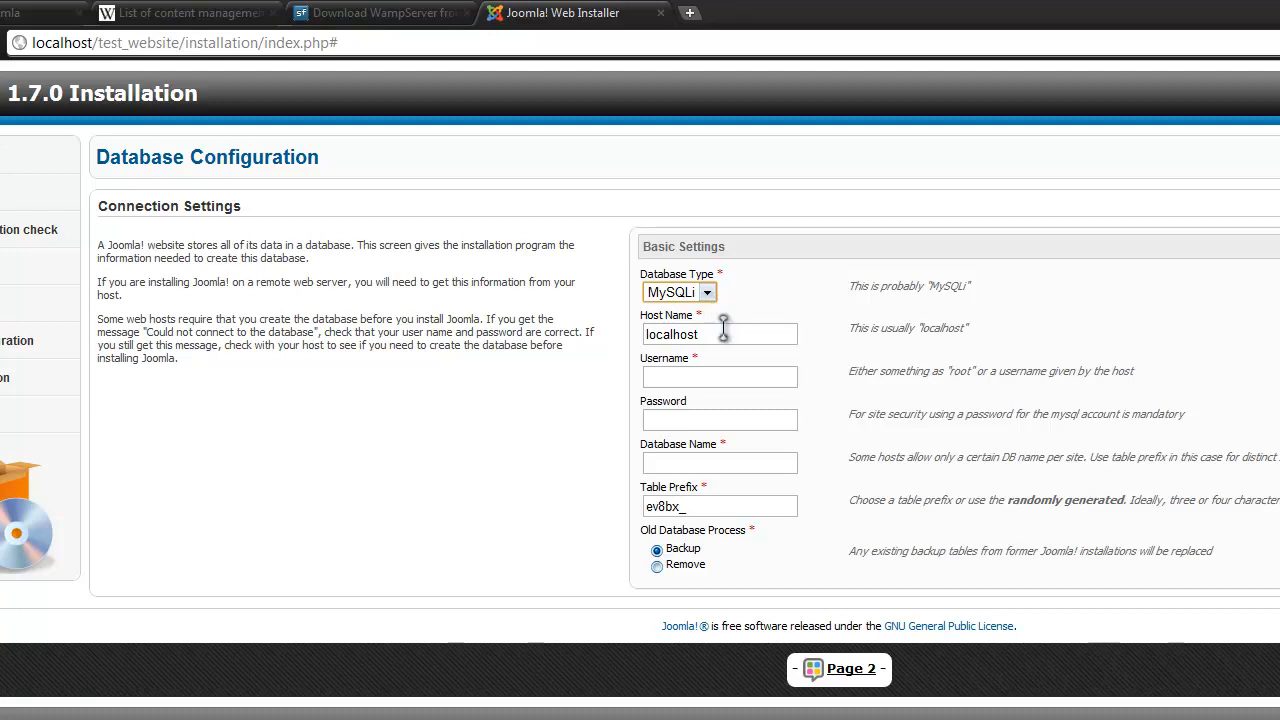
click(720, 334)
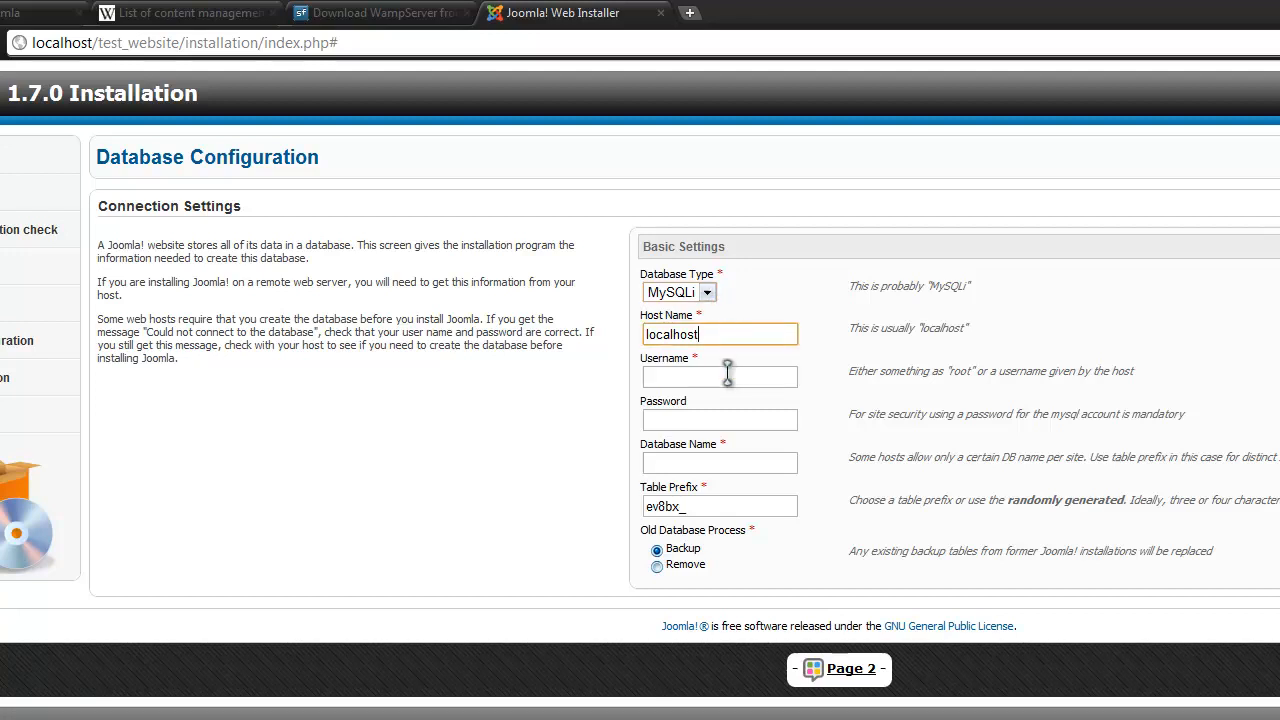
click(720, 376)
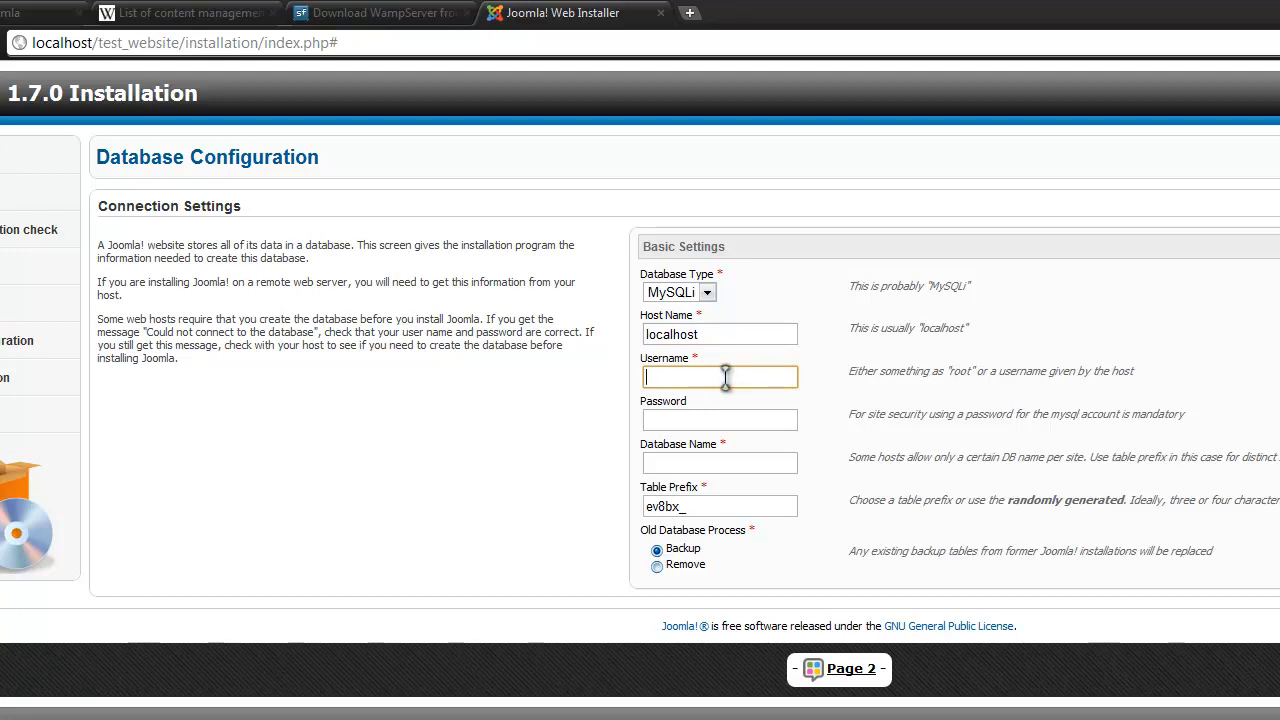
text(root)
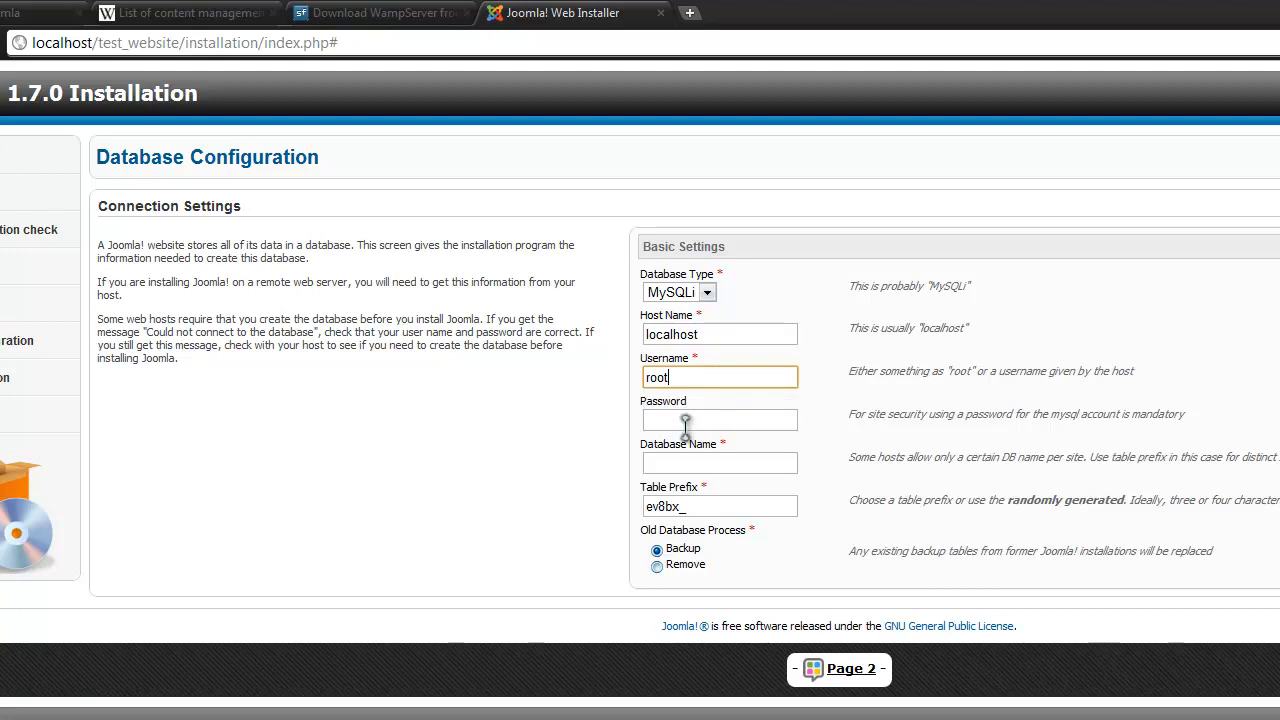
click(720, 420)
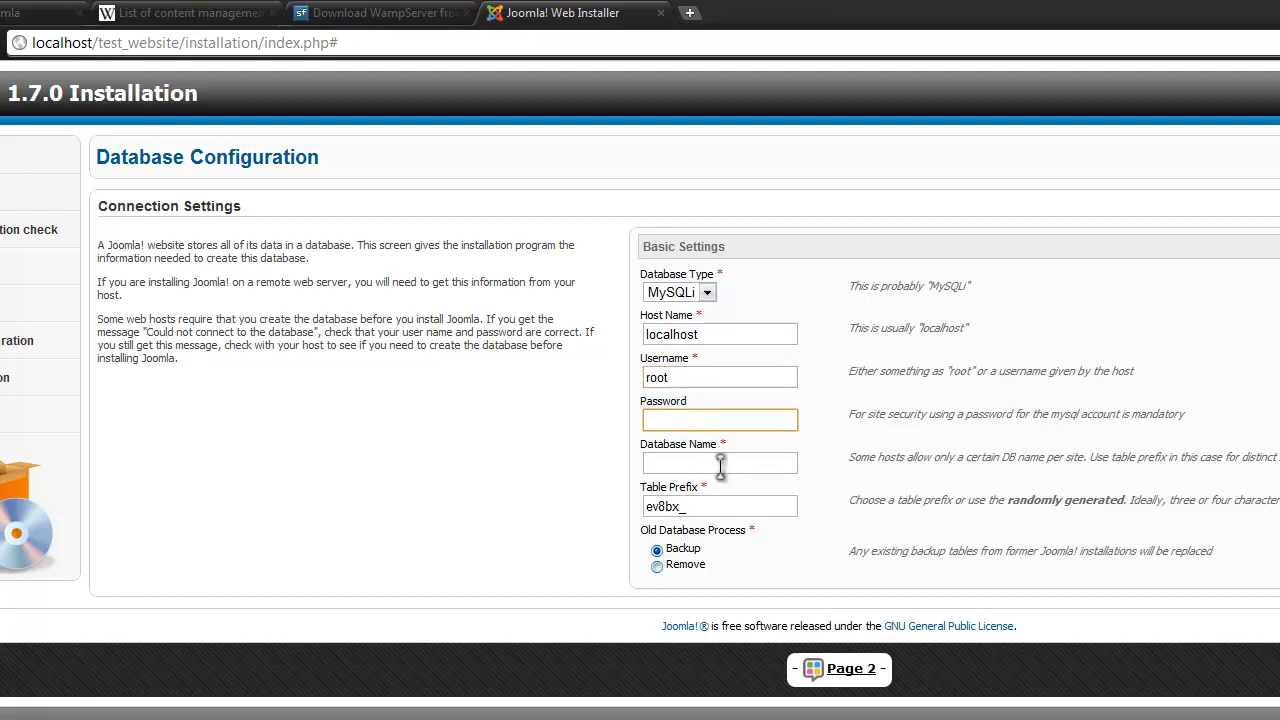
click(720, 462)
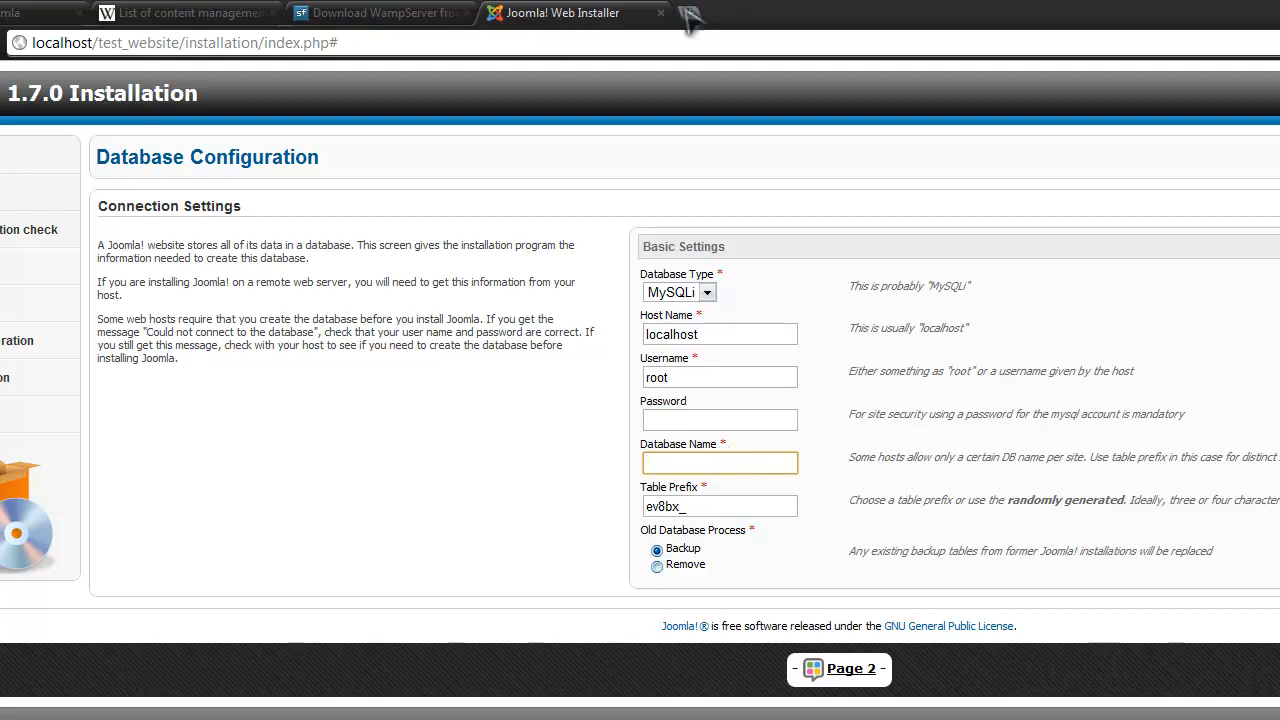
click(880, 12)
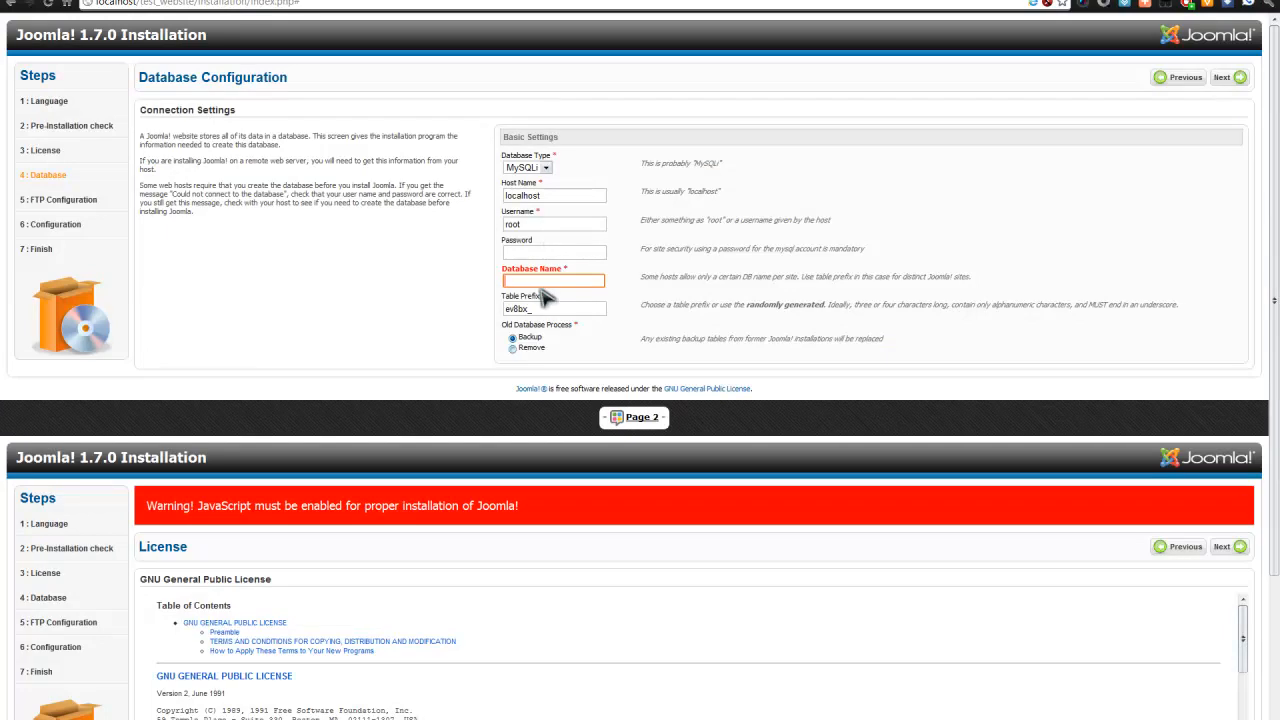
text(test)
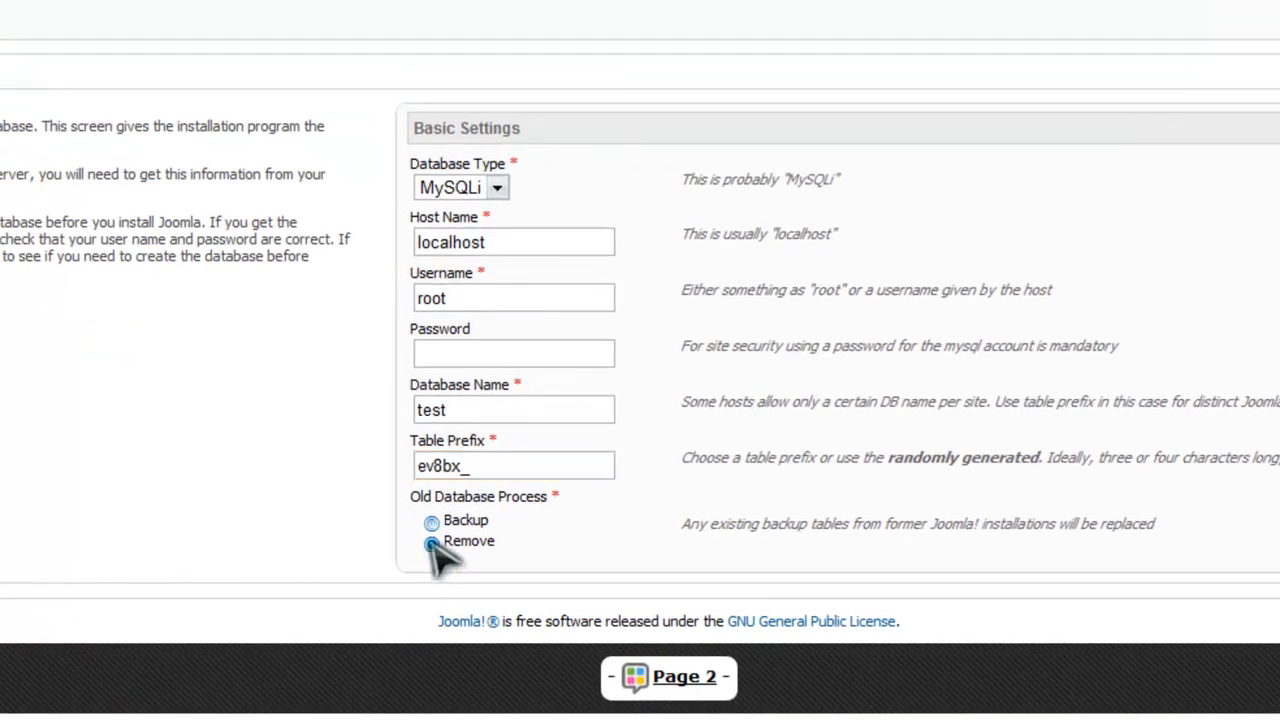
click(432, 520)
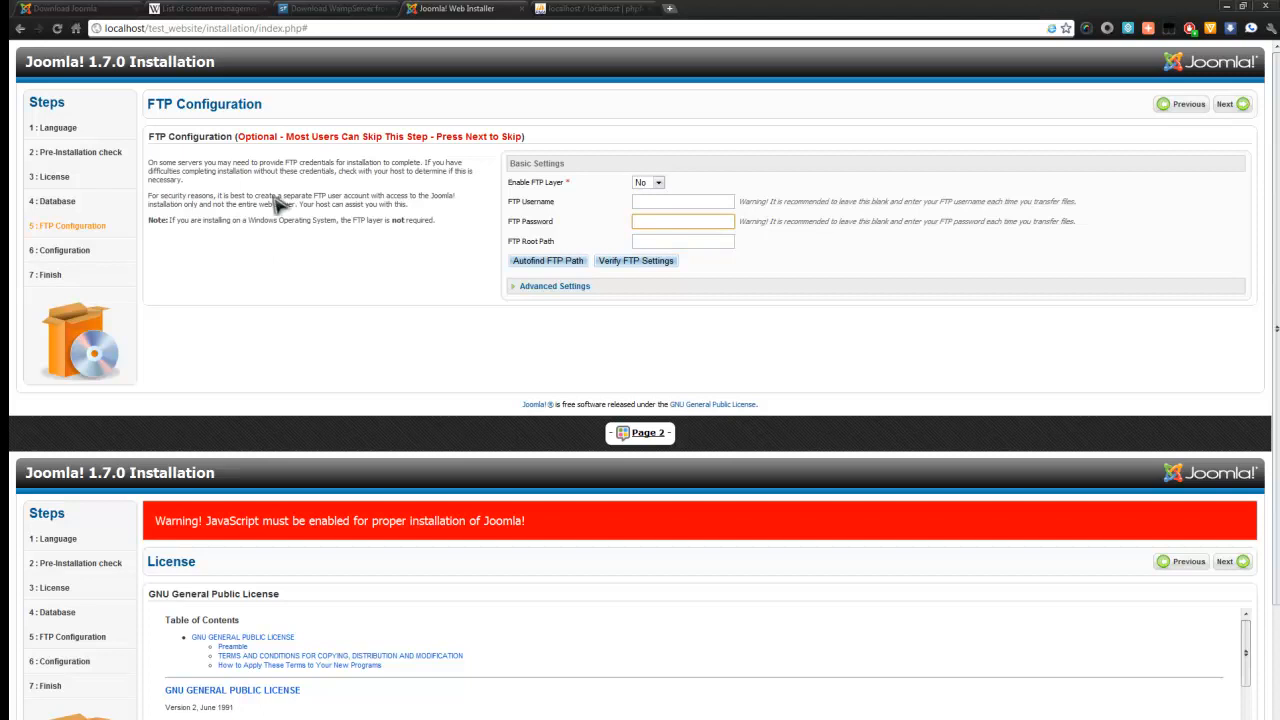
Leave Enable FTP Layer at No and continue to the Main Configuration step.
click(680, 200)
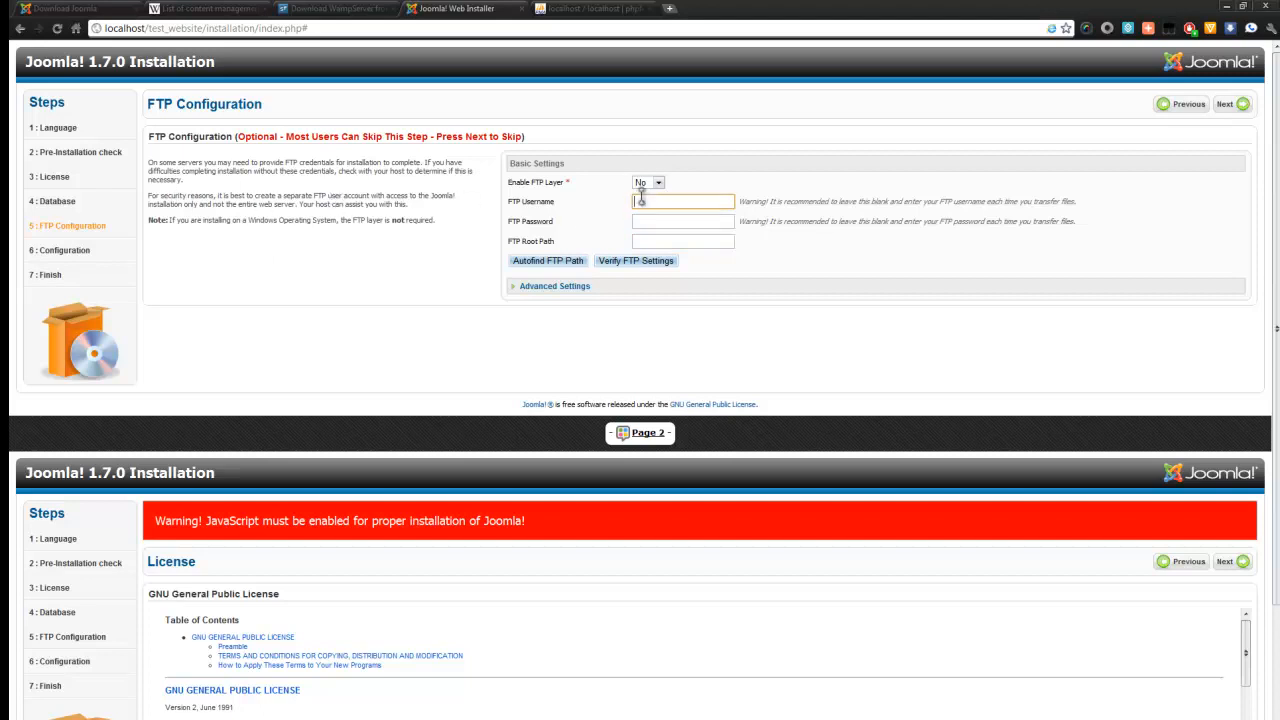
click(556, 284)
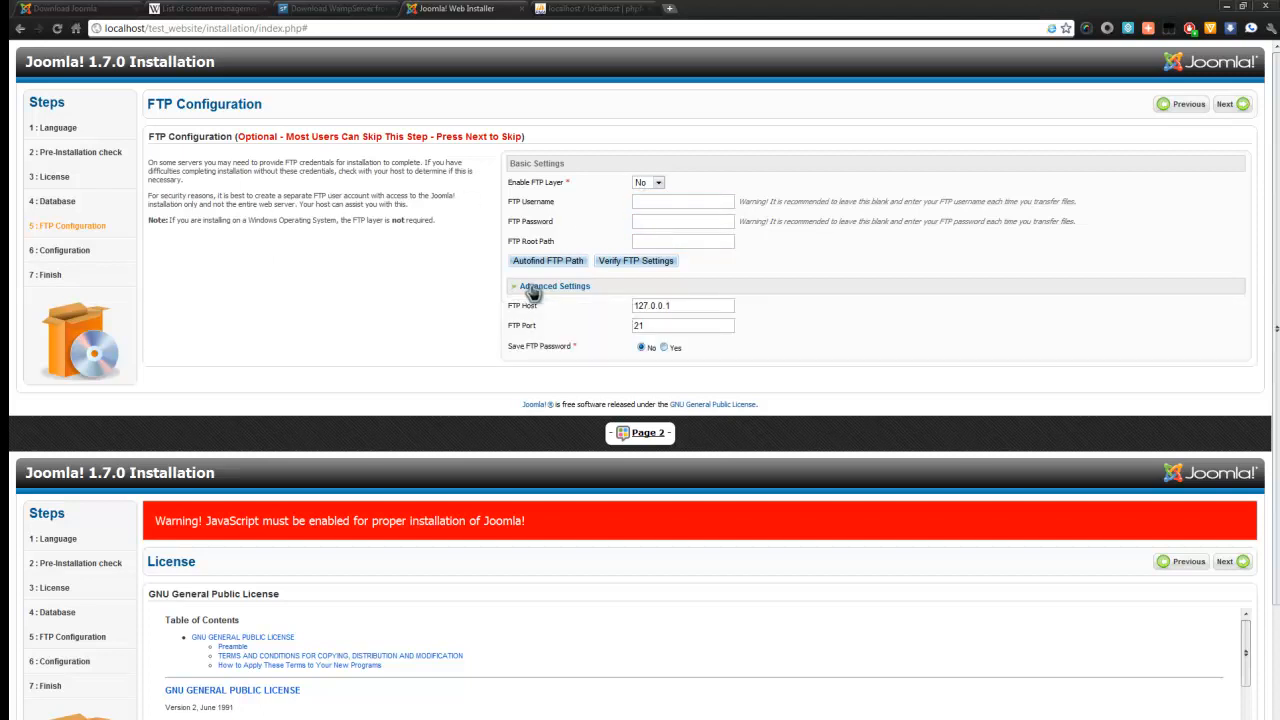
click(554, 286)
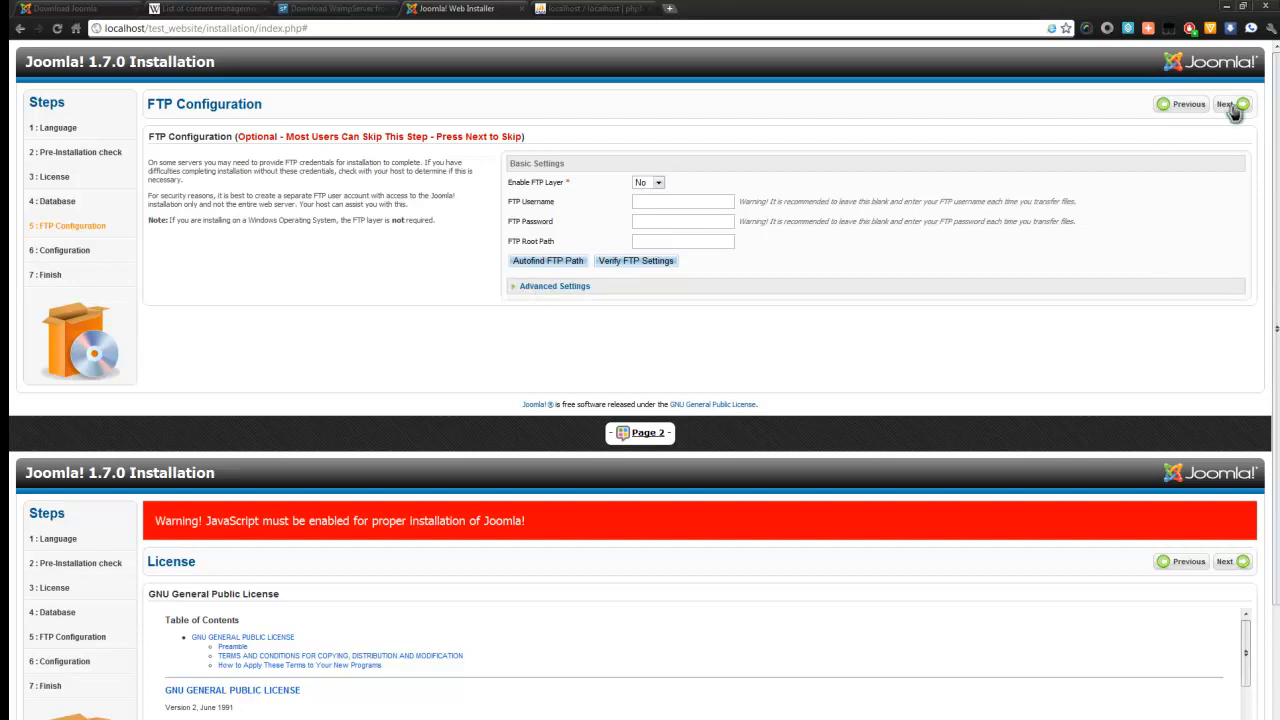
click(1242, 104)
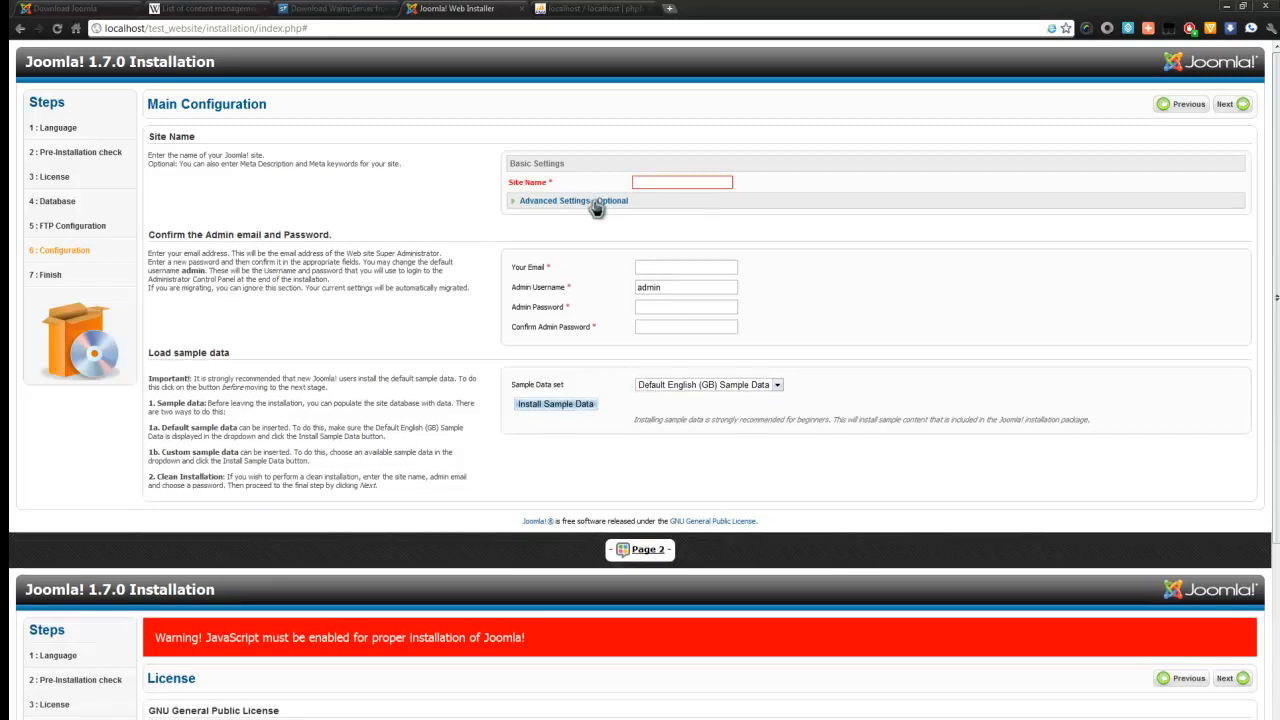
Name the site 'Test Website' and fill in a meta description about Joomla and test keywords.
click(558, 200)
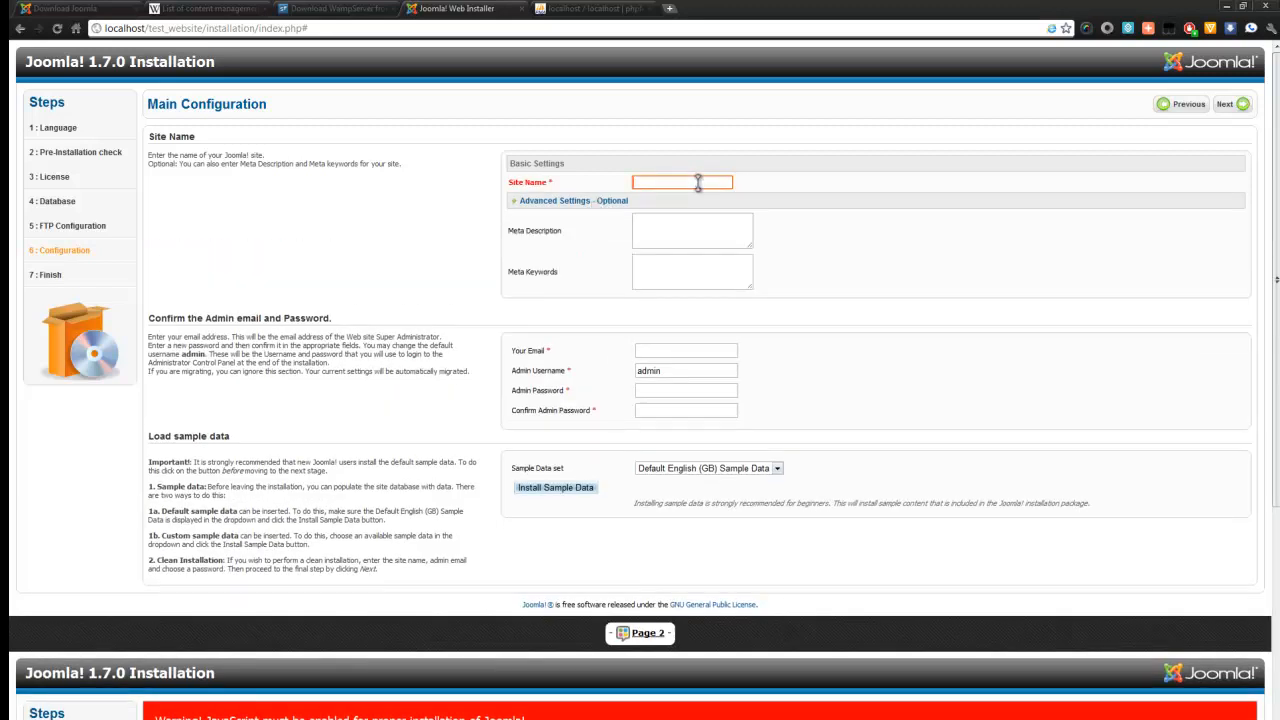
mouse_move(700, 204)
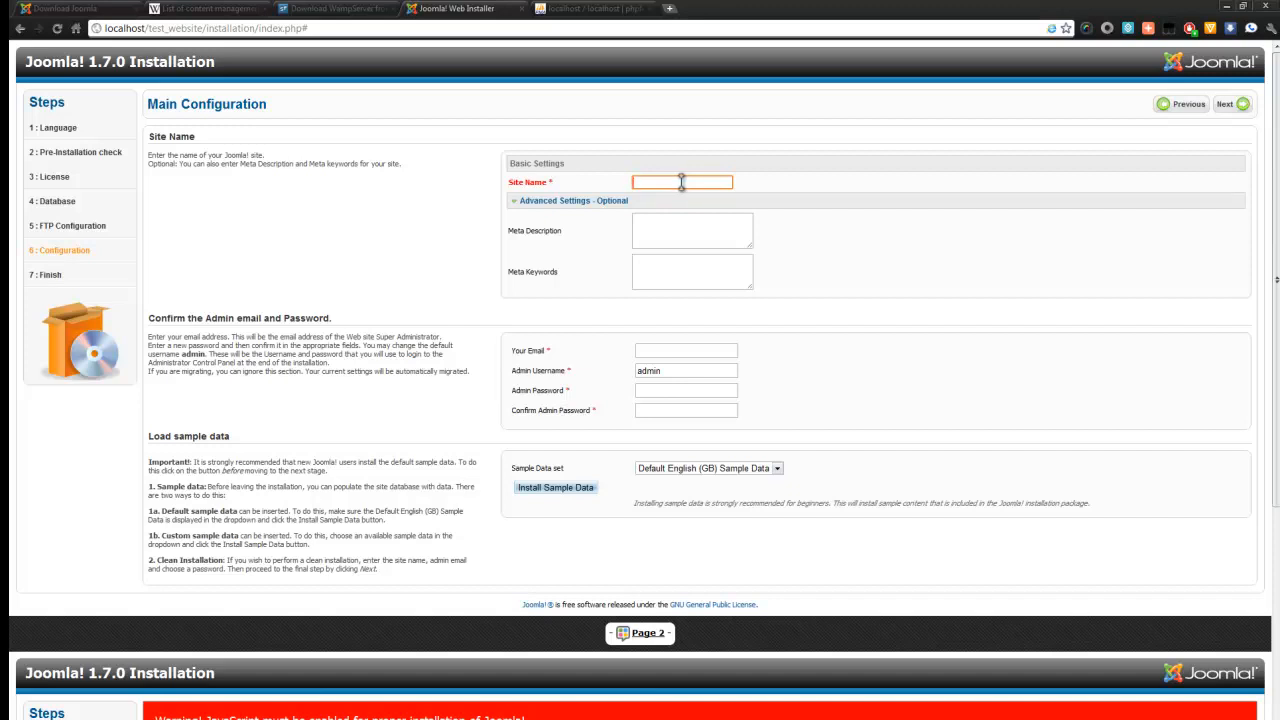
text(Test Web)
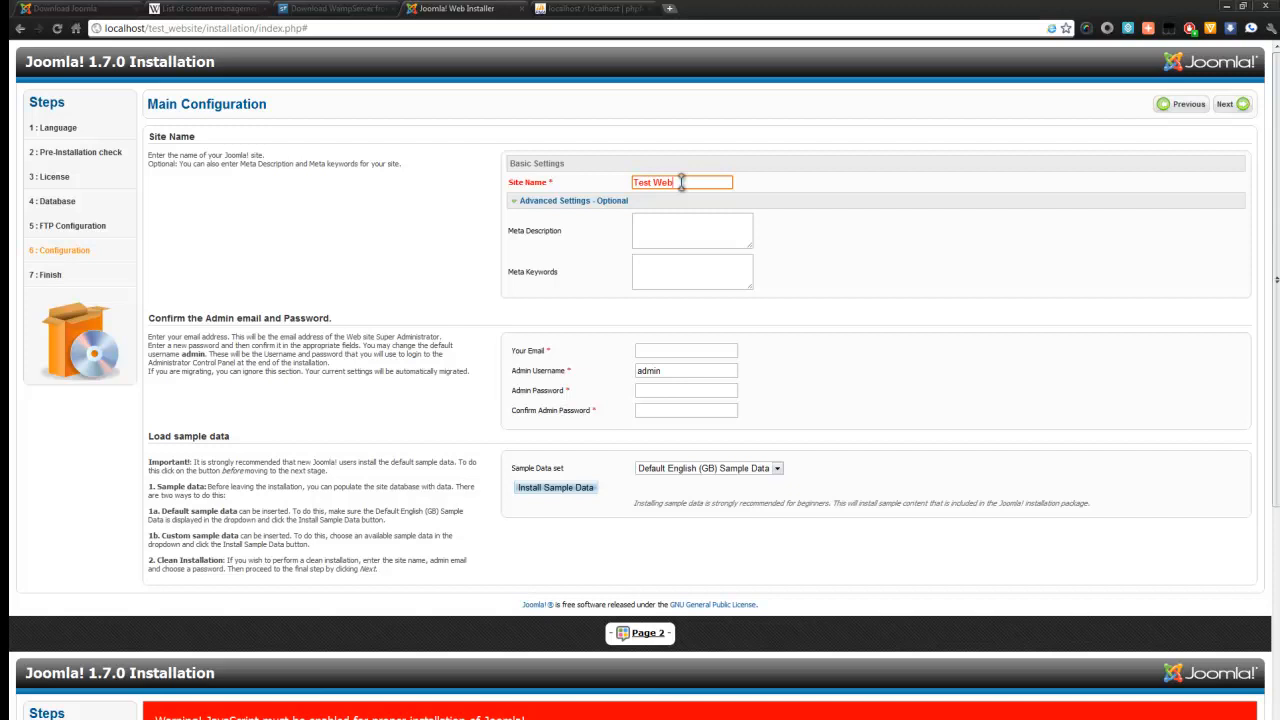
click(692, 232)
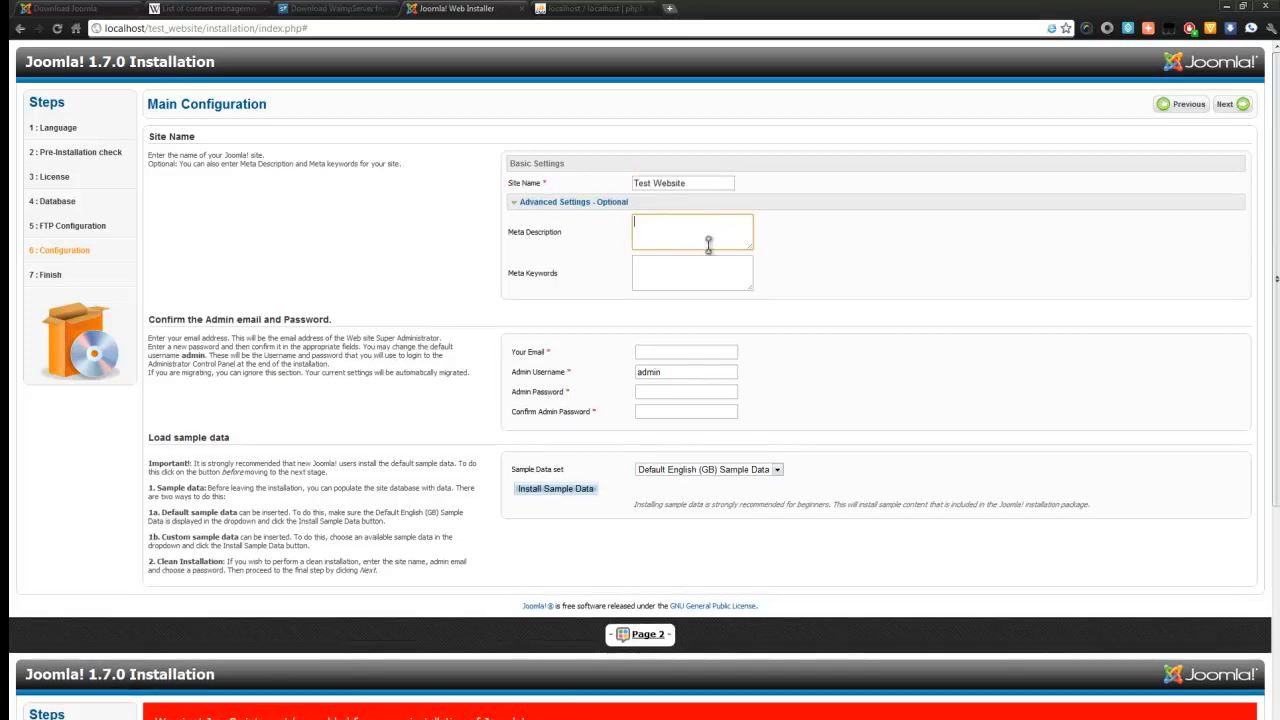
text(This)
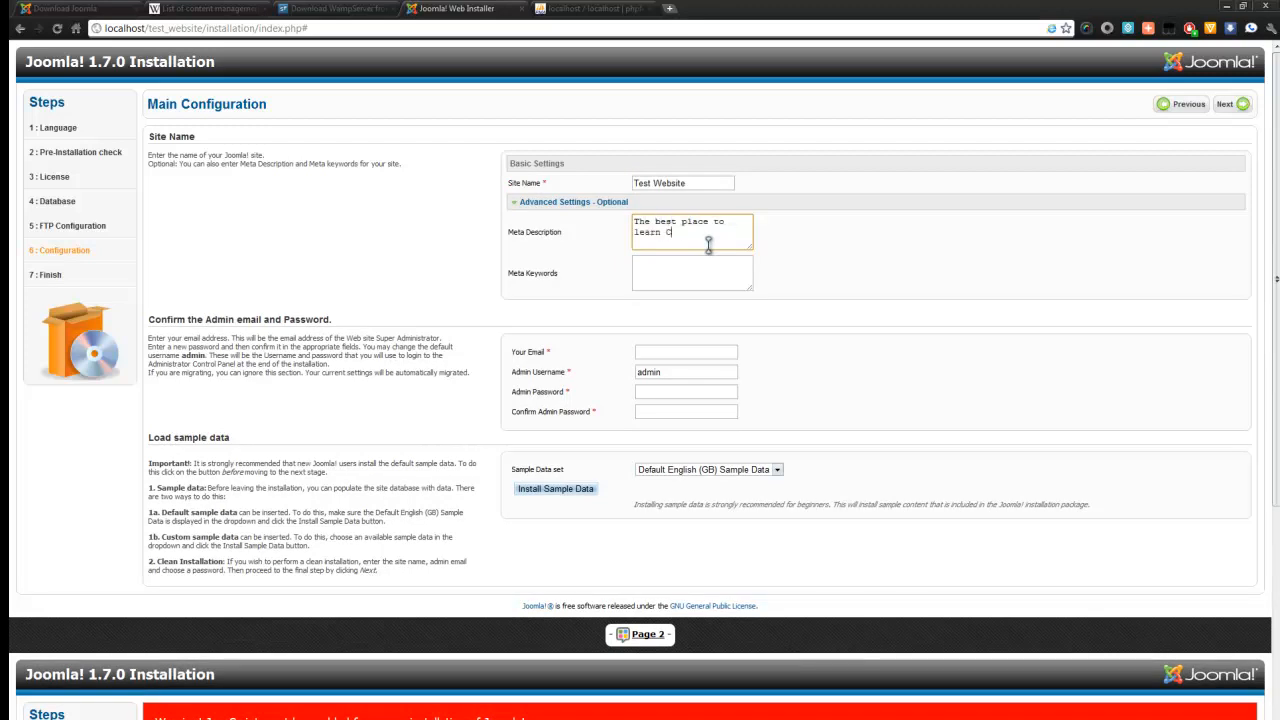
text(MS like Joomla)
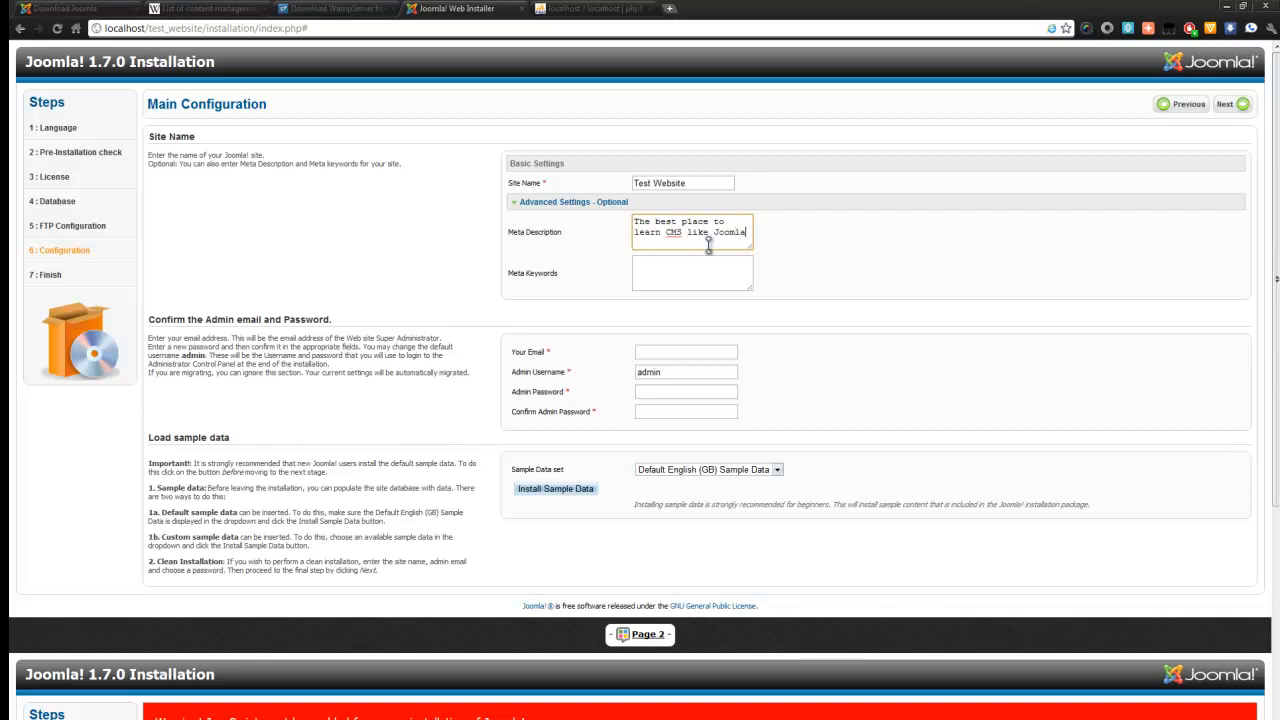
text(Joomla, joomla,)
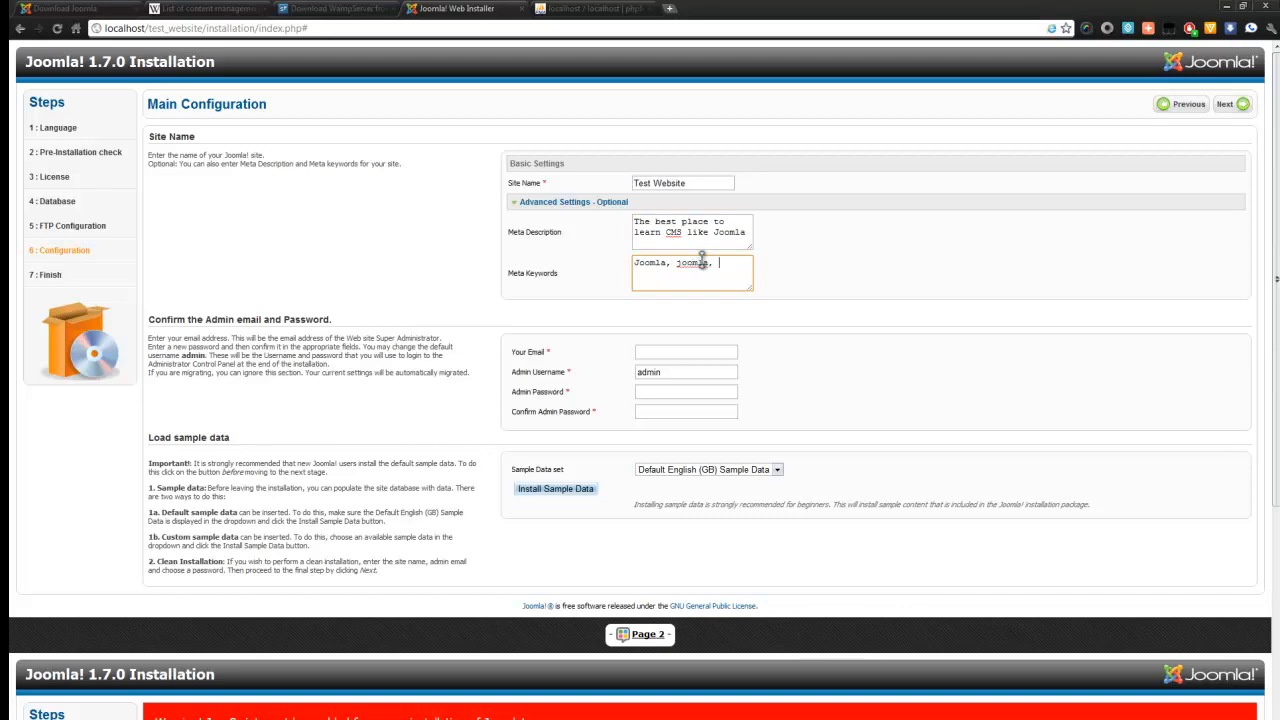
text(test, Tes)
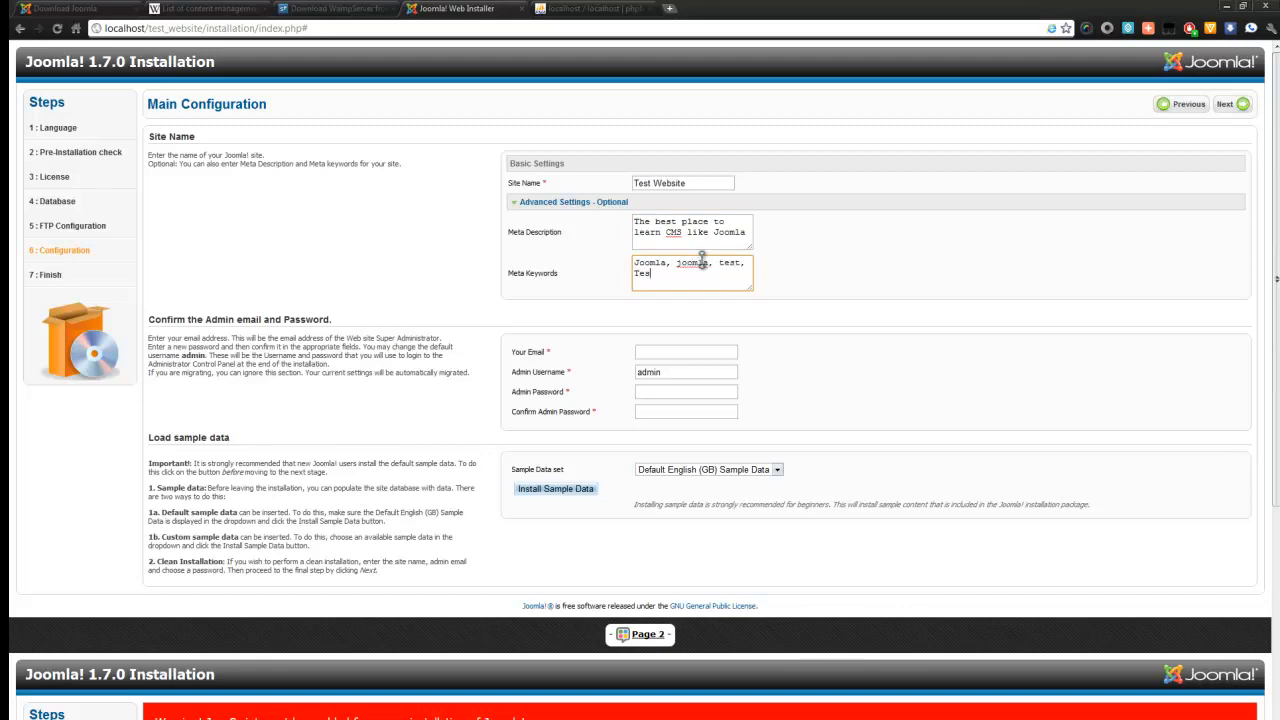
Enter the administrator e-mail and password, then install the default English sample data.
click(684, 352)
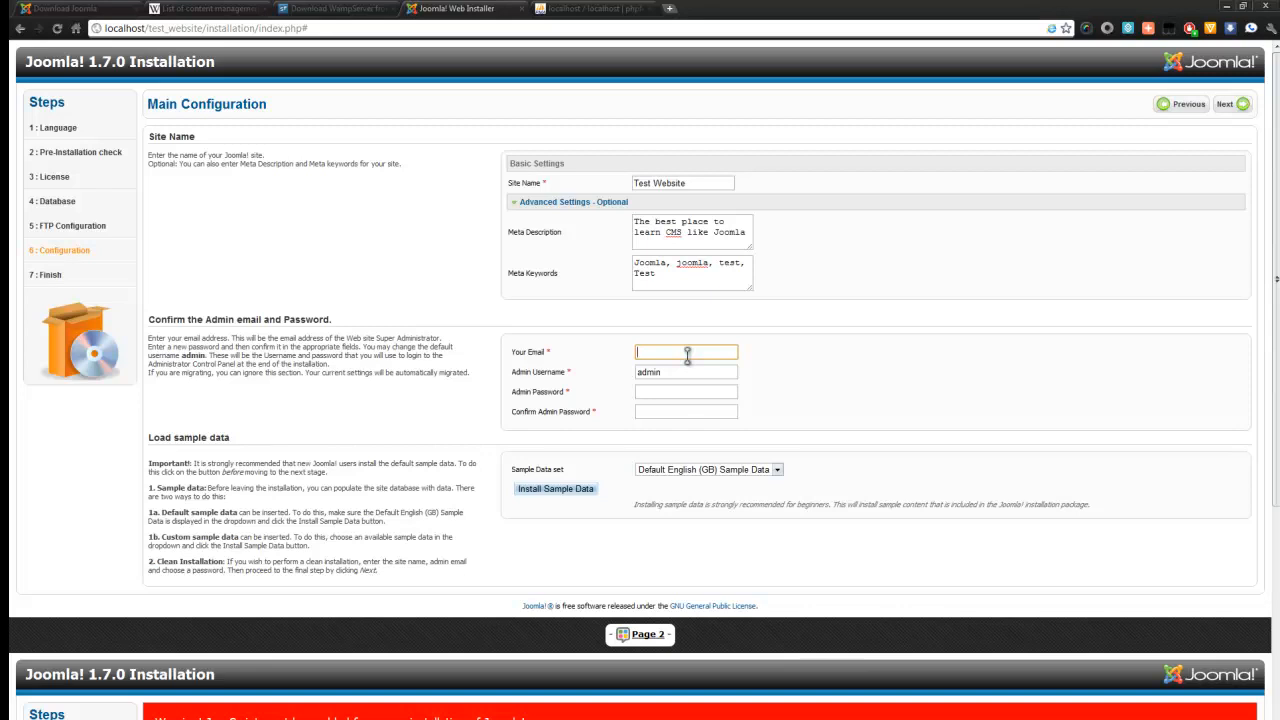
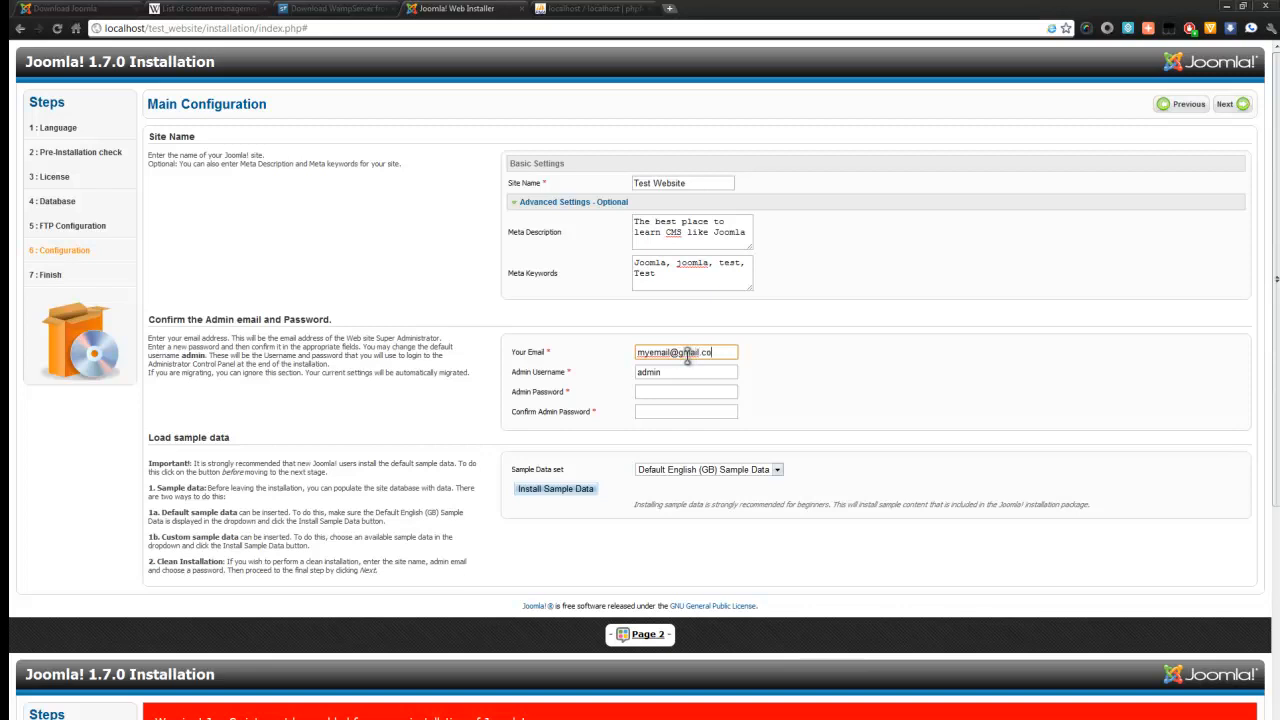
click(684, 390)
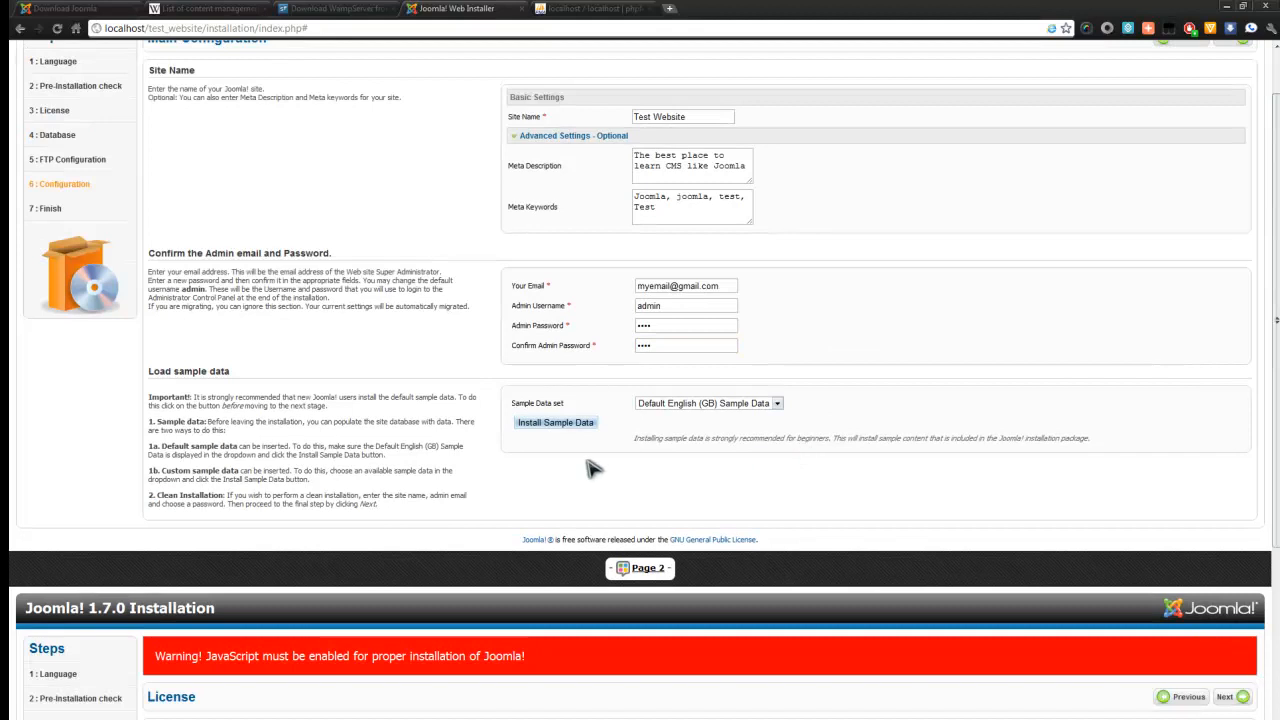
mouse_move(580, 424)
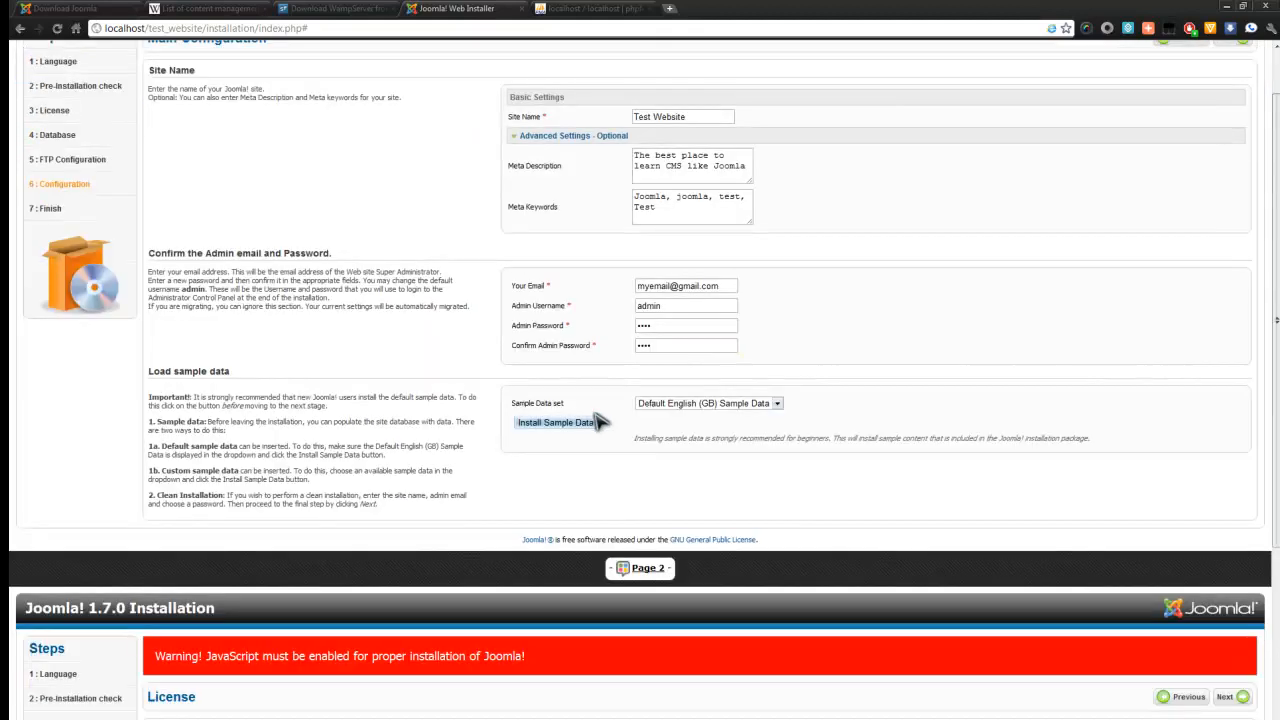
mouse_move(284, 436)
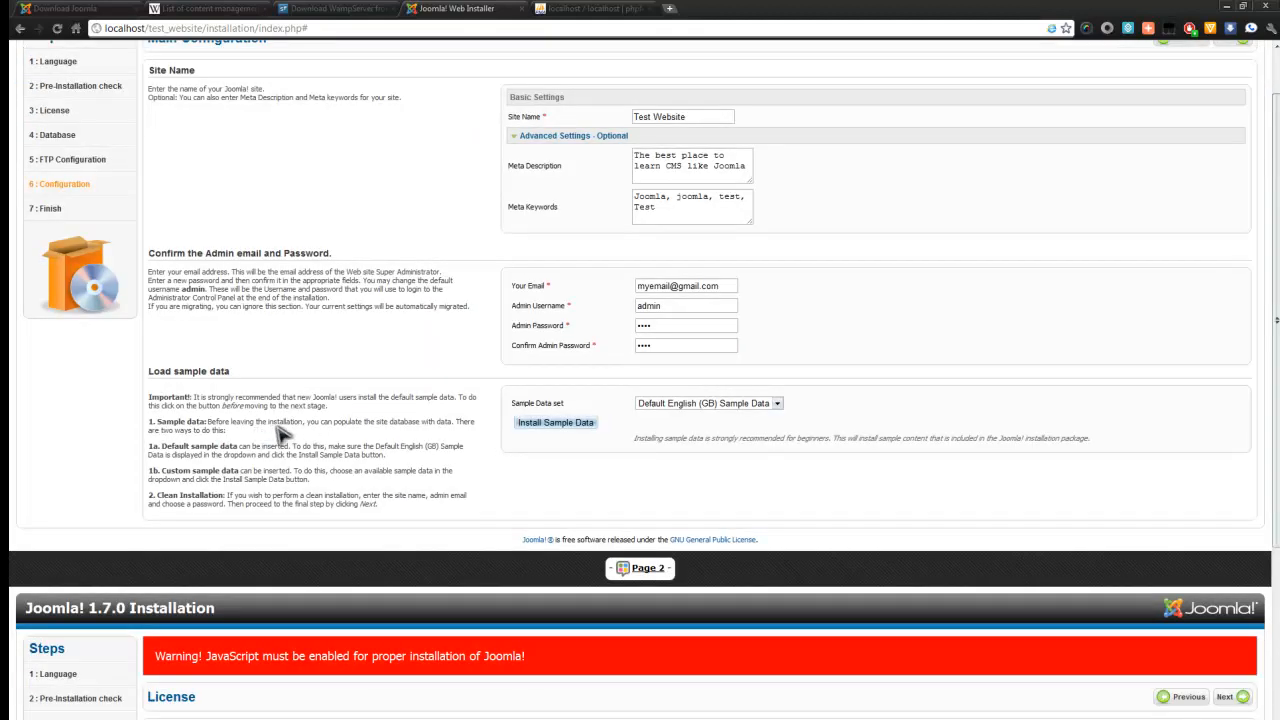
mouse_move(504, 448)
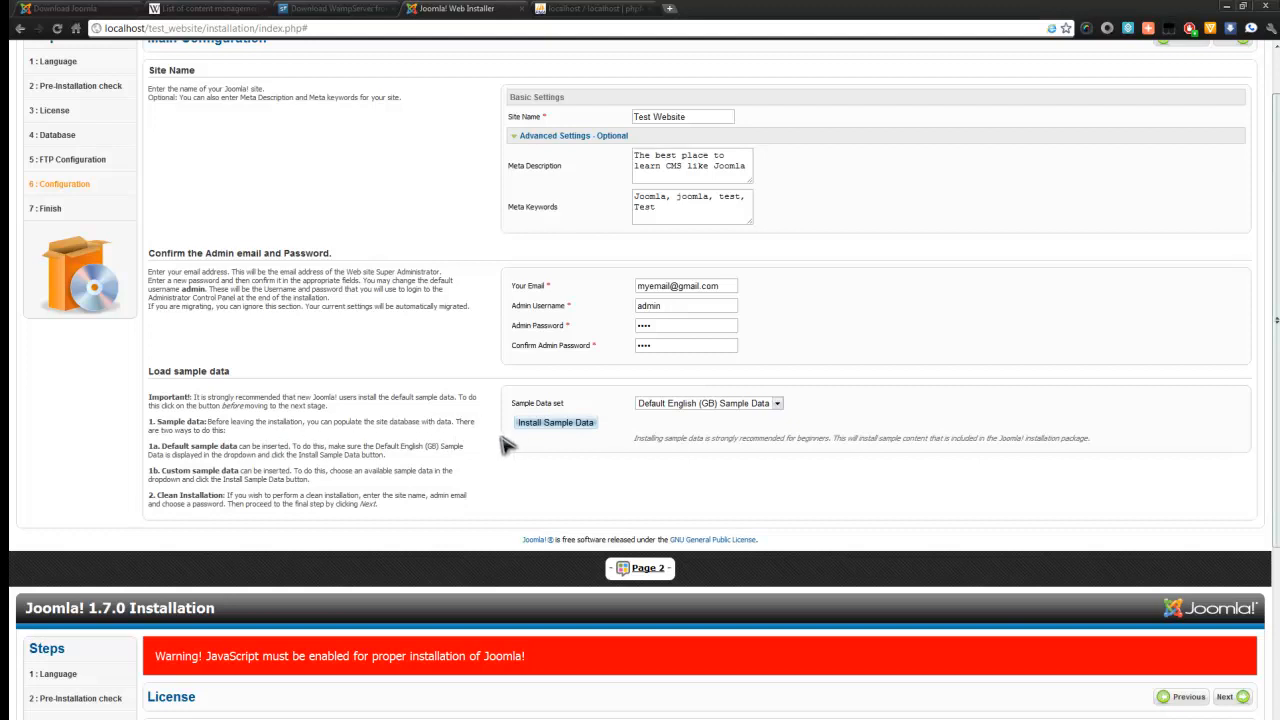
mouse_move(420, 440)
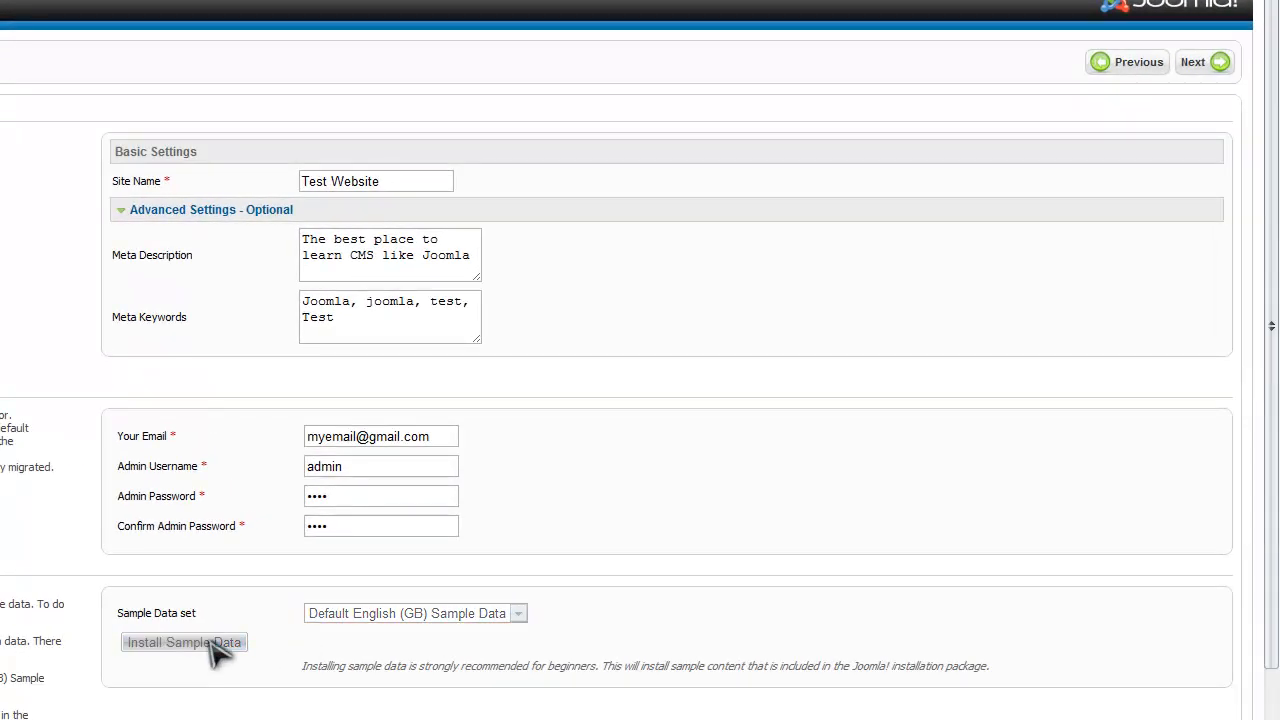
click(188, 644)
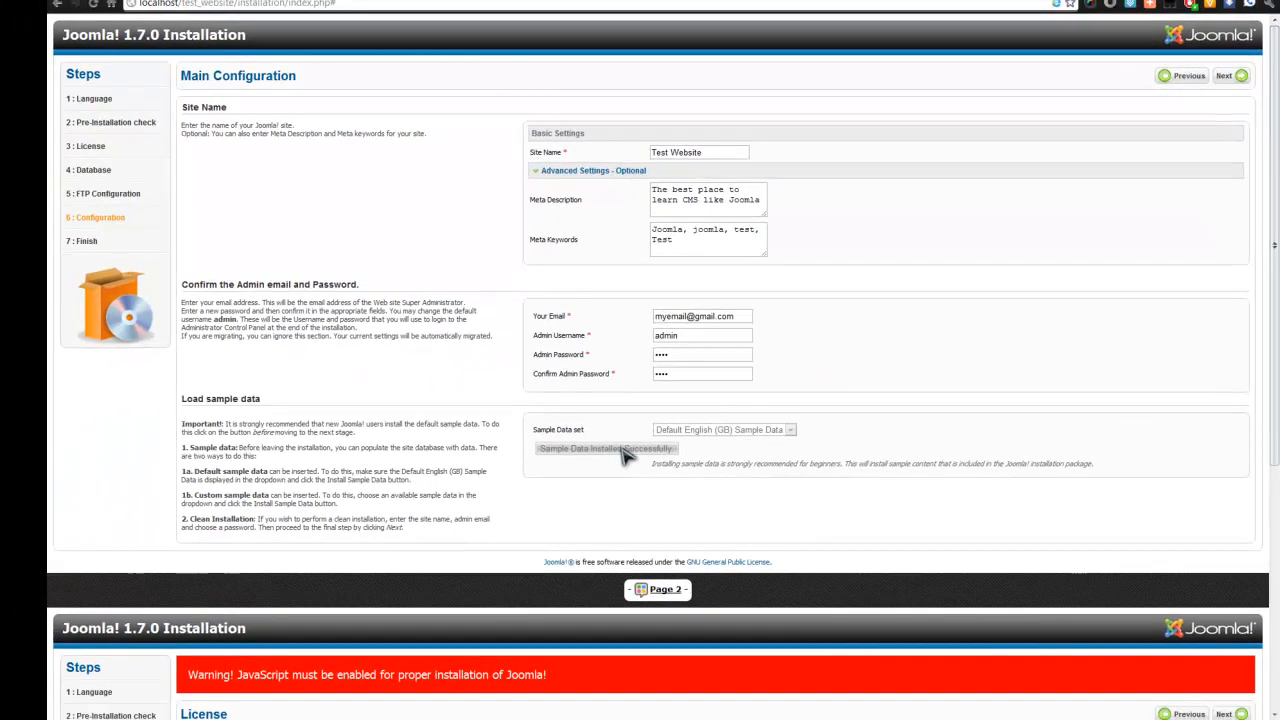
Reach the Finish page confirming success and remove the installation folder.
click(1228, 76)
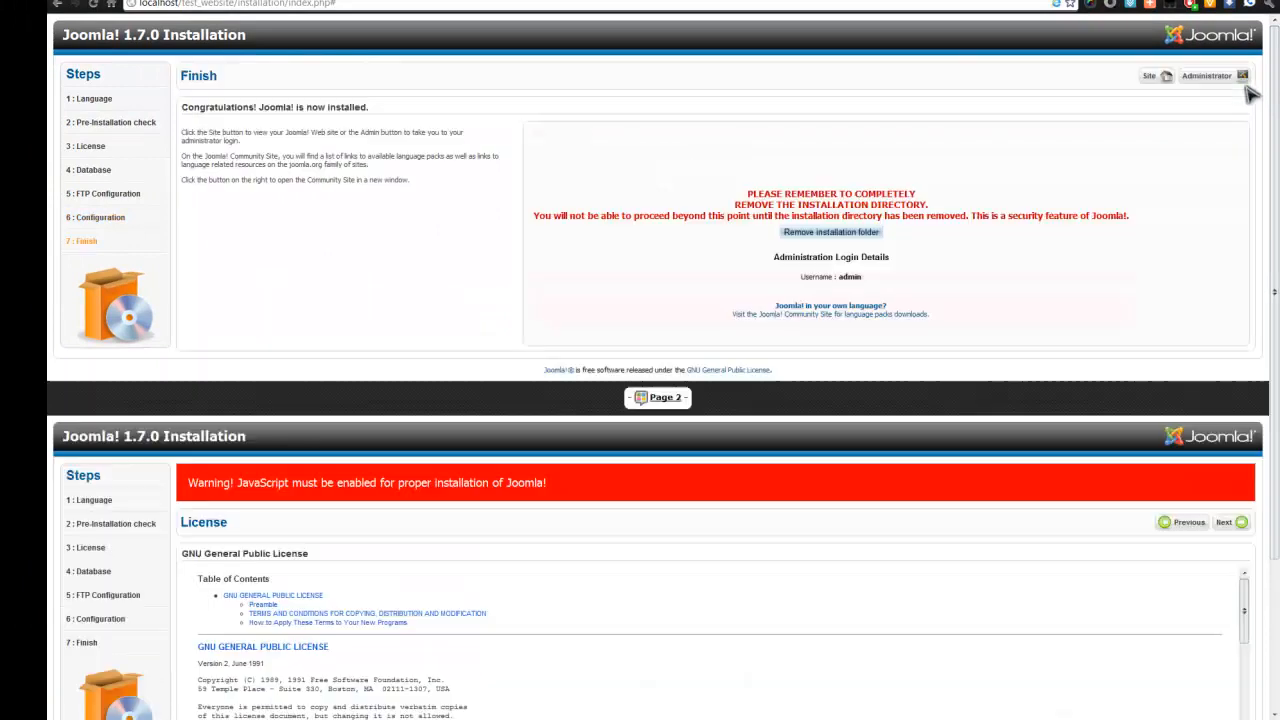
mouse_move(908, 220)
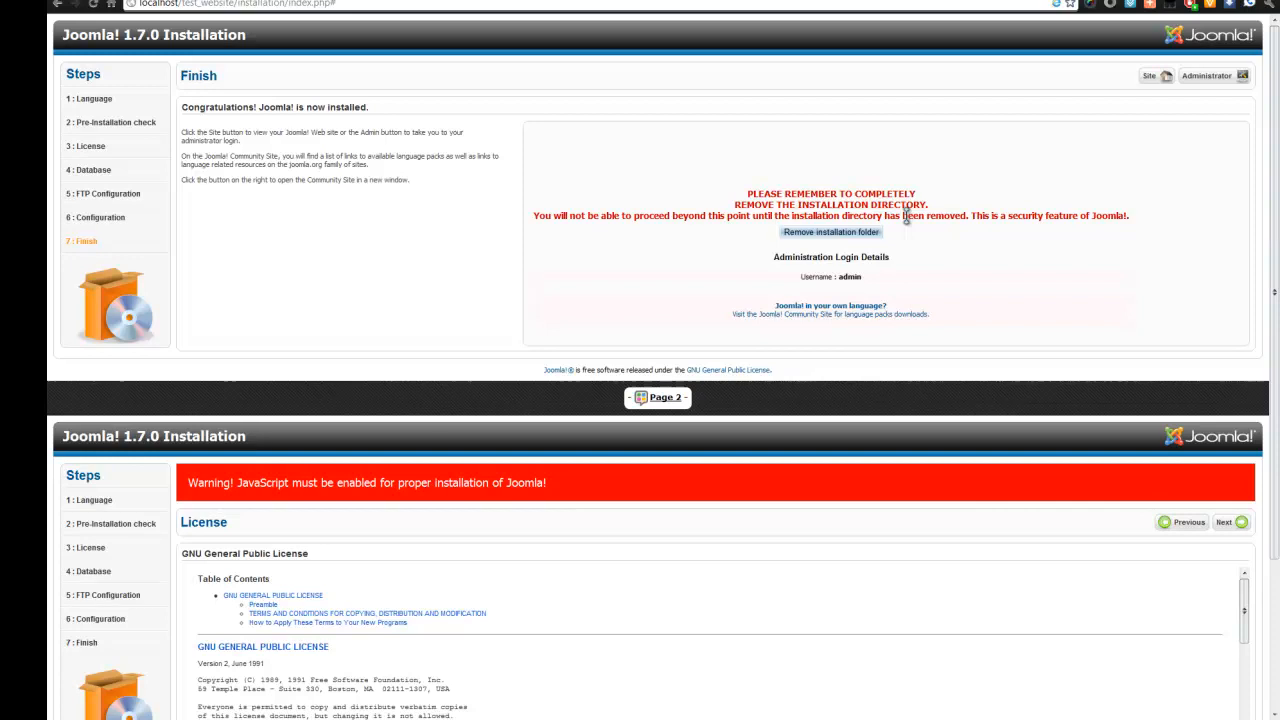
click(832, 232)
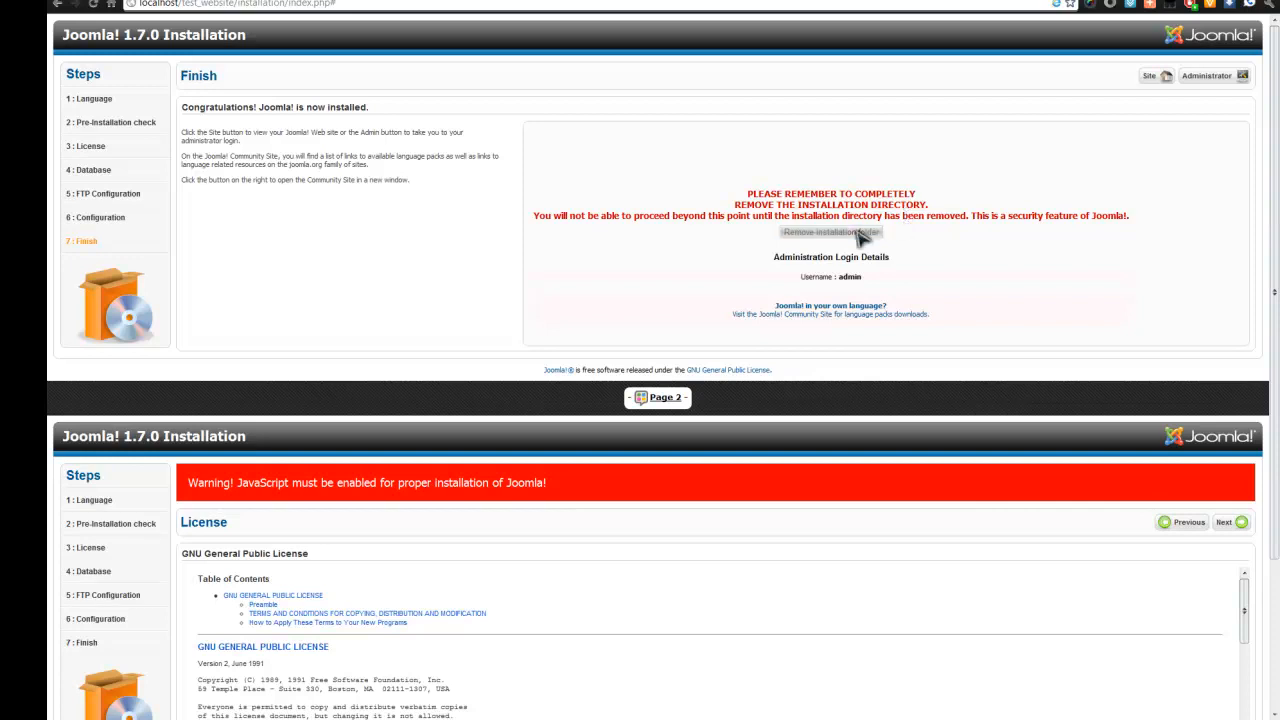
click(832, 232)
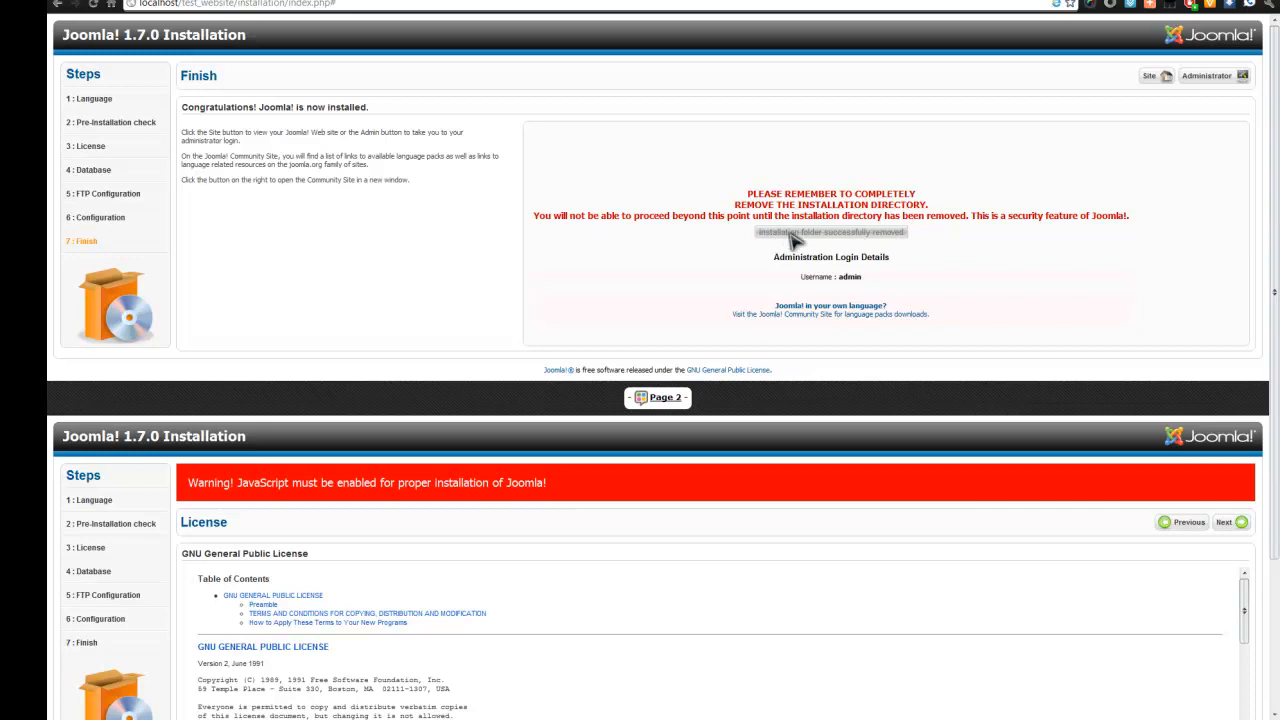
mouse_move(832, 238)
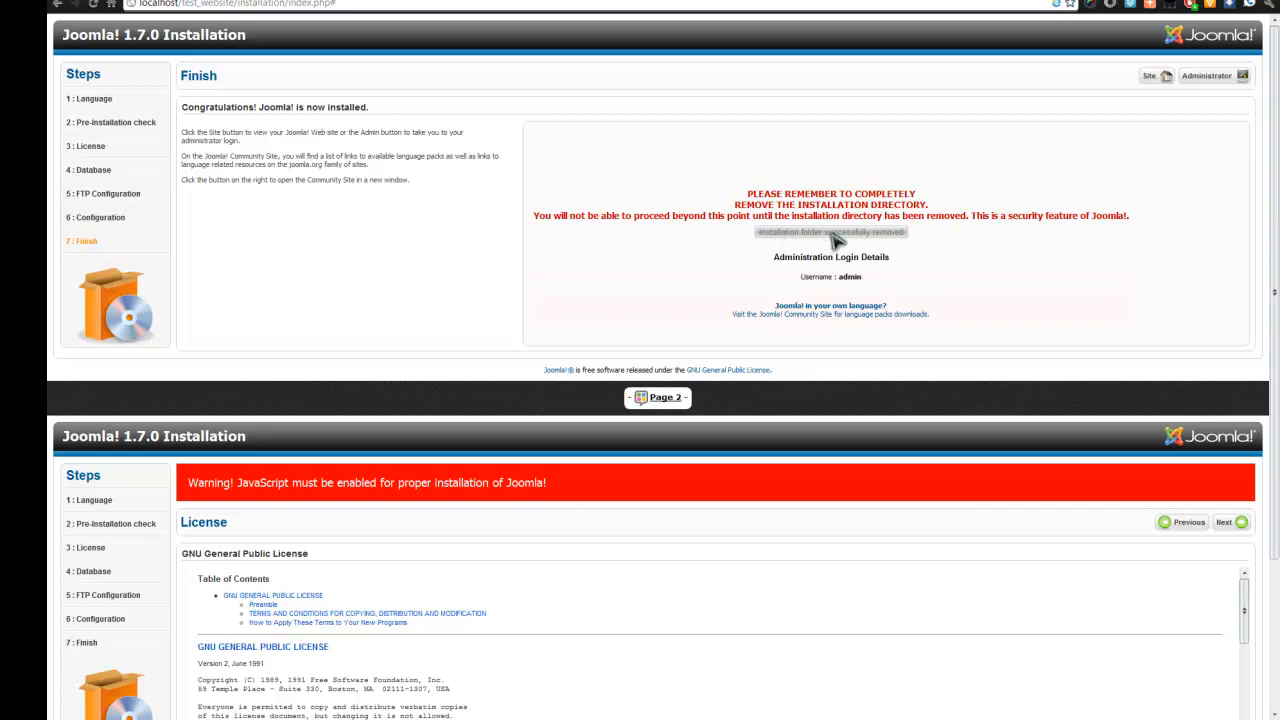
mouse_move(836, 234)
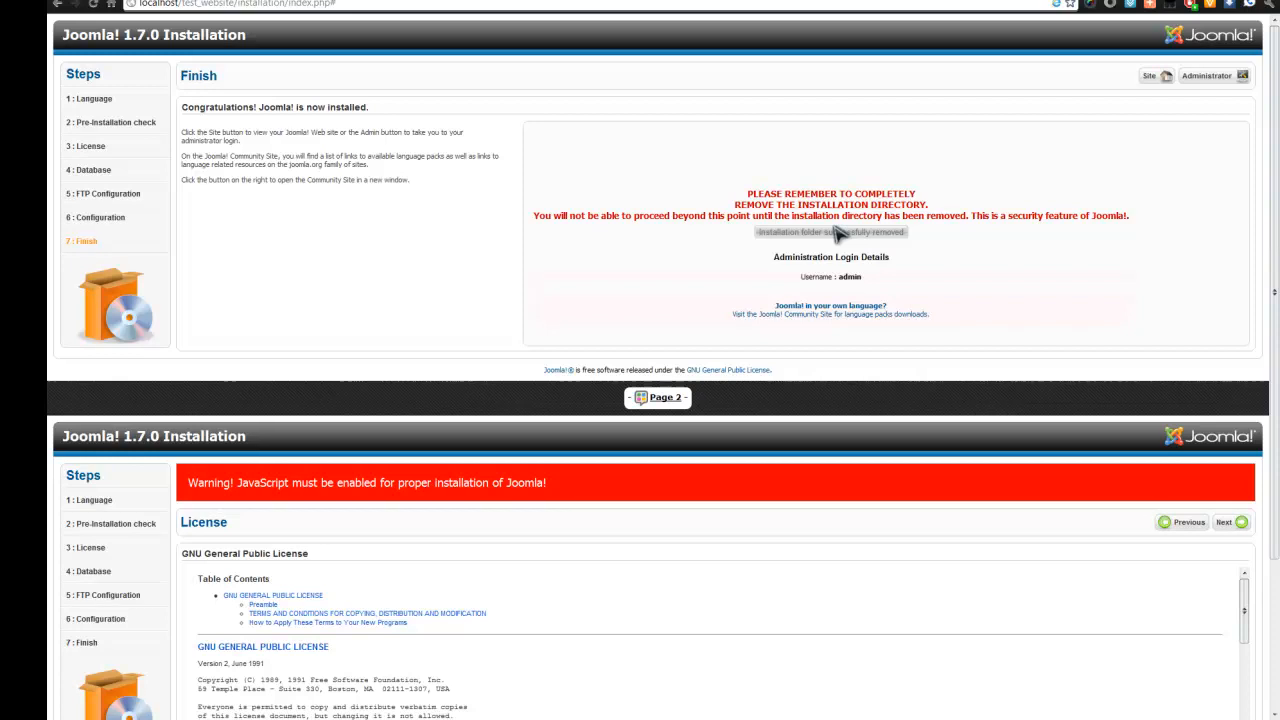
mouse_move(800, 200)
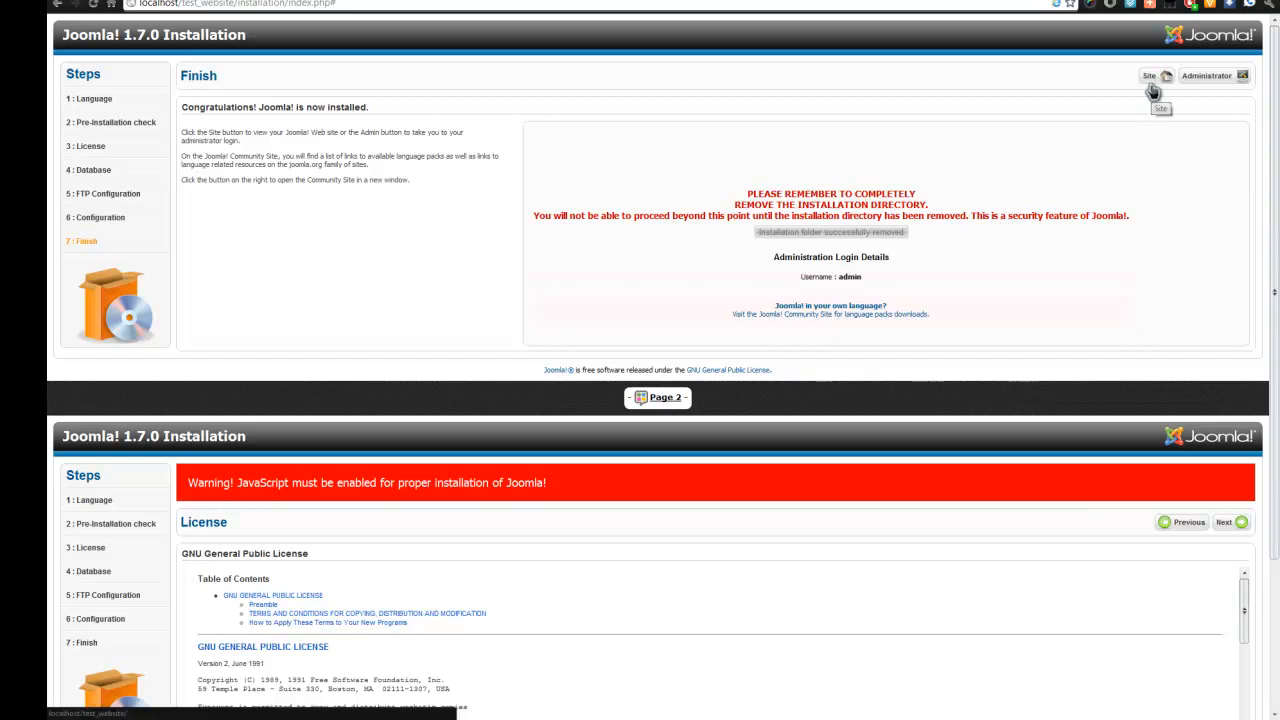
click(1160, 76)
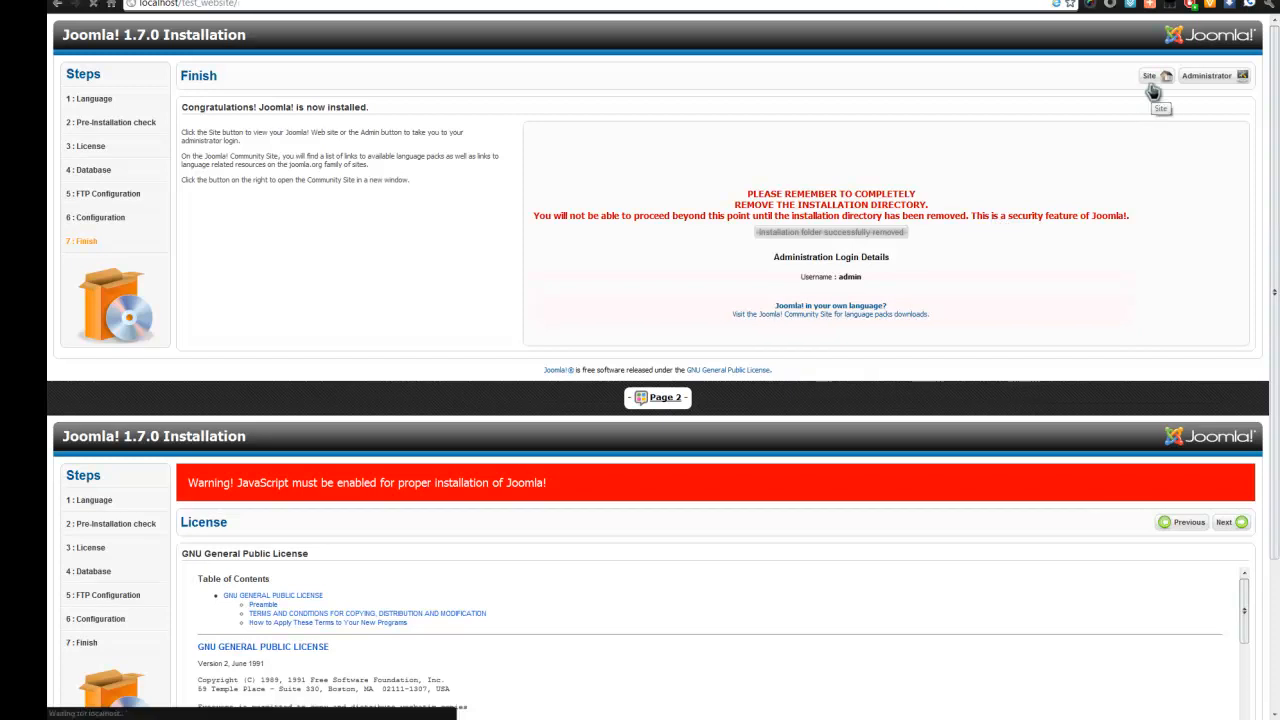
Show the new Test Website front page with its default sample content.
click(1160, 76)
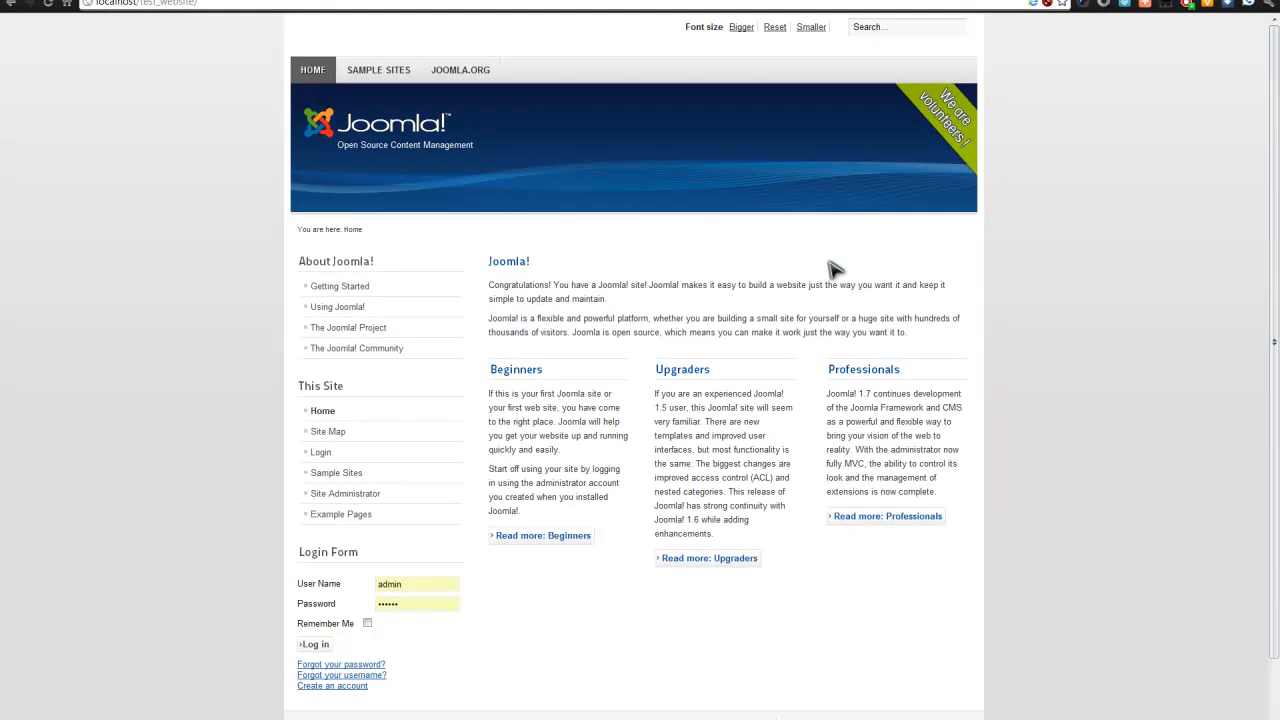
mouse_move(836, 272)
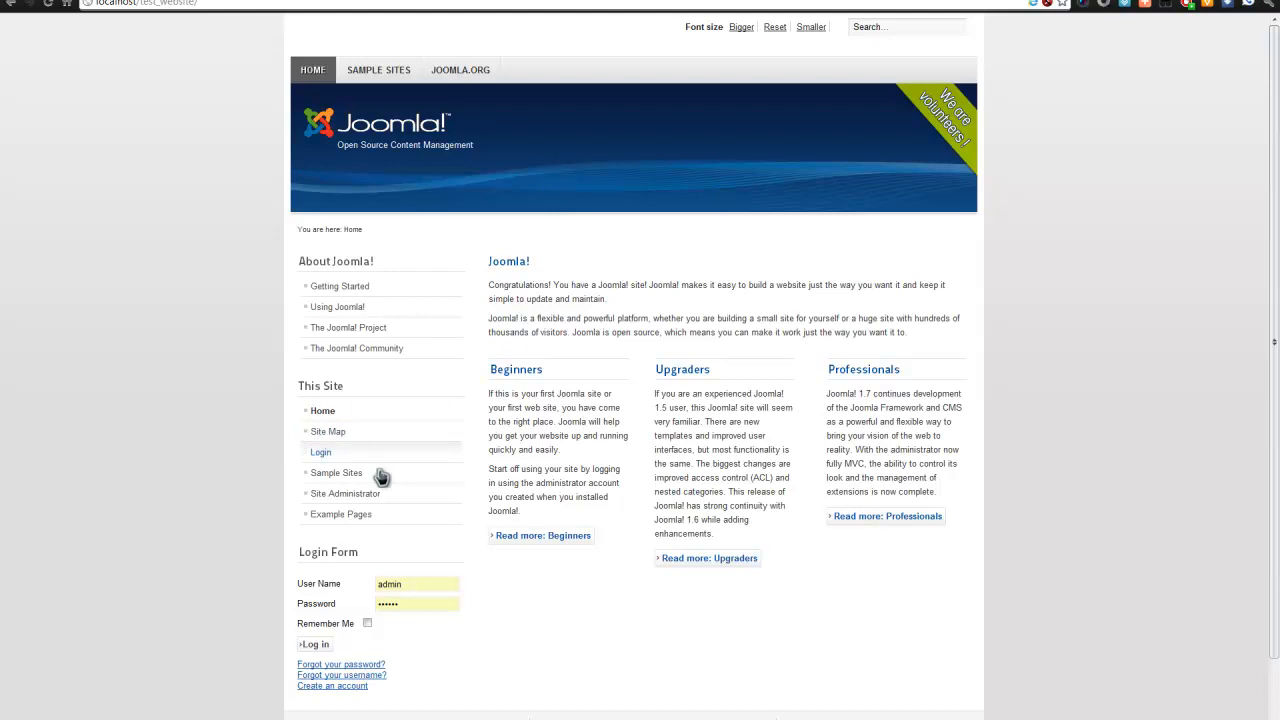
mouse_move(666, 332)
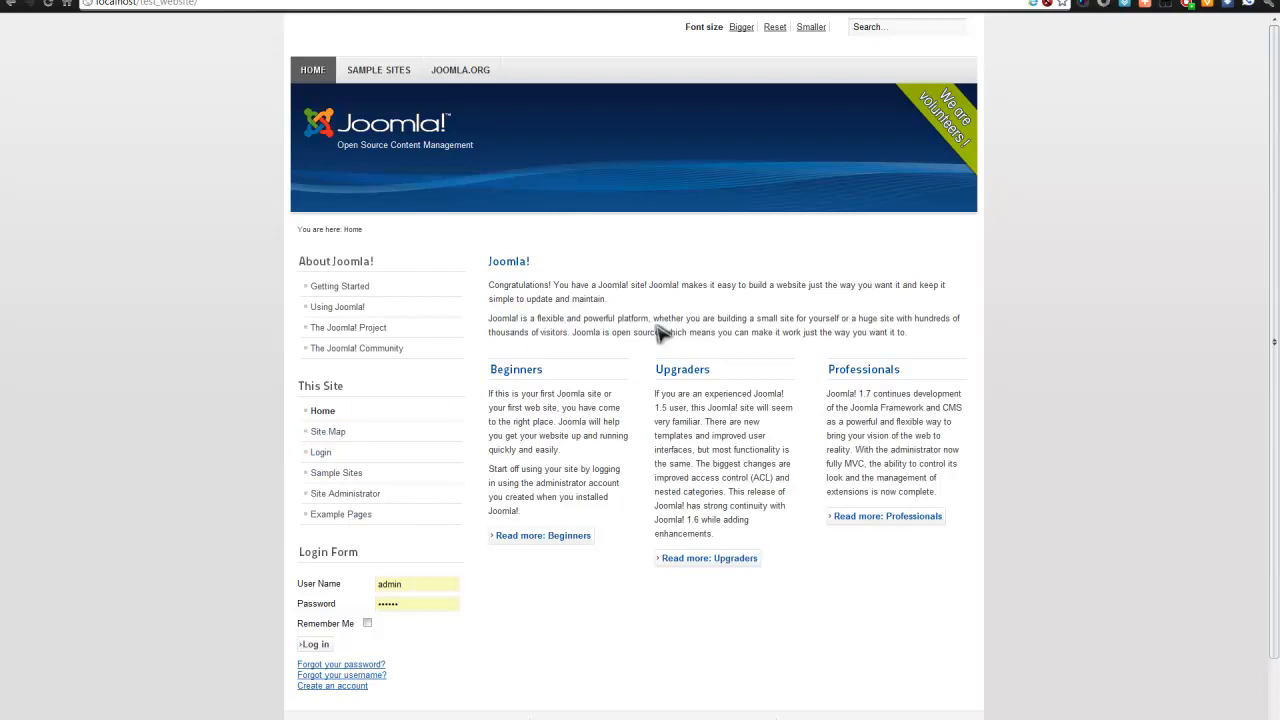
mouse_move(642, 332)
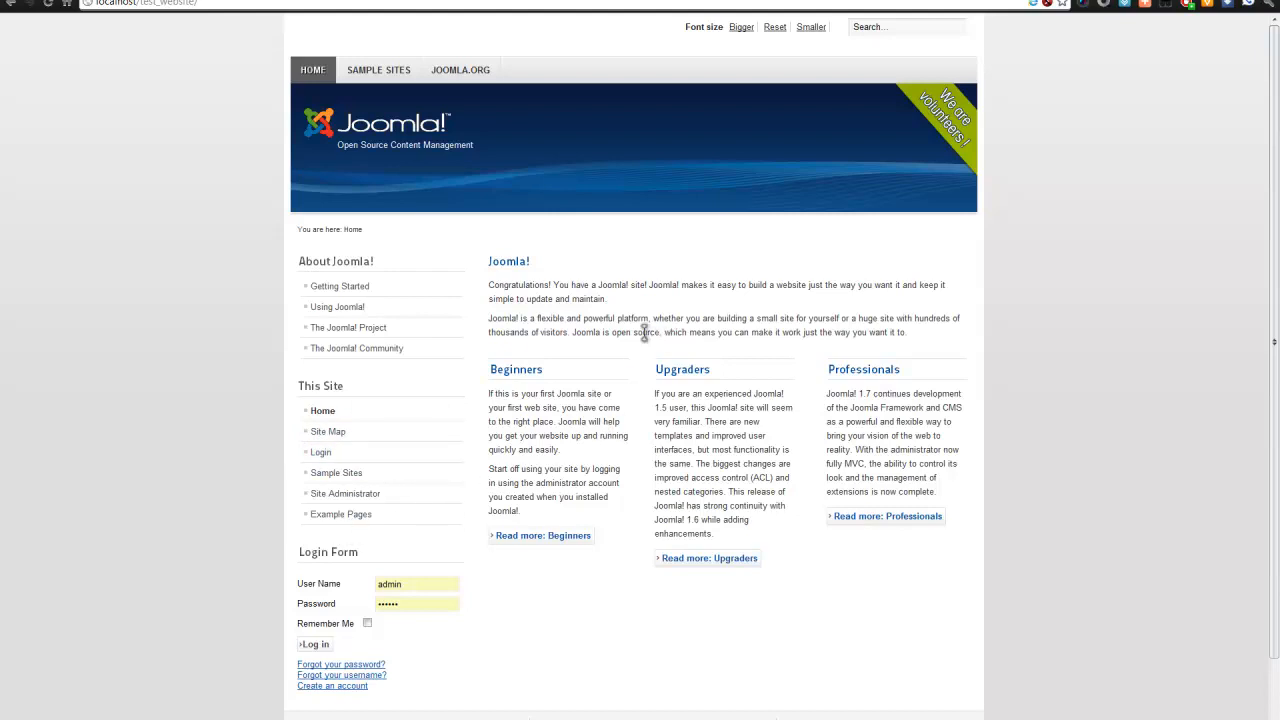
mouse_move(540, 312)
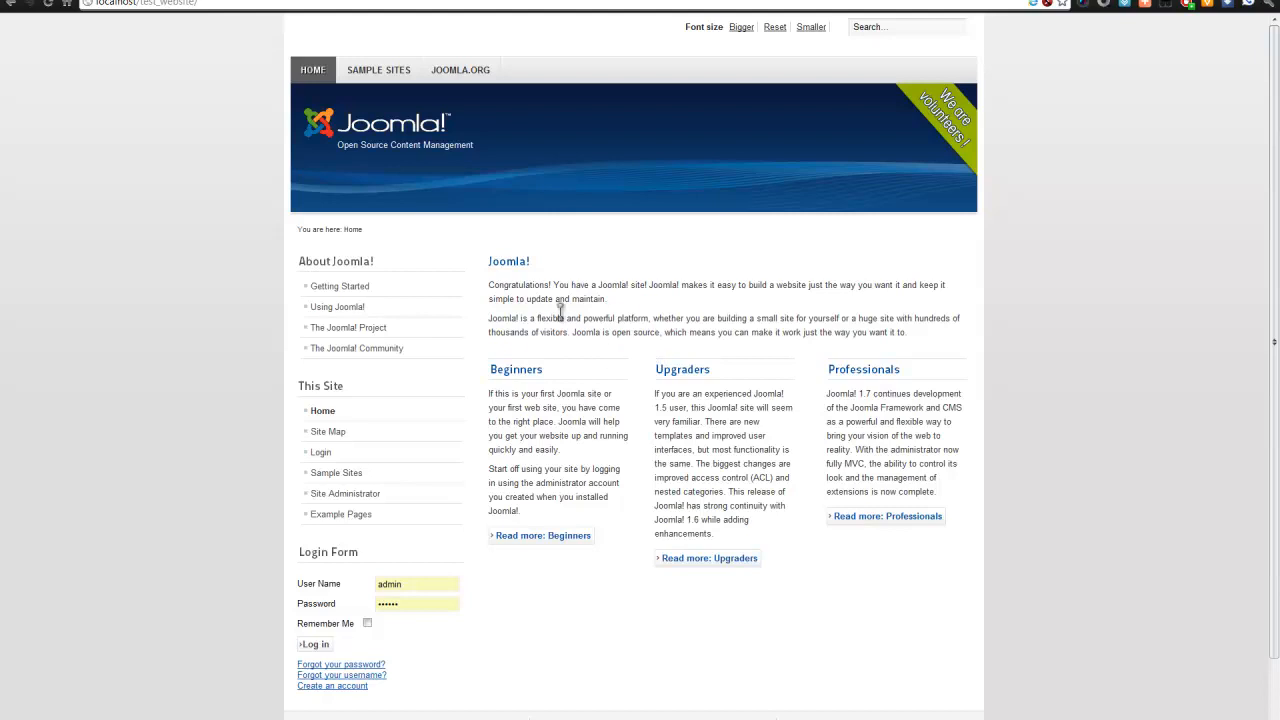
mouse_move(586, 312)
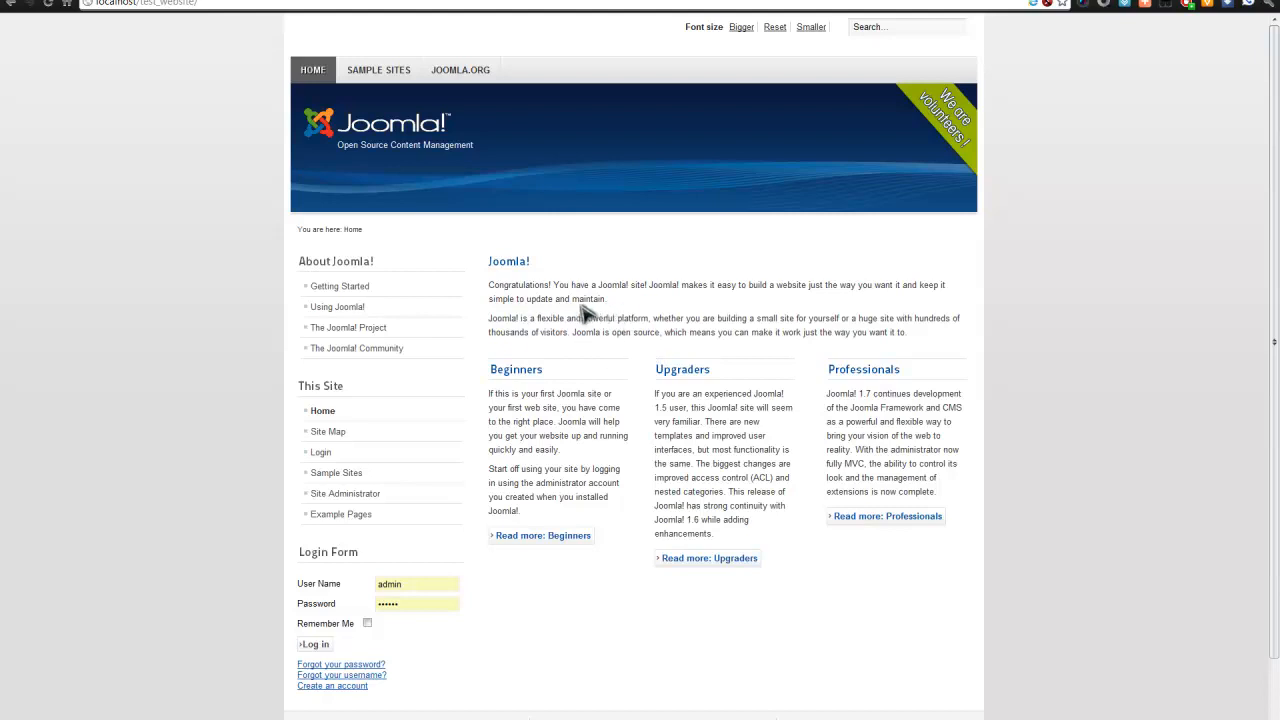